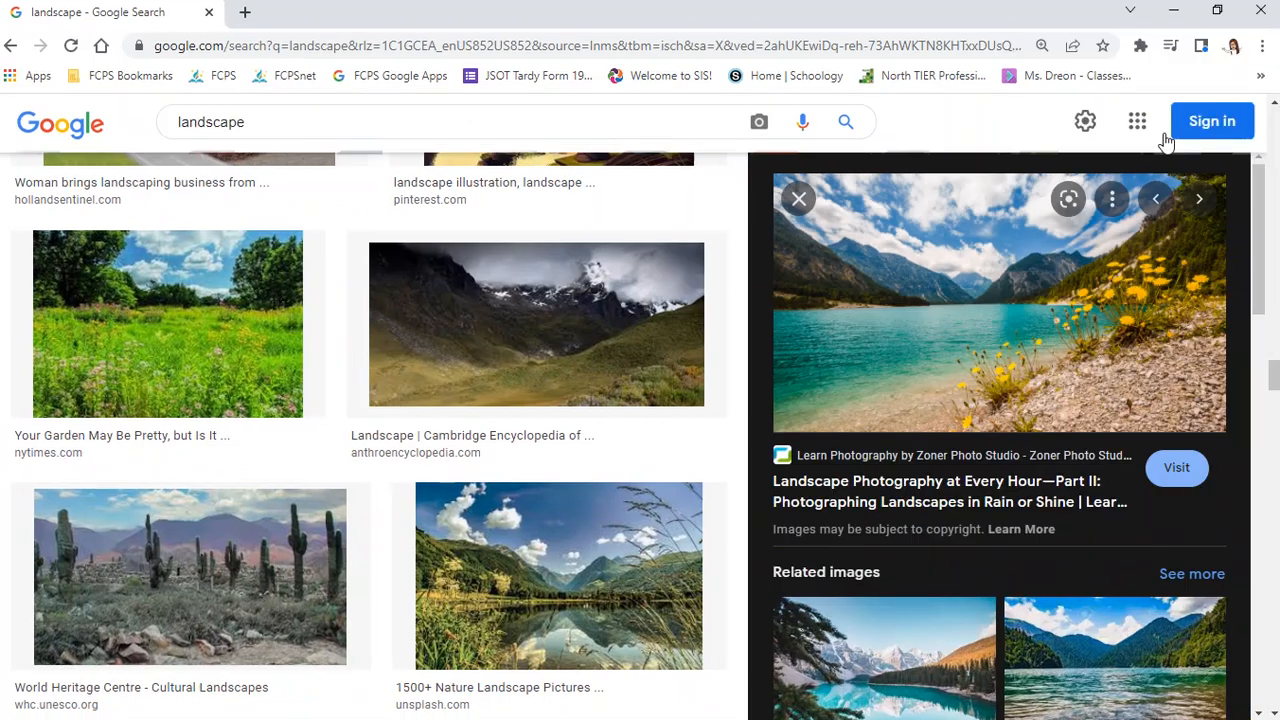
# Scroll Google Images to the turquoise mountain lake photo and copy it for Photoshop.
pyautogui.scroll(-3)
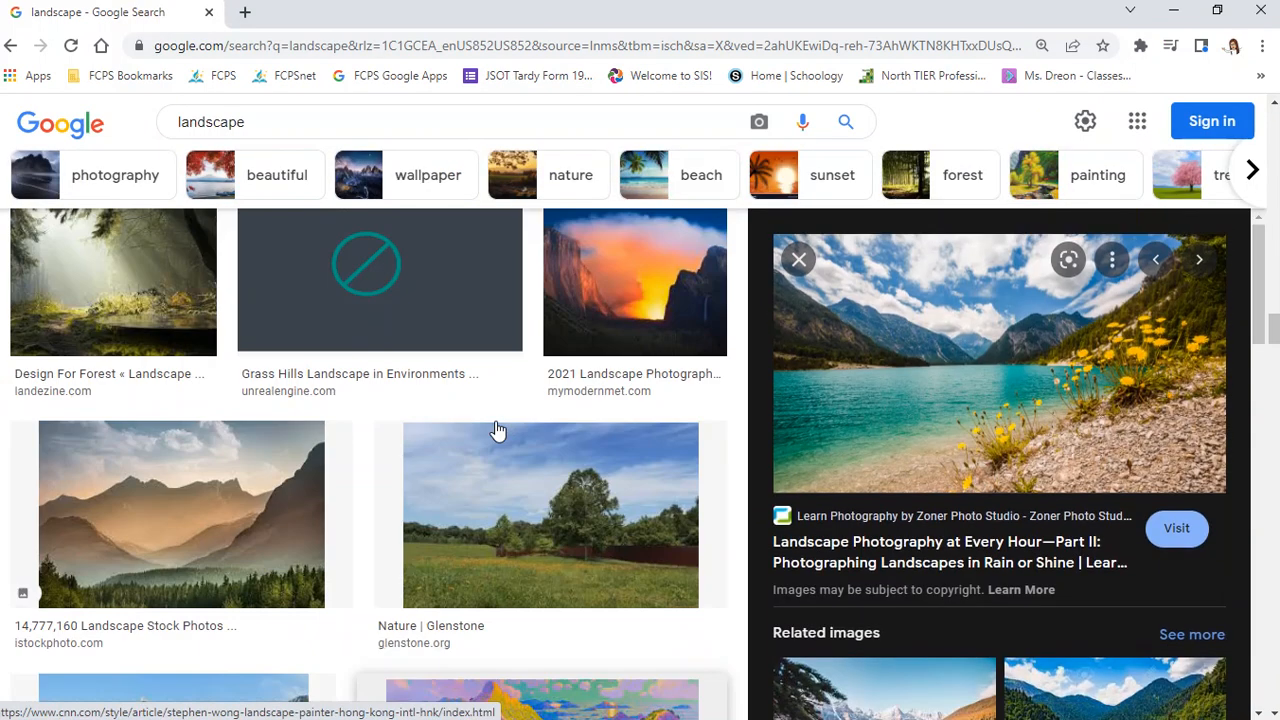
pyautogui.scroll(-3)
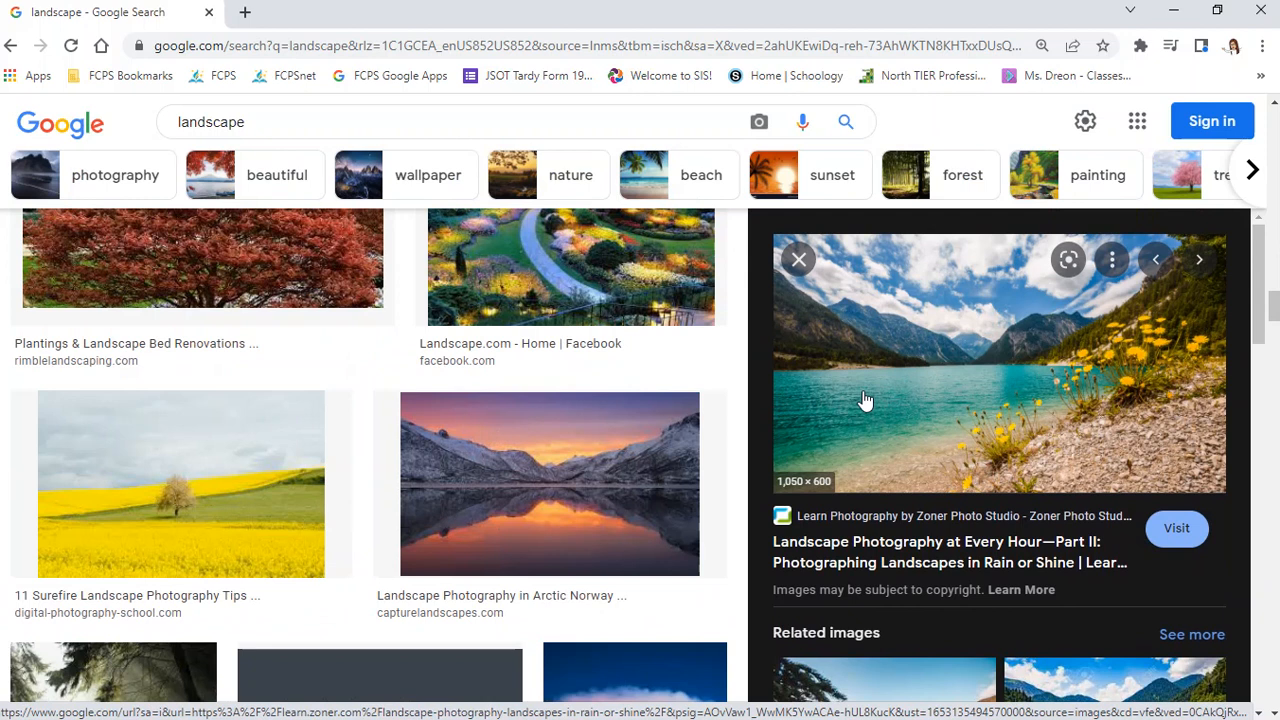
pyautogui.moveTo(1123, 445)
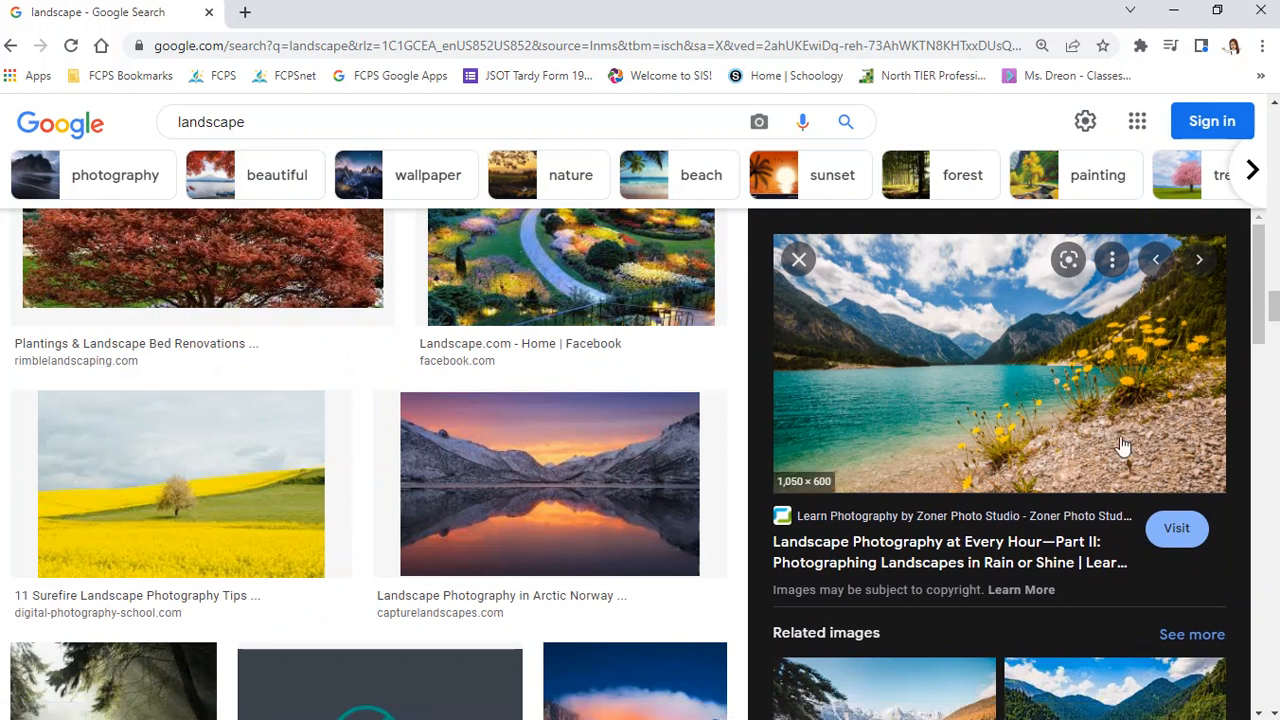
pyautogui.moveTo(930, 377)
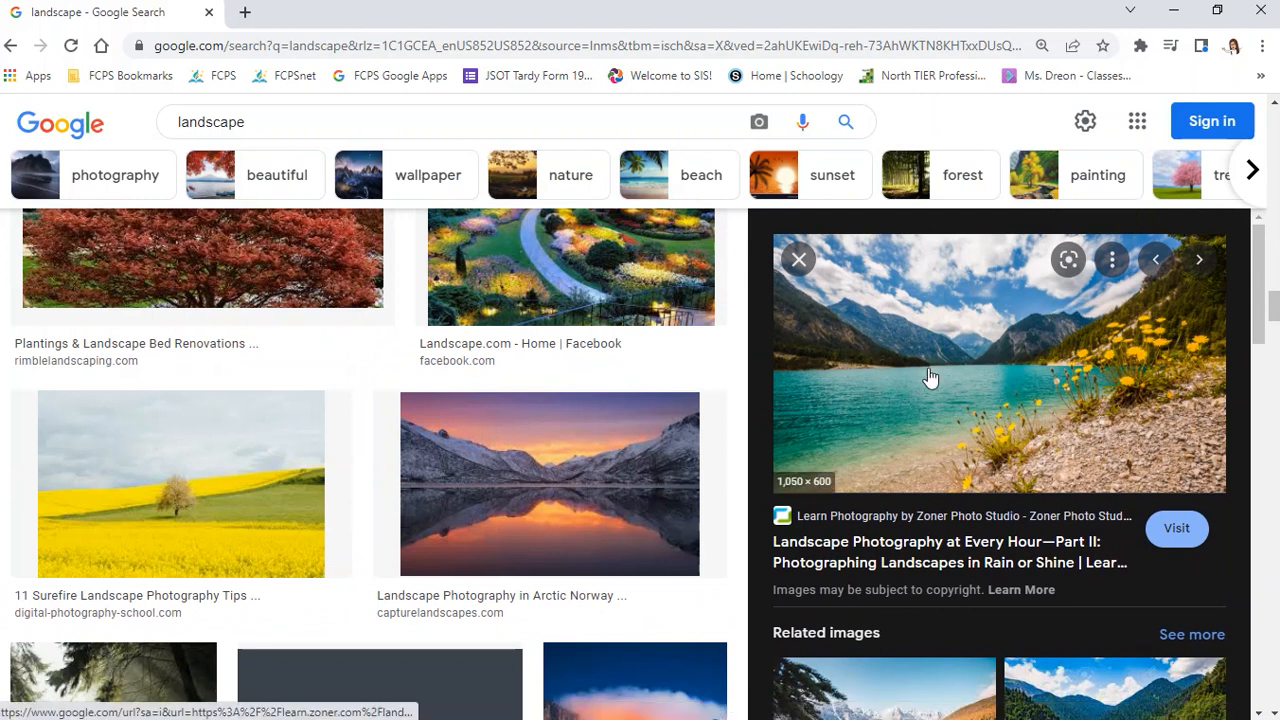
pyautogui.moveTo(1130, 372)
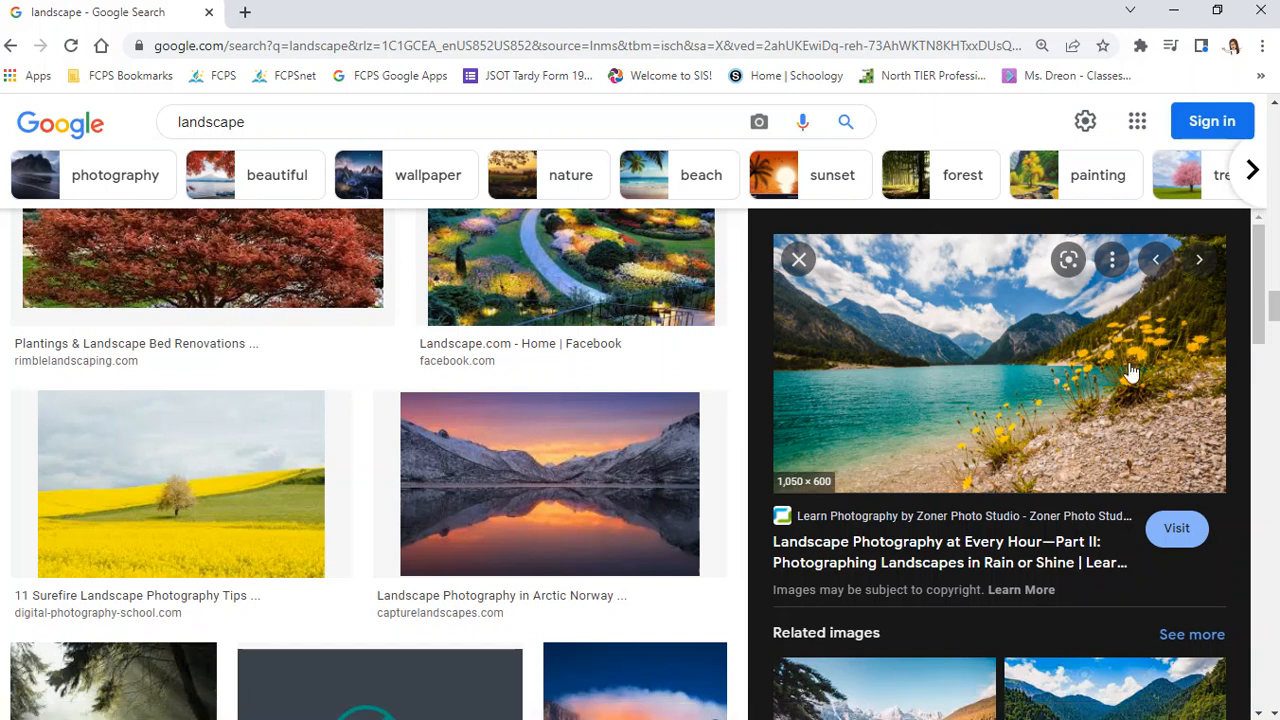
pyautogui.rightClick(1130, 370)
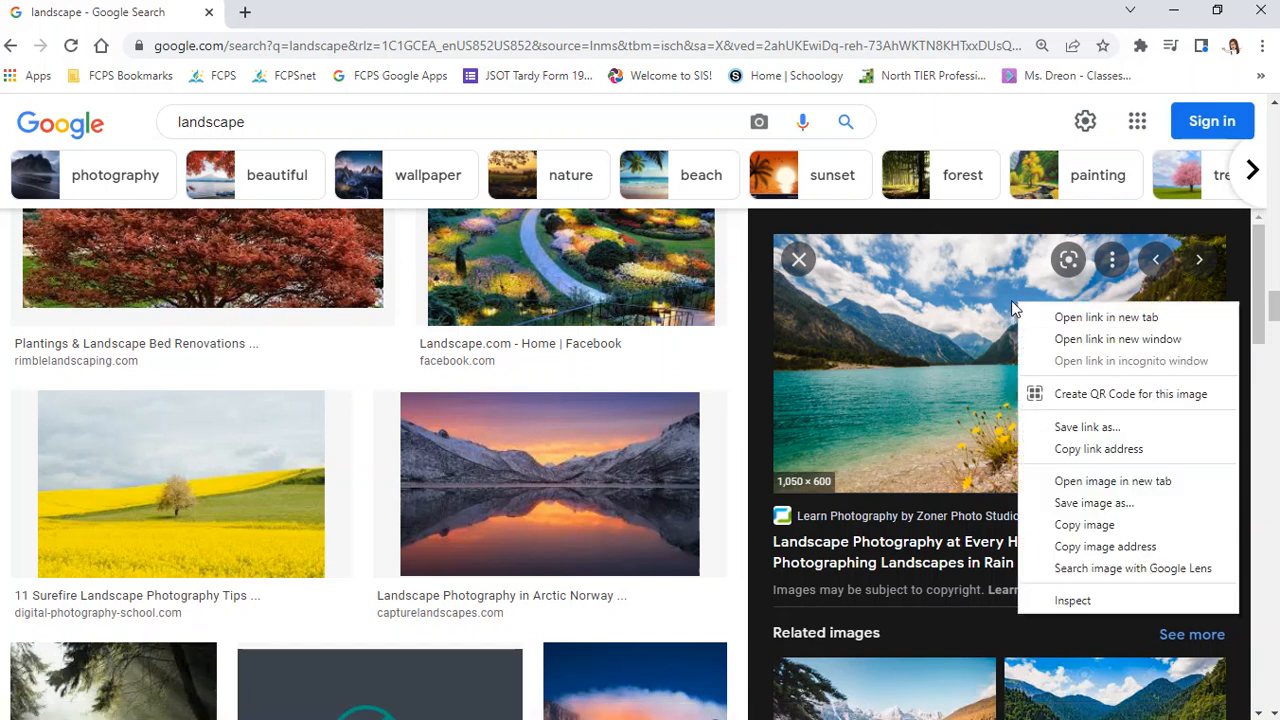
pyautogui.moveTo(1085, 524)
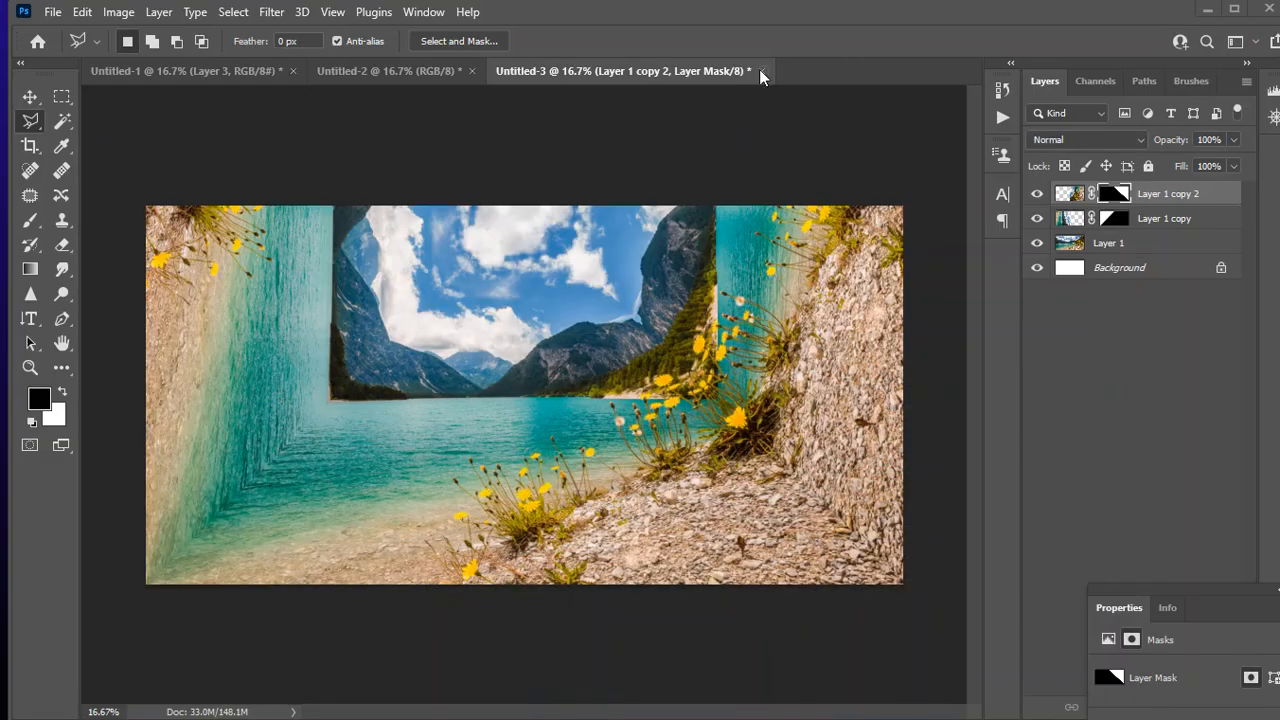
pyautogui.moveTo(762, 77)
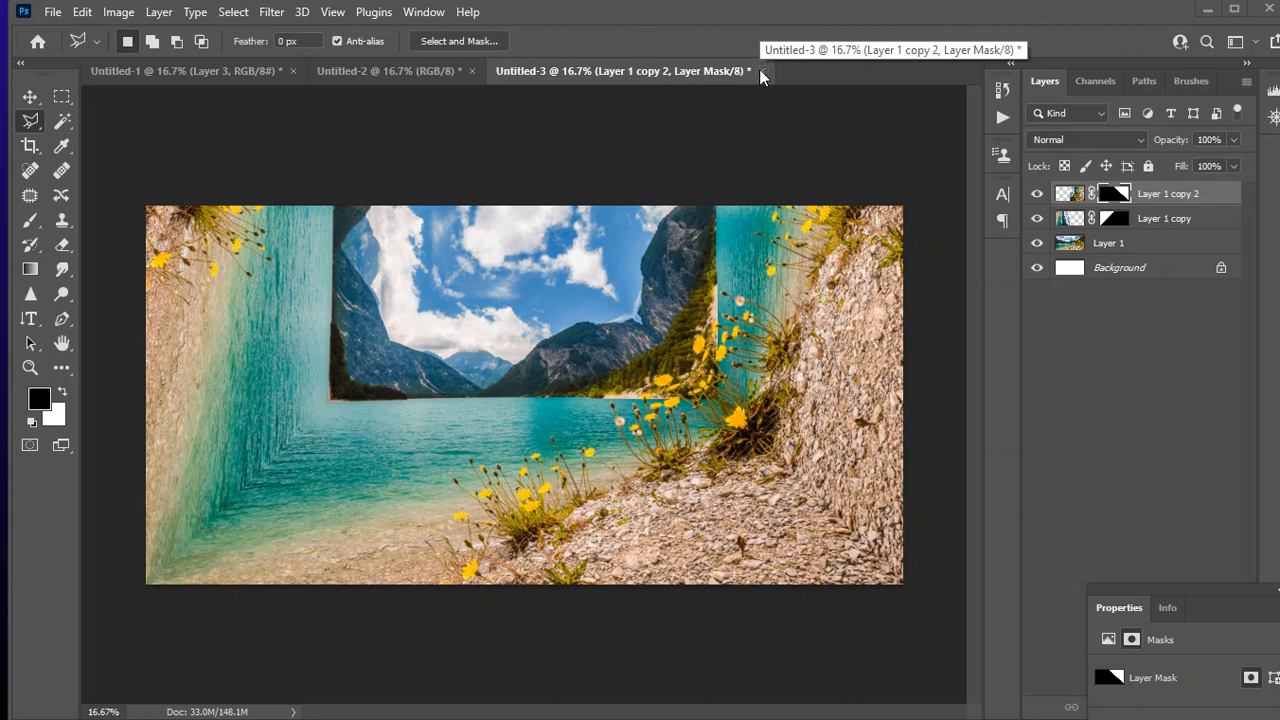
pyautogui.click(52, 12)
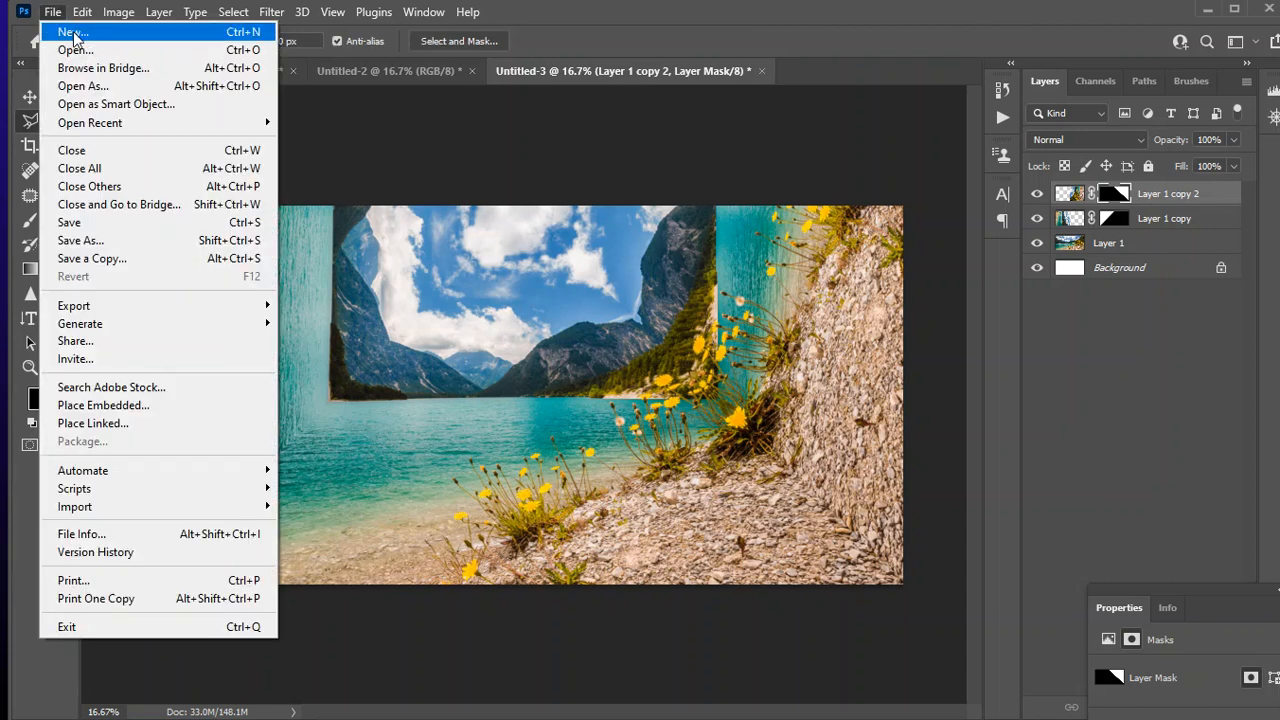
# Create a 12 × 8 inch Print document named 'Dreon- Folded World Demo'.
pyautogui.click(72, 32)
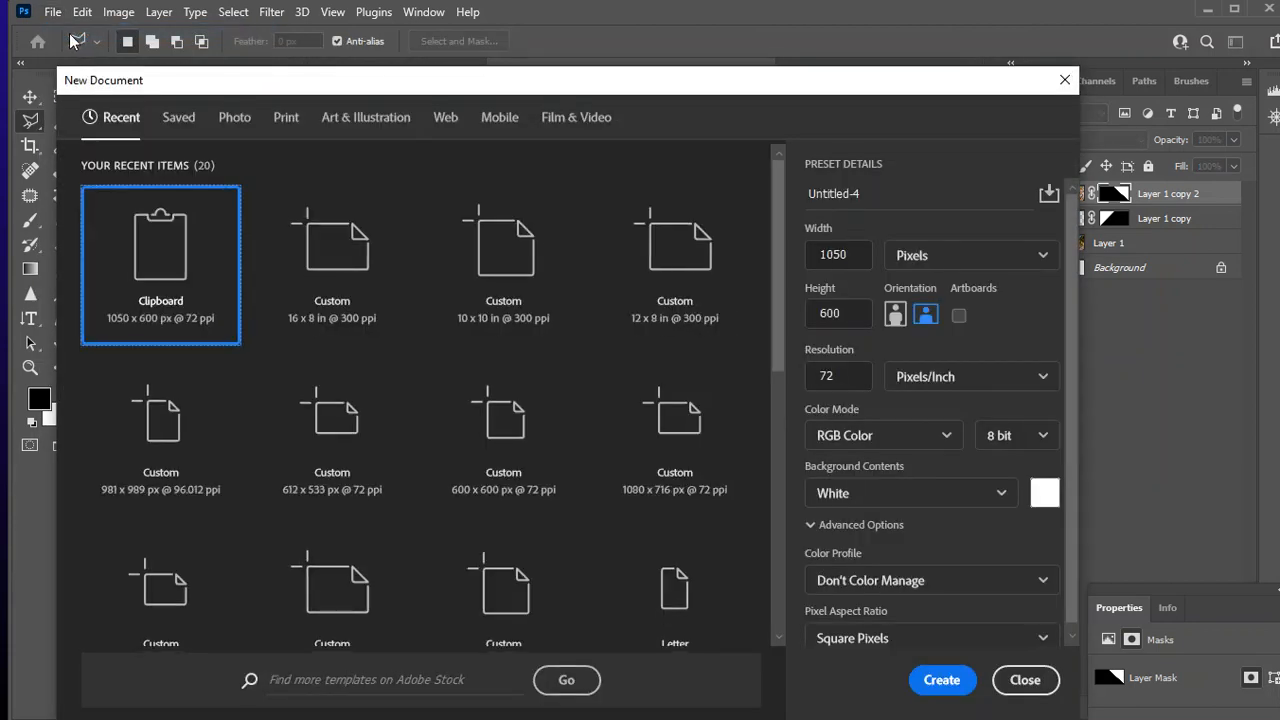
pyautogui.moveTo(40, 52)
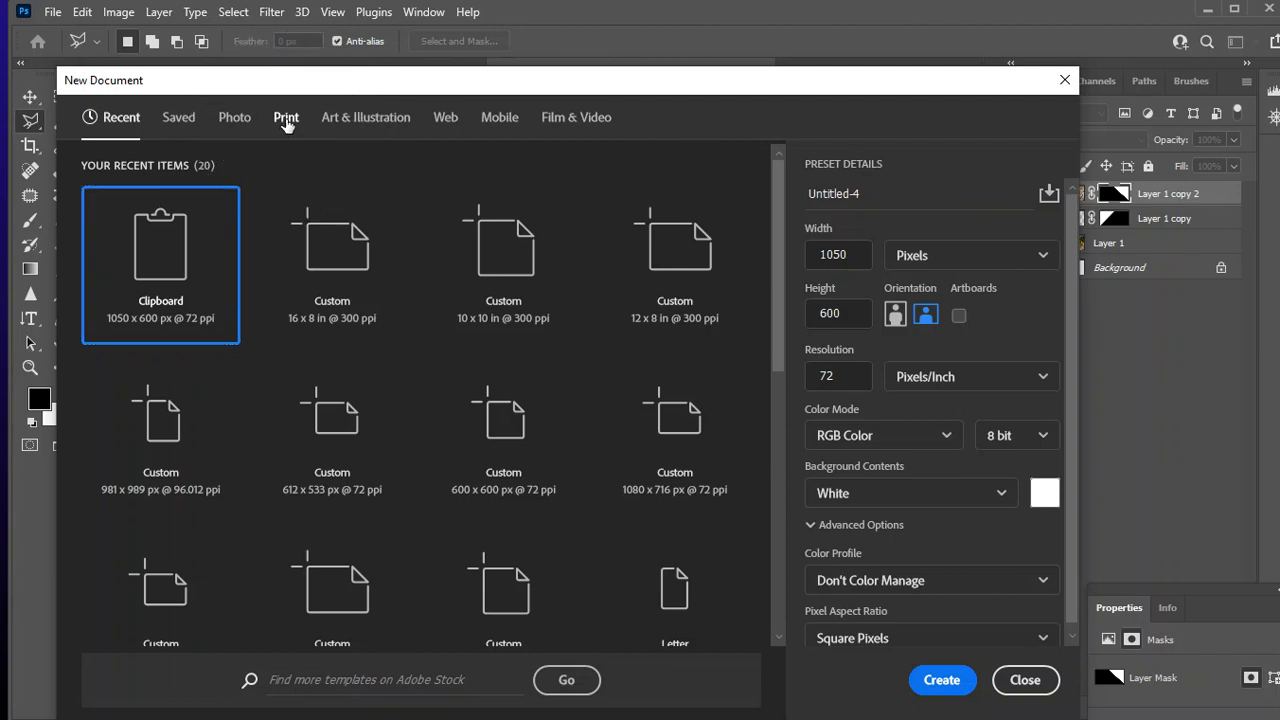
pyautogui.click(286, 117)
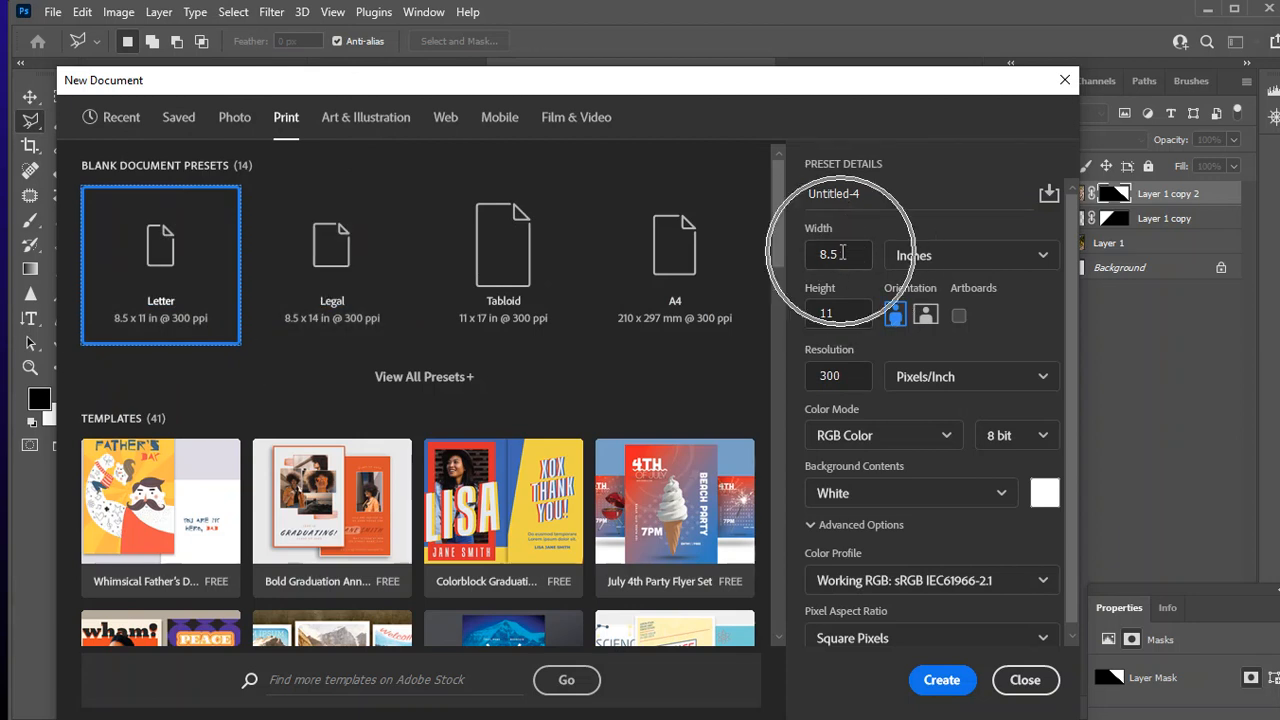
pyautogui.write('12')
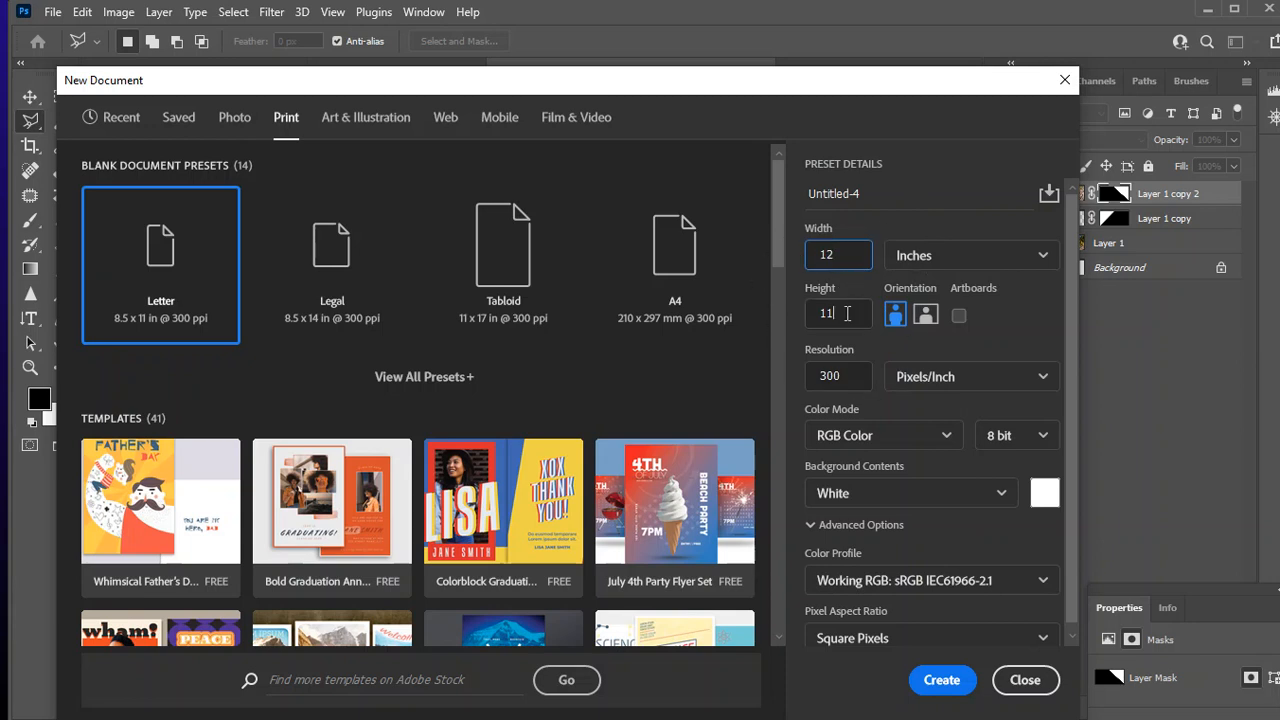
pyautogui.write('8')
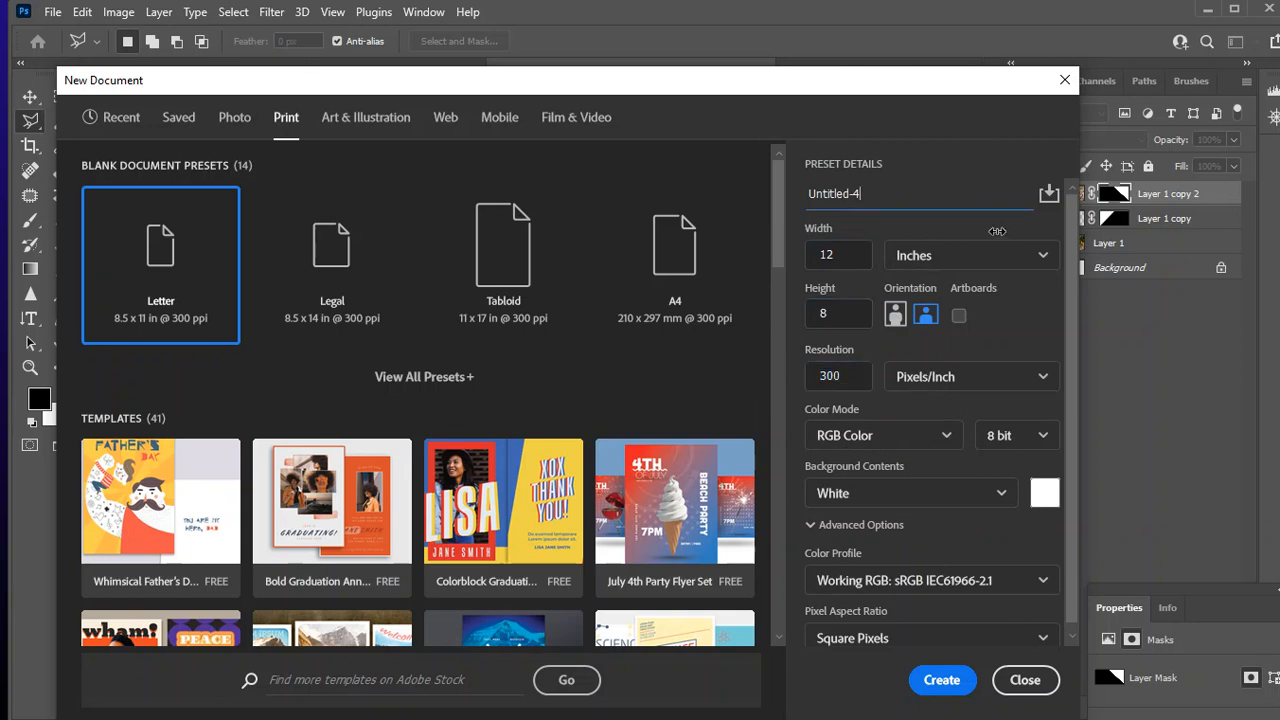
pyautogui.write('Dreon')
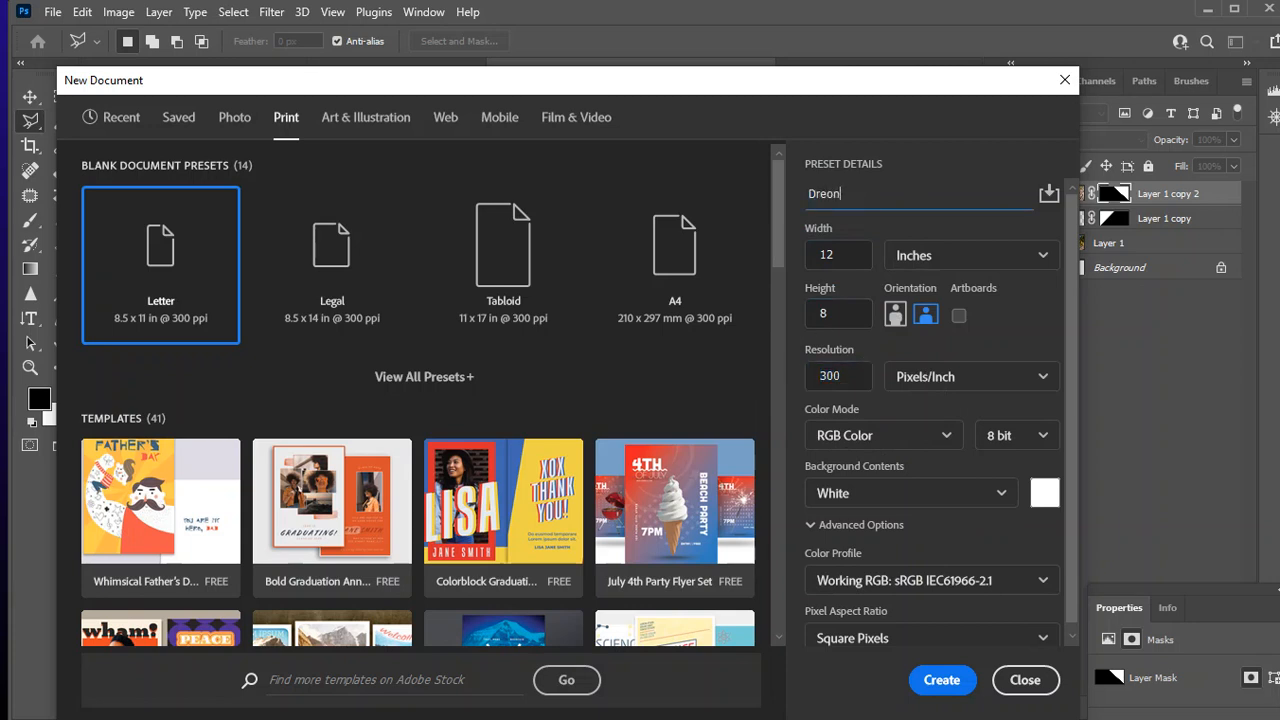
pyautogui.write('- Folded W')
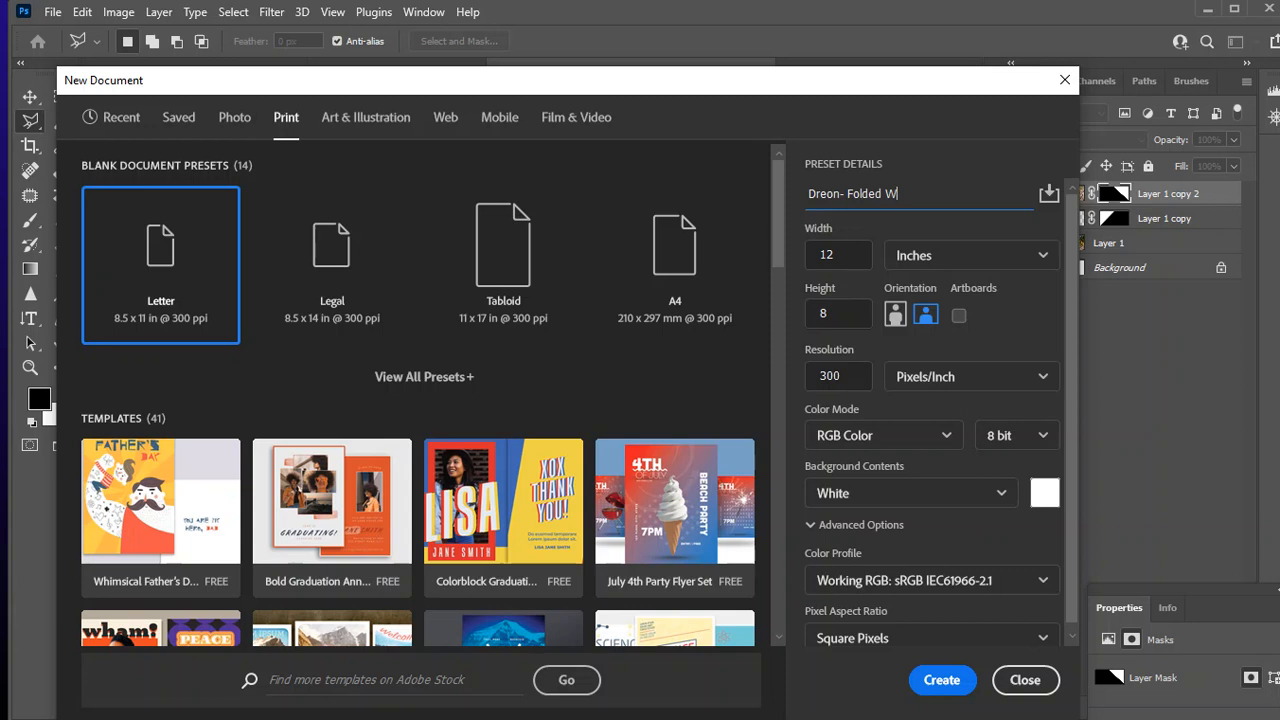
pyautogui.write('orld Demo')
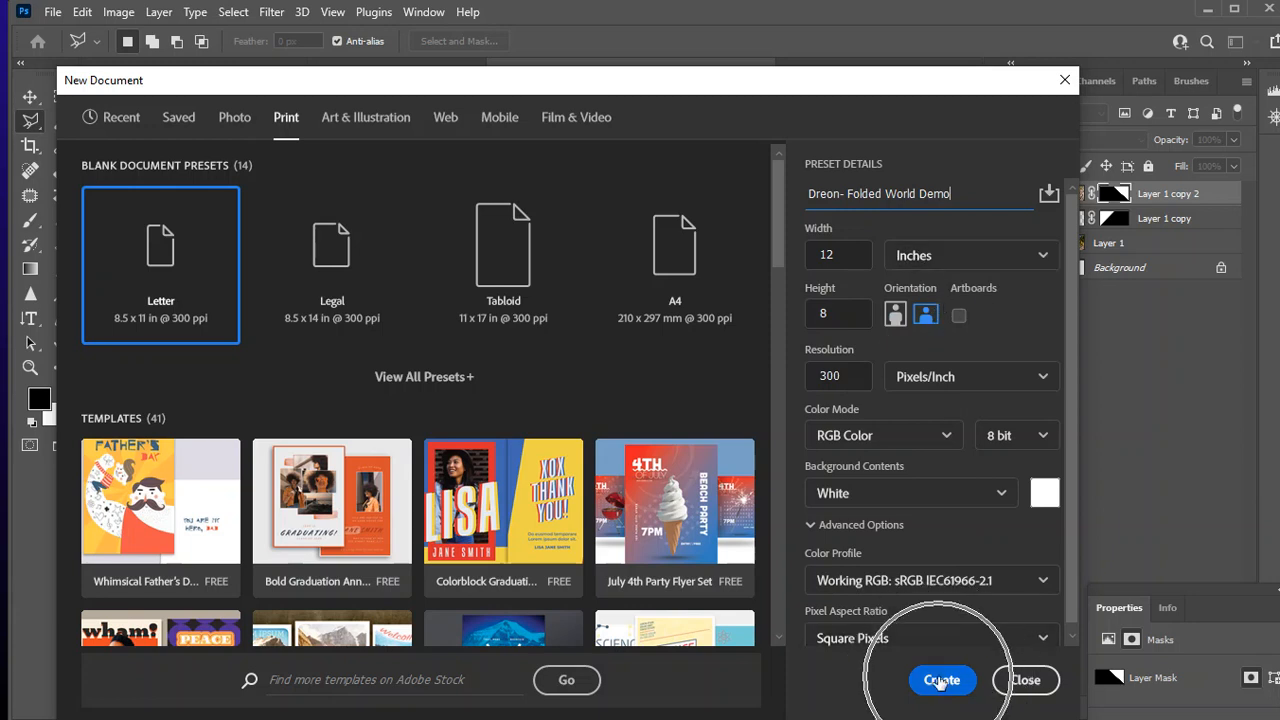
pyautogui.click(941, 680)
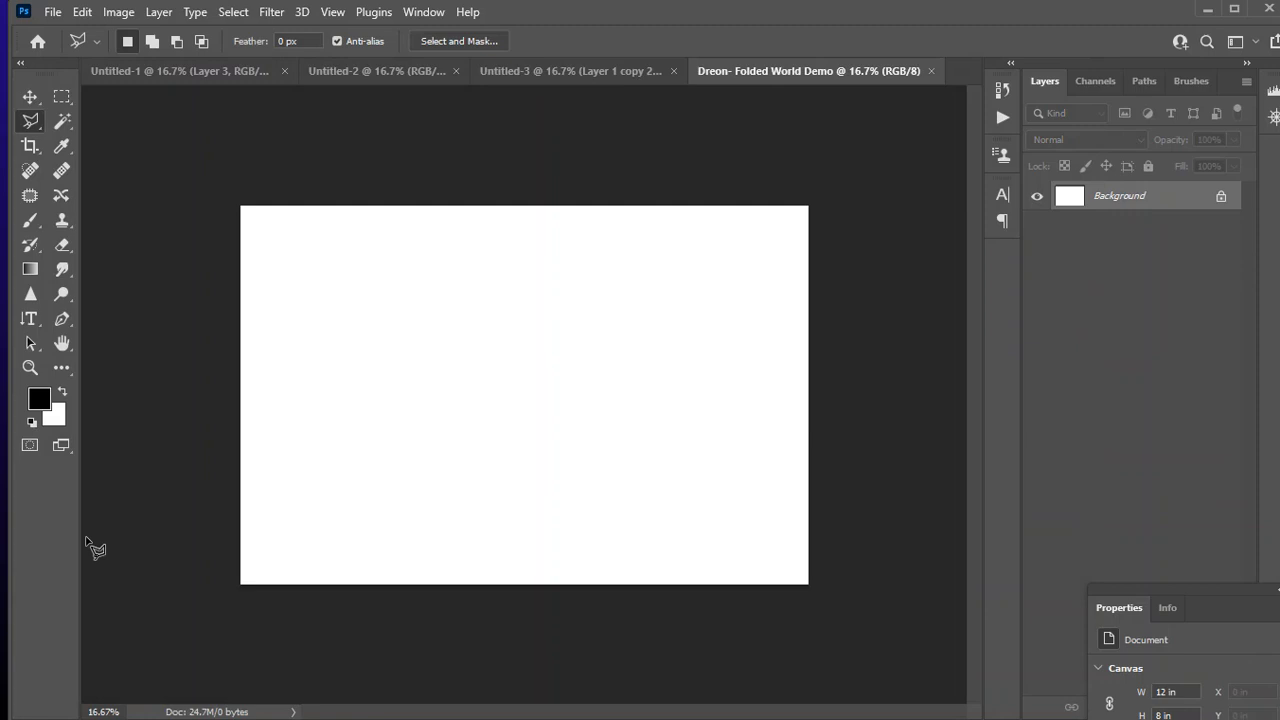
pyautogui.moveTo(920, 513)
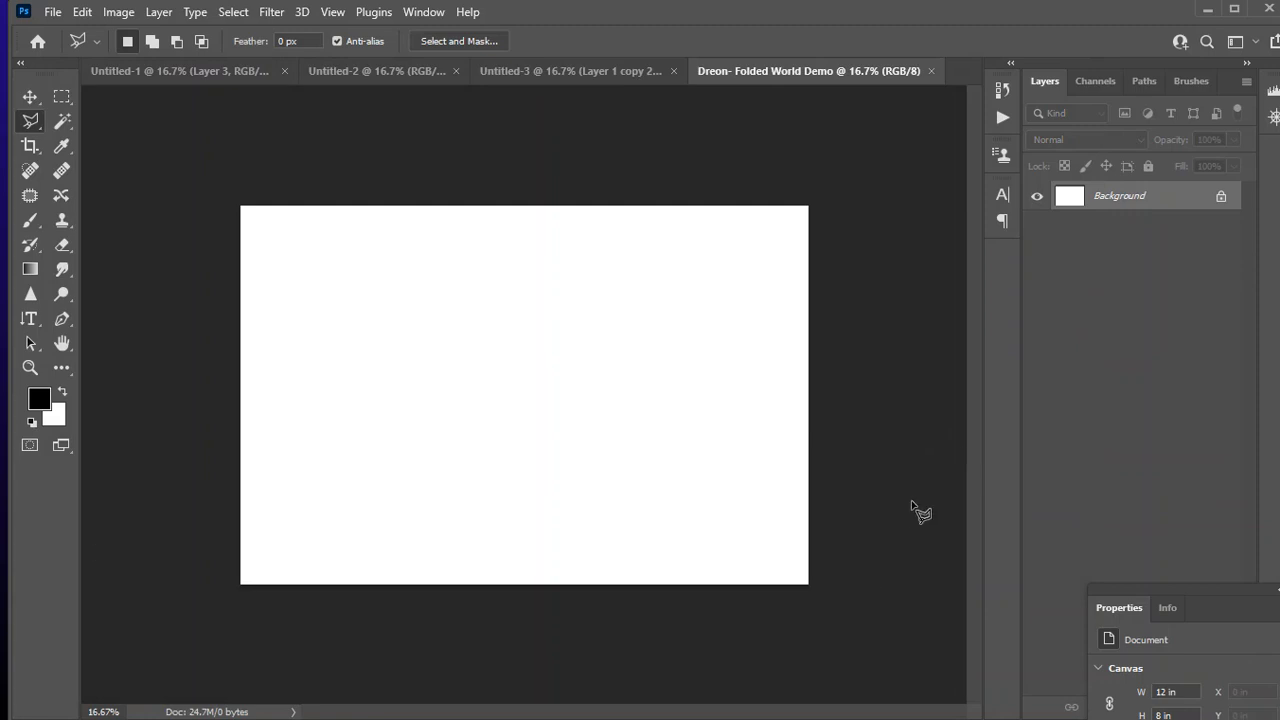
pyautogui.moveTo(823, 421)
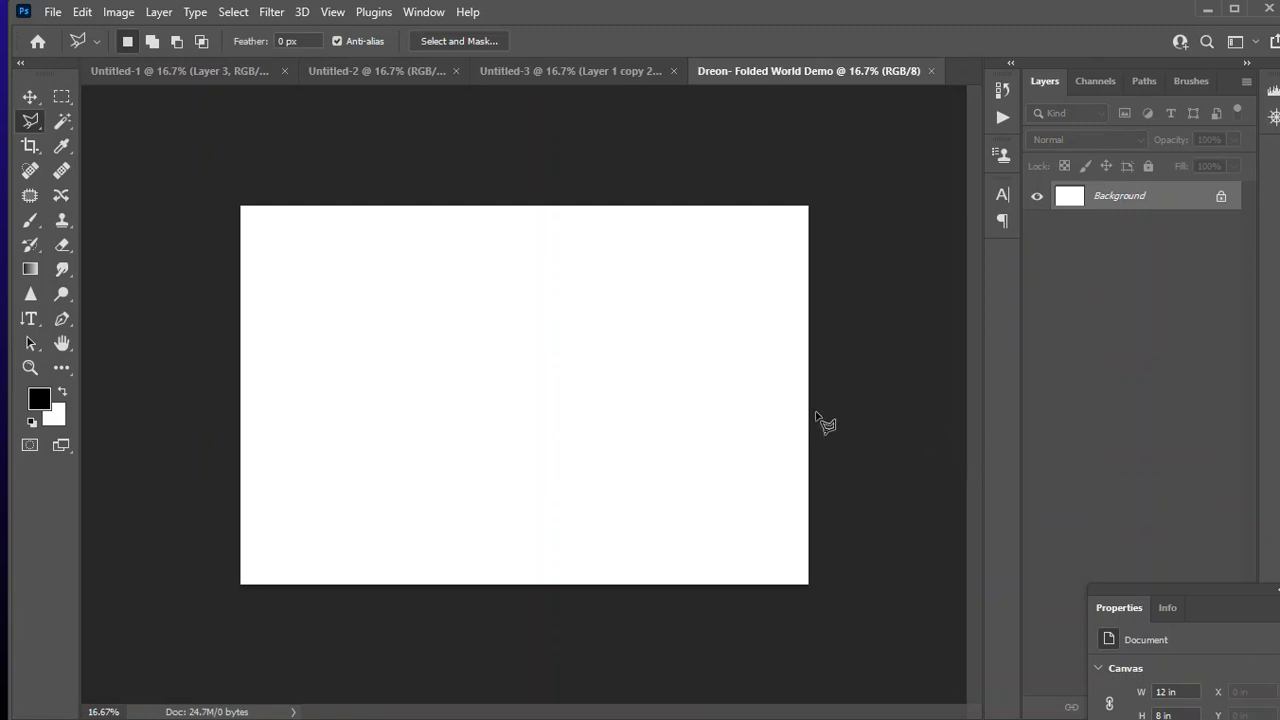
pyautogui.moveTo(832, 338)
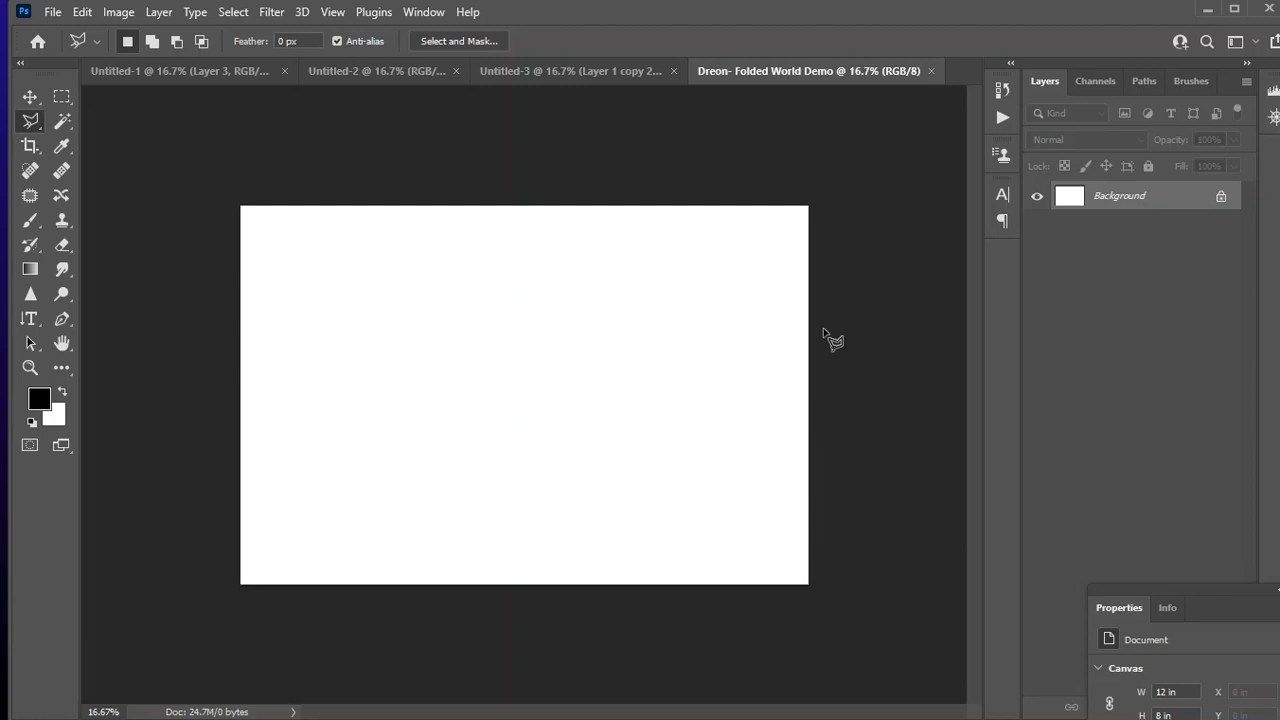
# Paste the lake photo into the new document as Layer 1 from the Edit menu.
pyautogui.click(82, 12)
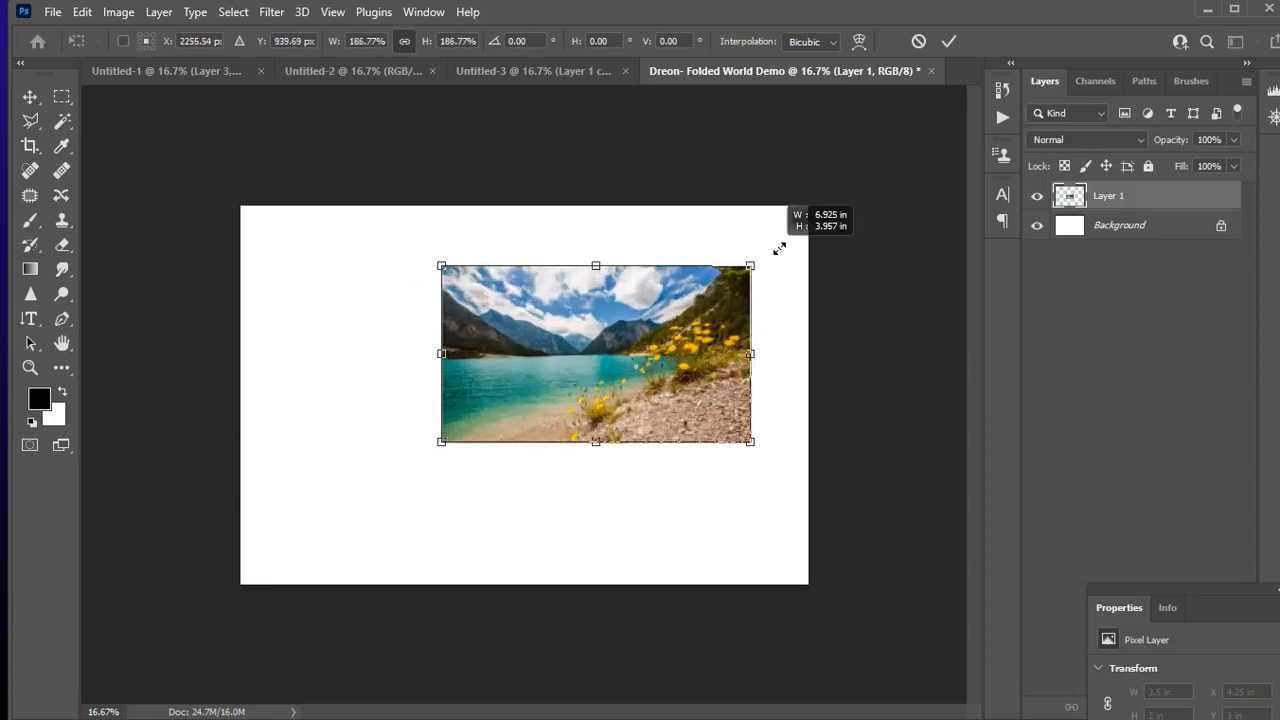
# Scale the lake photo's top, bottom and sides out until it covers the whole canvas.
pyautogui.moveTo(750, 266); pyautogui.dragTo(765, 257)
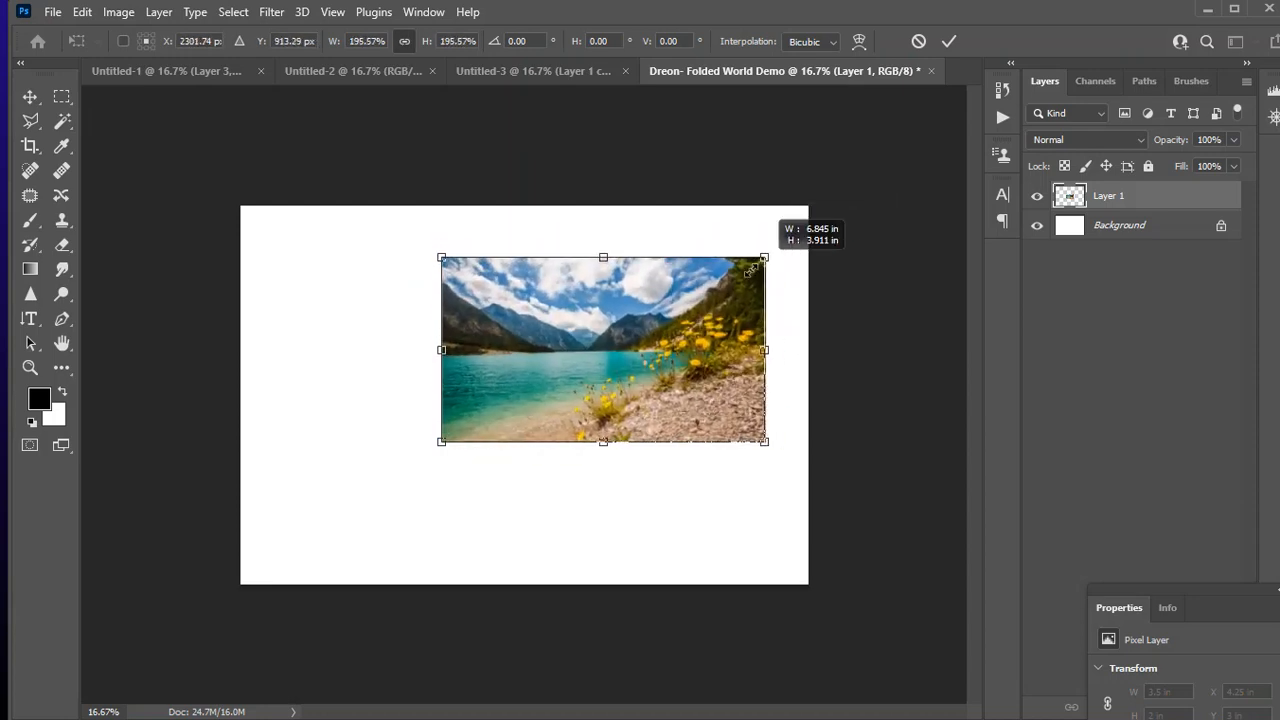
pyautogui.moveTo(765, 258); pyautogui.dragTo(728, 270)
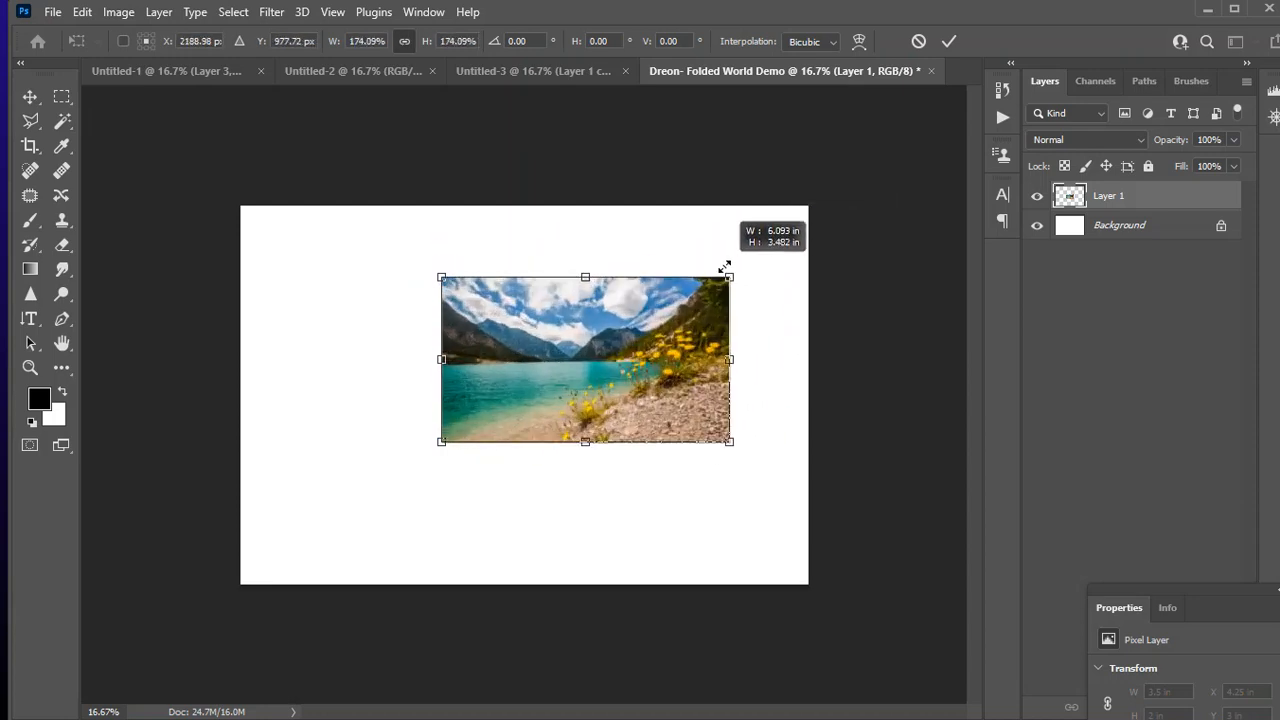
pyautogui.moveTo(728, 275); pyautogui.dragTo(777, 207)
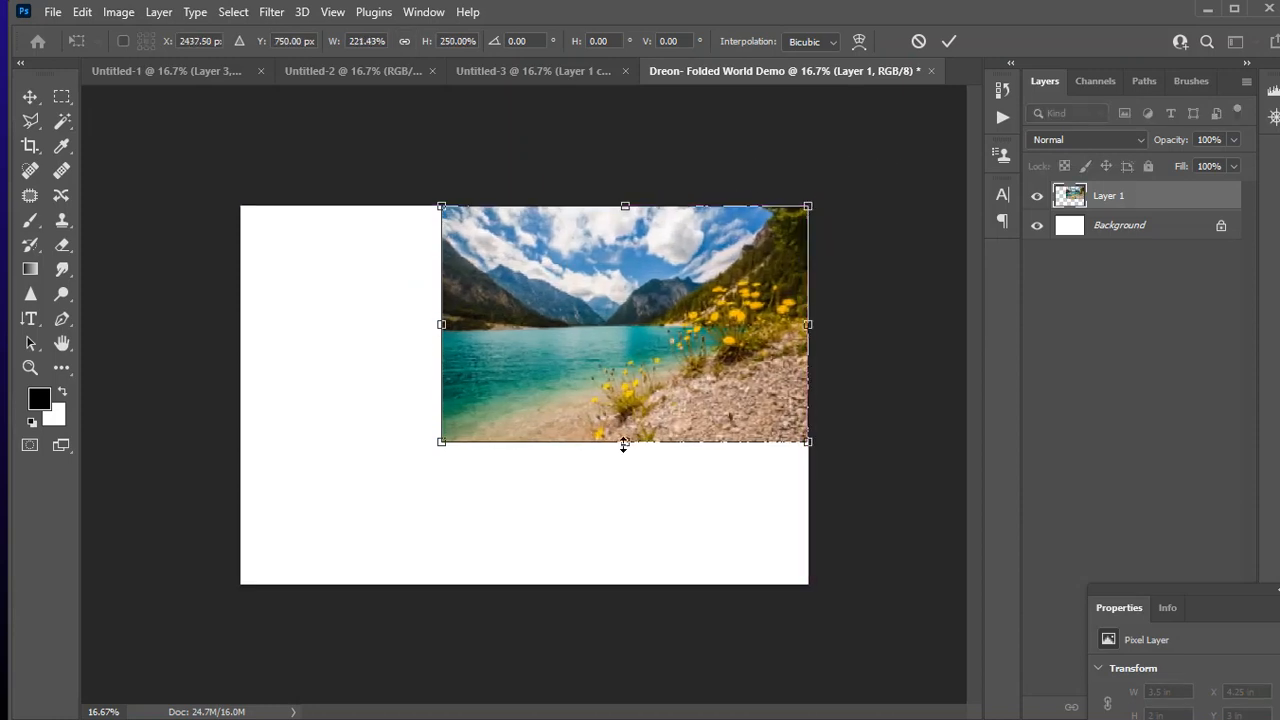
pyautogui.moveTo(624, 442); pyautogui.dragTo(624, 583)
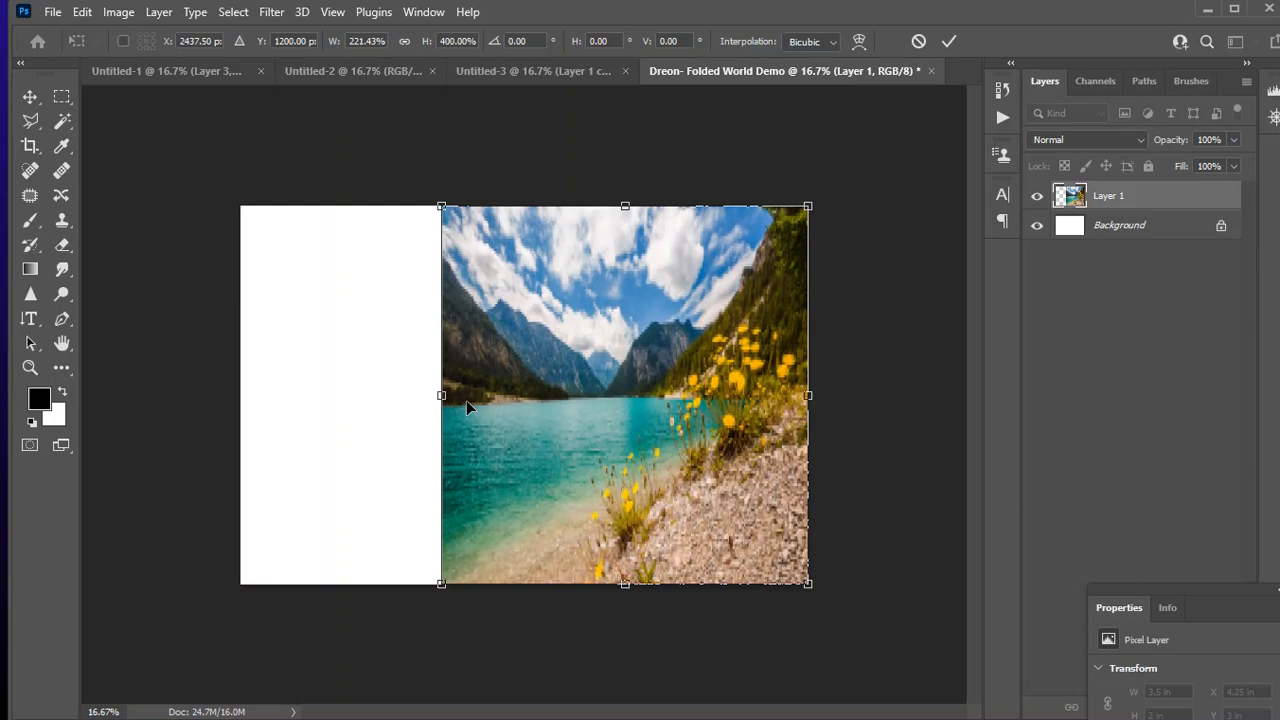
pyautogui.moveTo(441, 395); pyautogui.dragTo(240, 395)
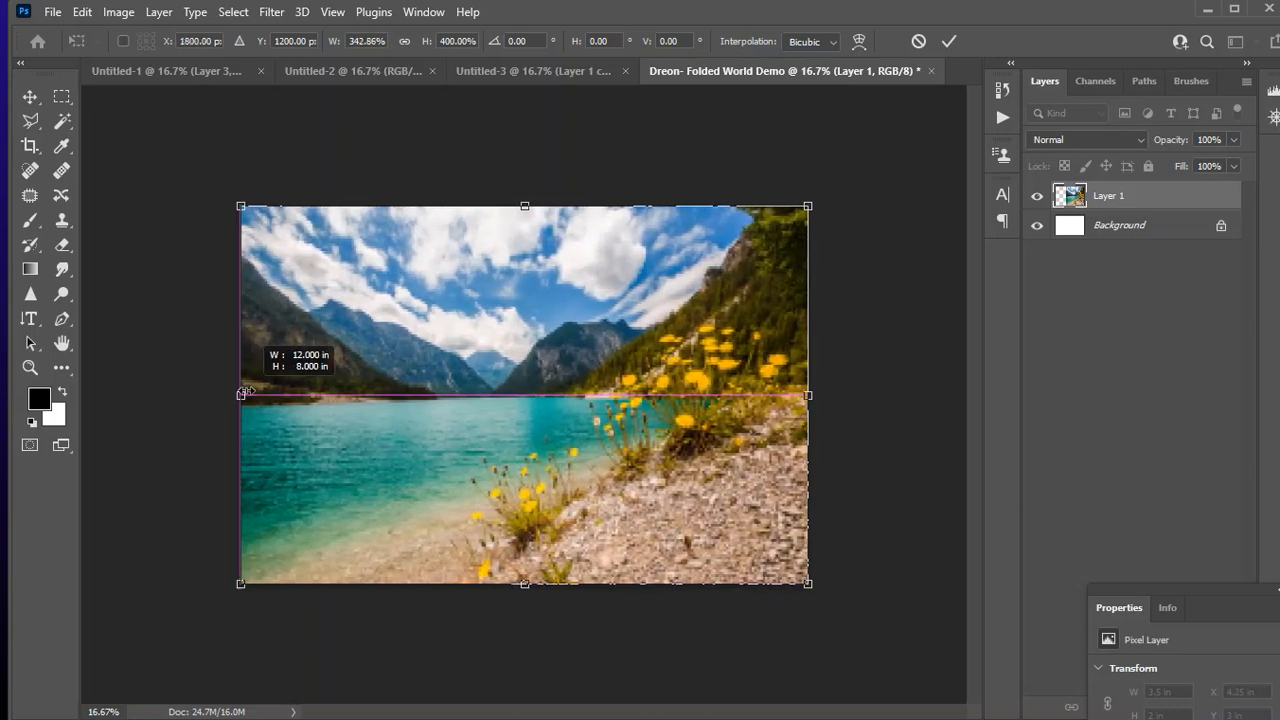
pyautogui.moveTo(807, 395); pyautogui.dragTo(733, 401)
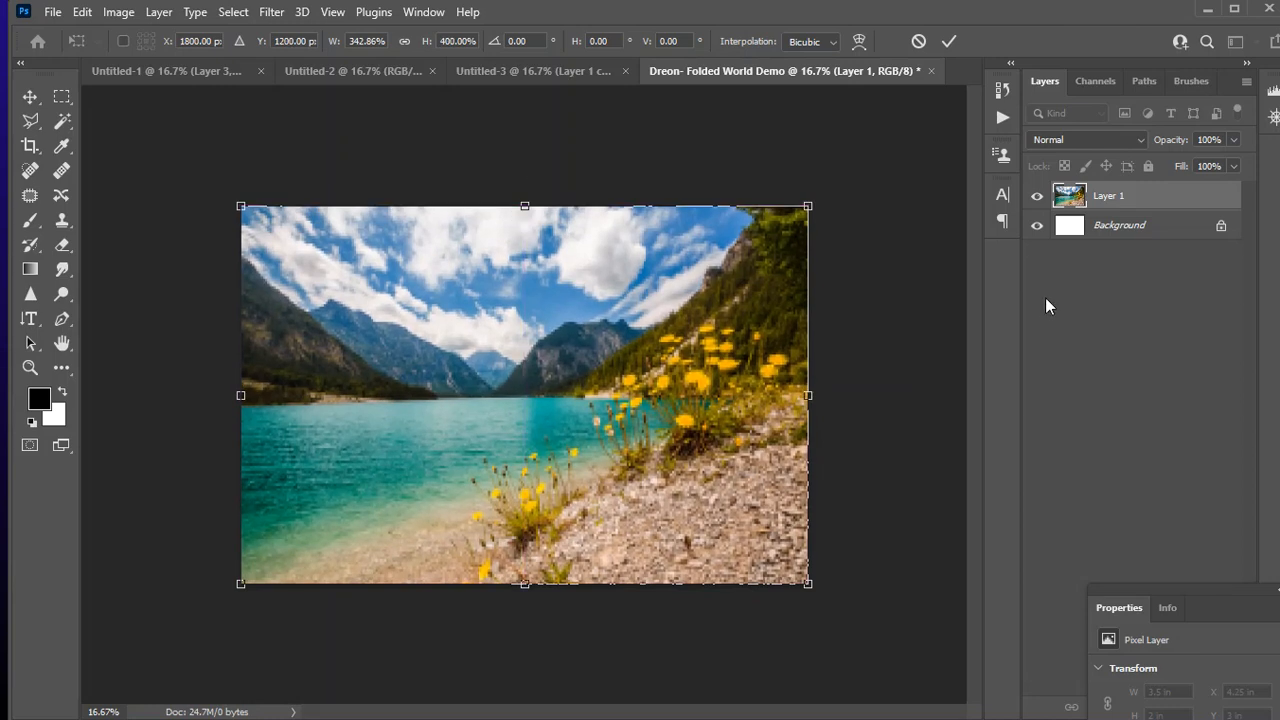
pyautogui.moveTo(833, 71)
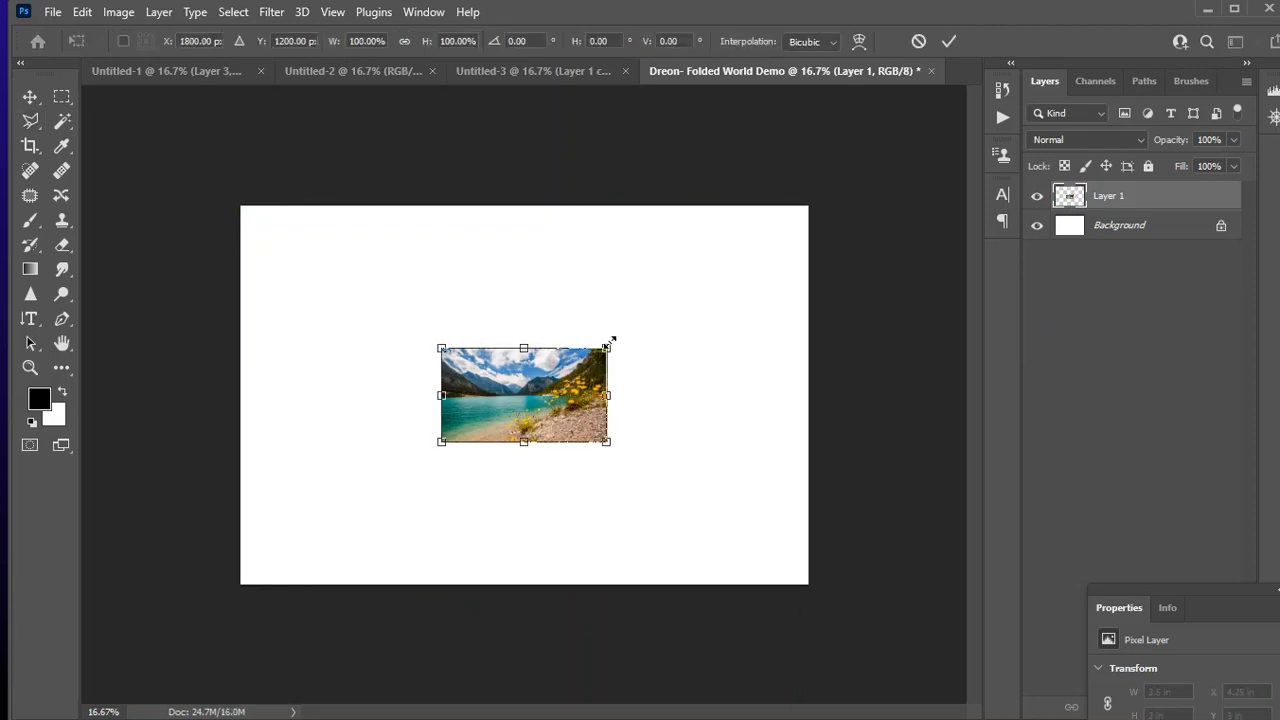
pyautogui.moveTo(607, 395); pyautogui.dragTo(808, 395)
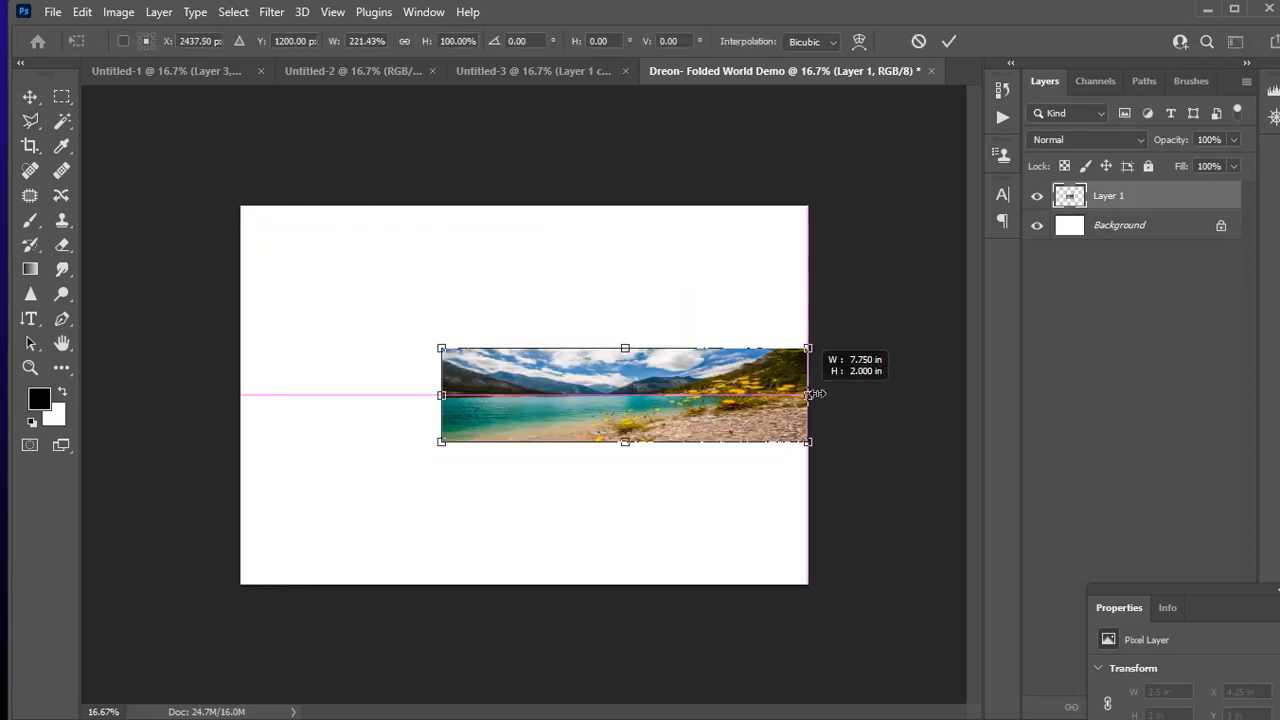
pyautogui.moveTo(625, 348); pyautogui.dragTo(625, 207)
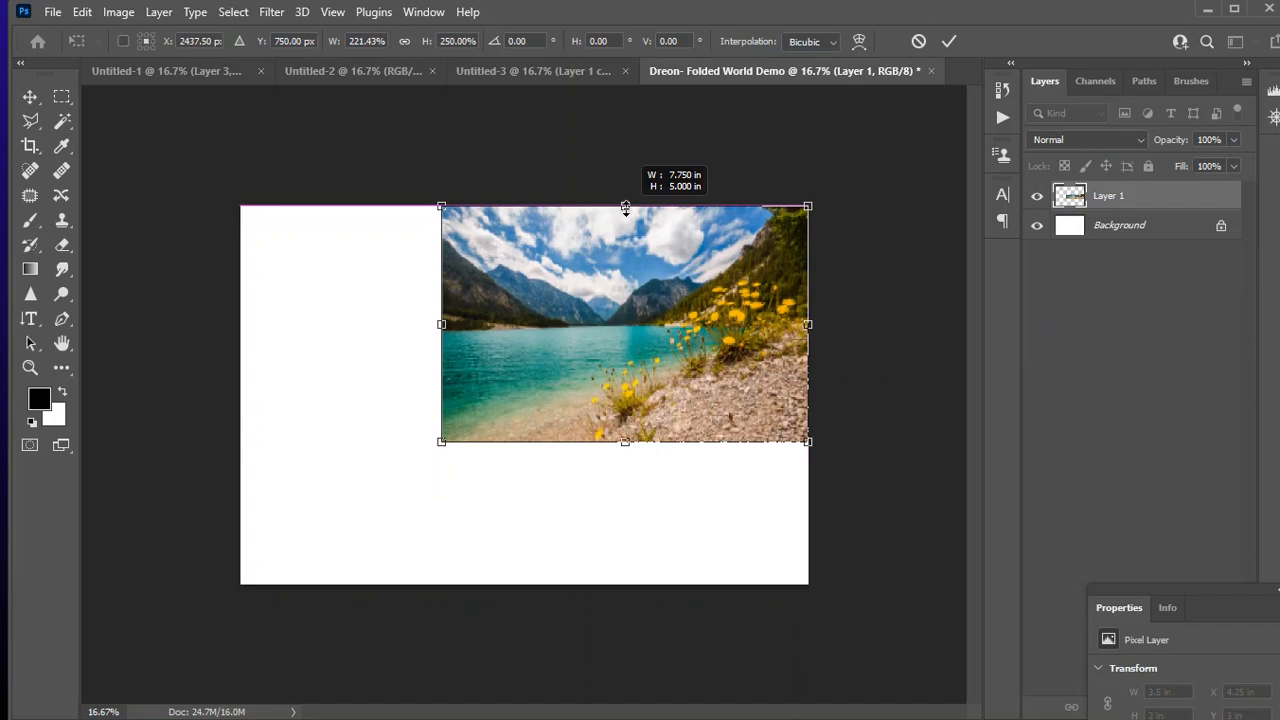
pyautogui.moveTo(625, 440); pyautogui.dragTo(623, 585)
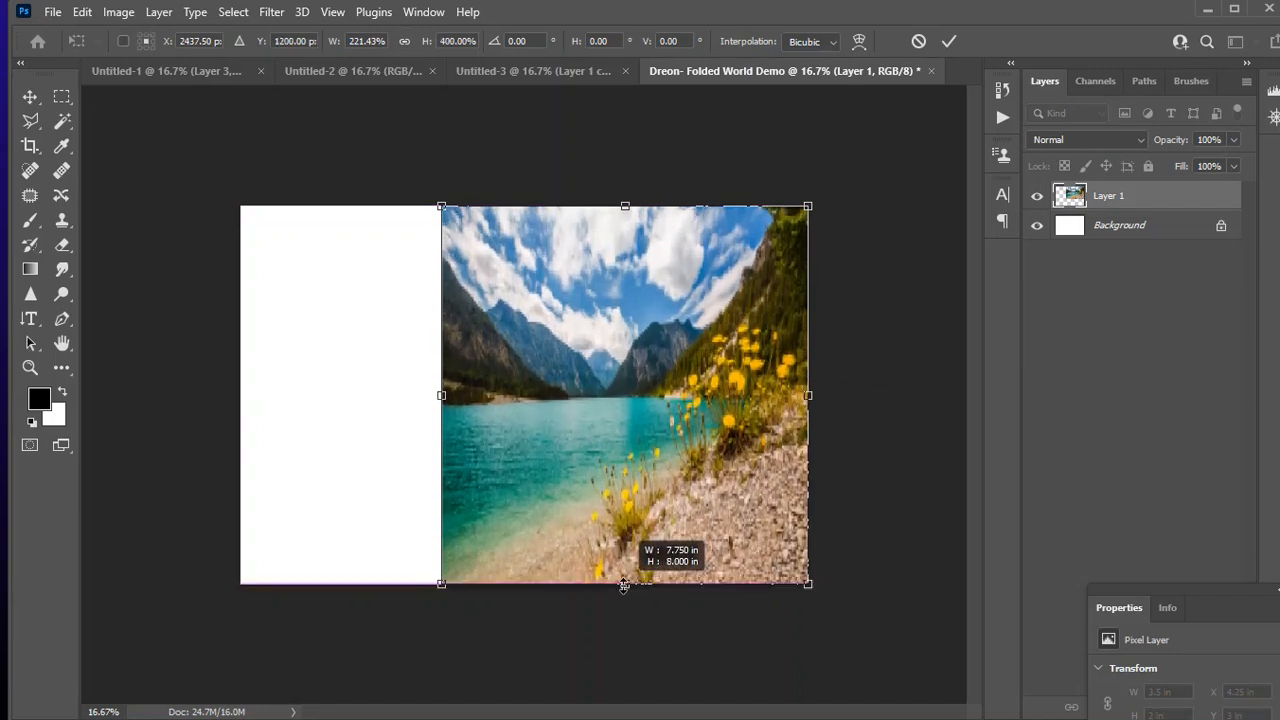
pyautogui.moveTo(441, 395); pyautogui.dragTo(272, 395)
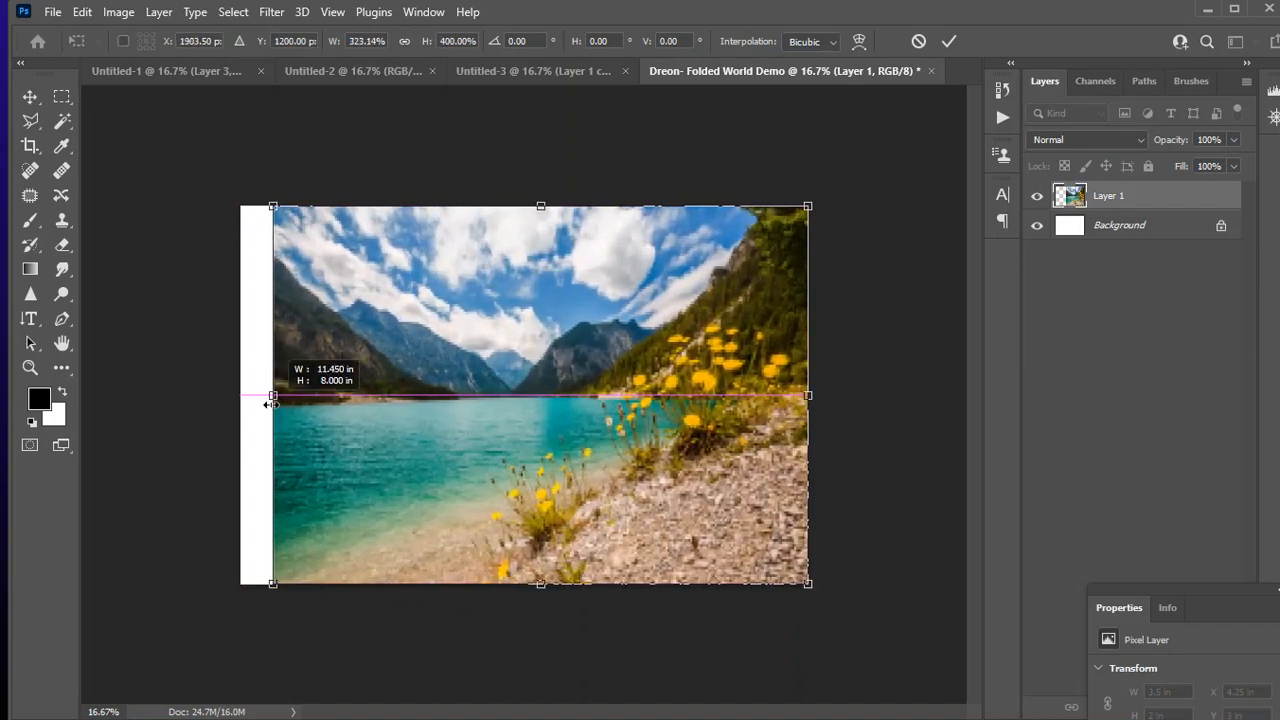
pyautogui.moveTo(272, 395); pyautogui.dragTo(240, 395)
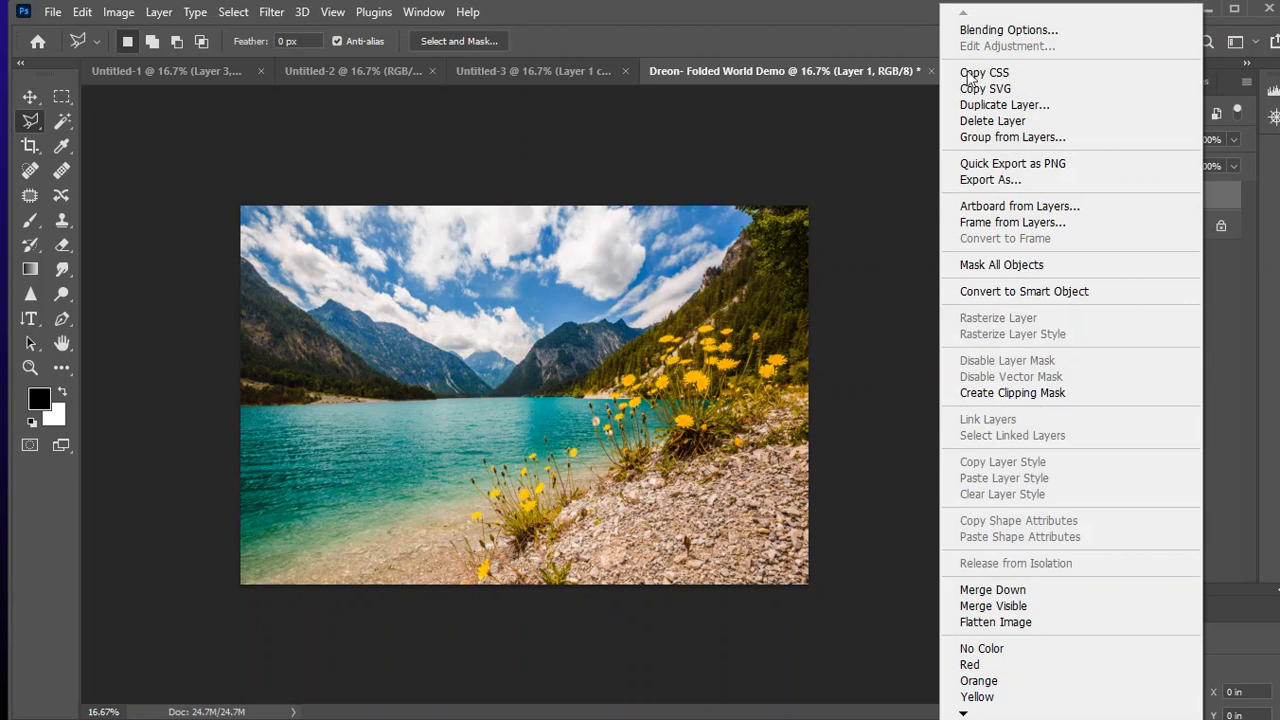
pyautogui.moveTo(1004, 105)
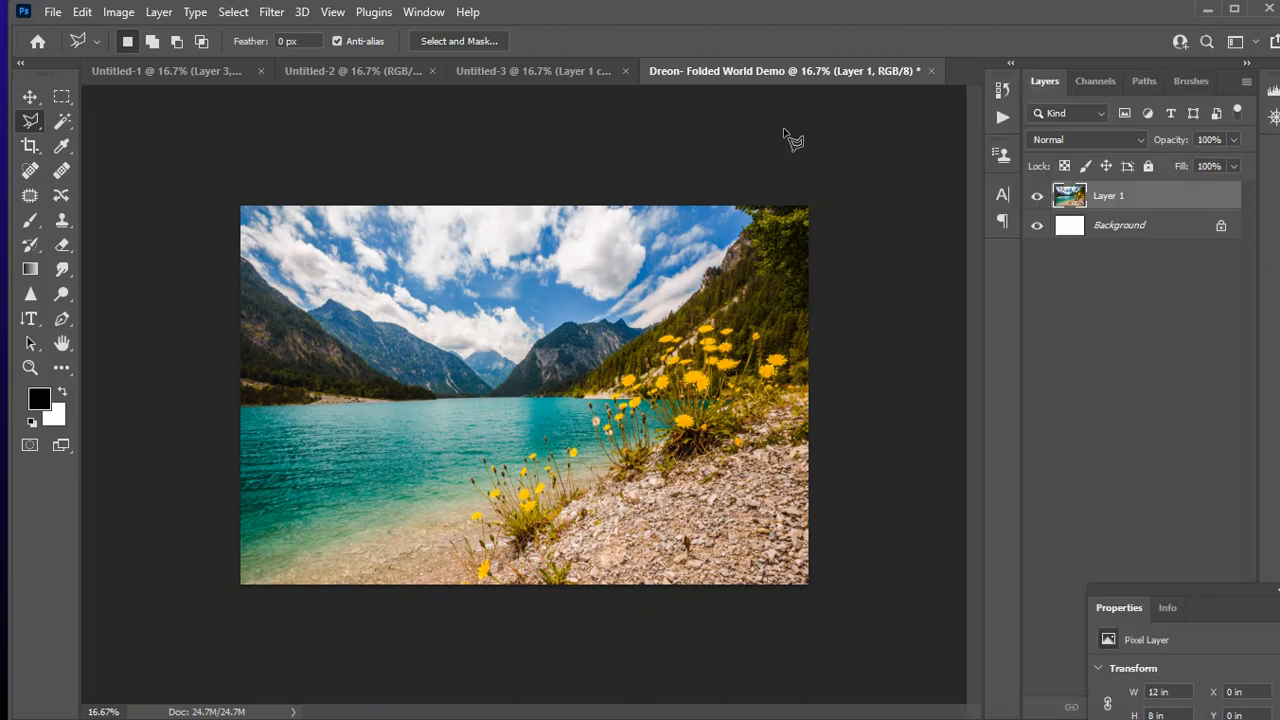
# Duplicate Layer 1 with Ctrl+J and Layer > Duplicate Layer, giving three photo layers.
pyautogui.press('ctrl+j')
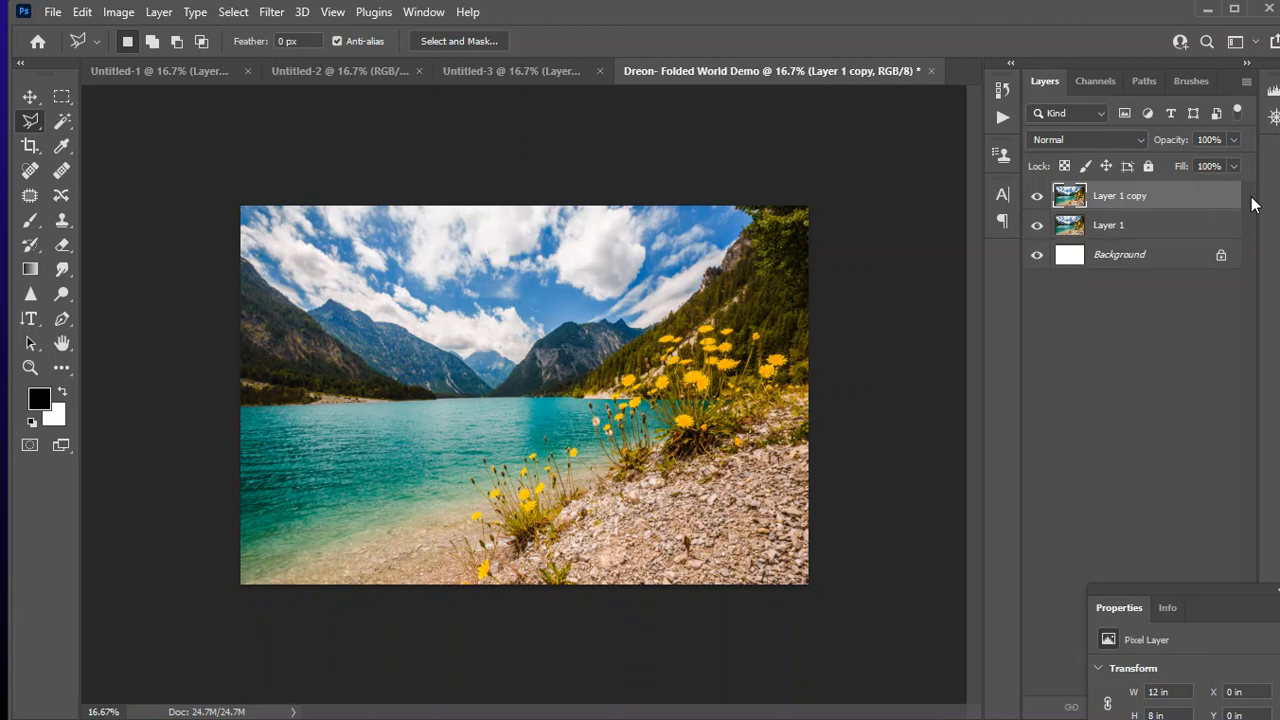
pyautogui.click(158, 12)
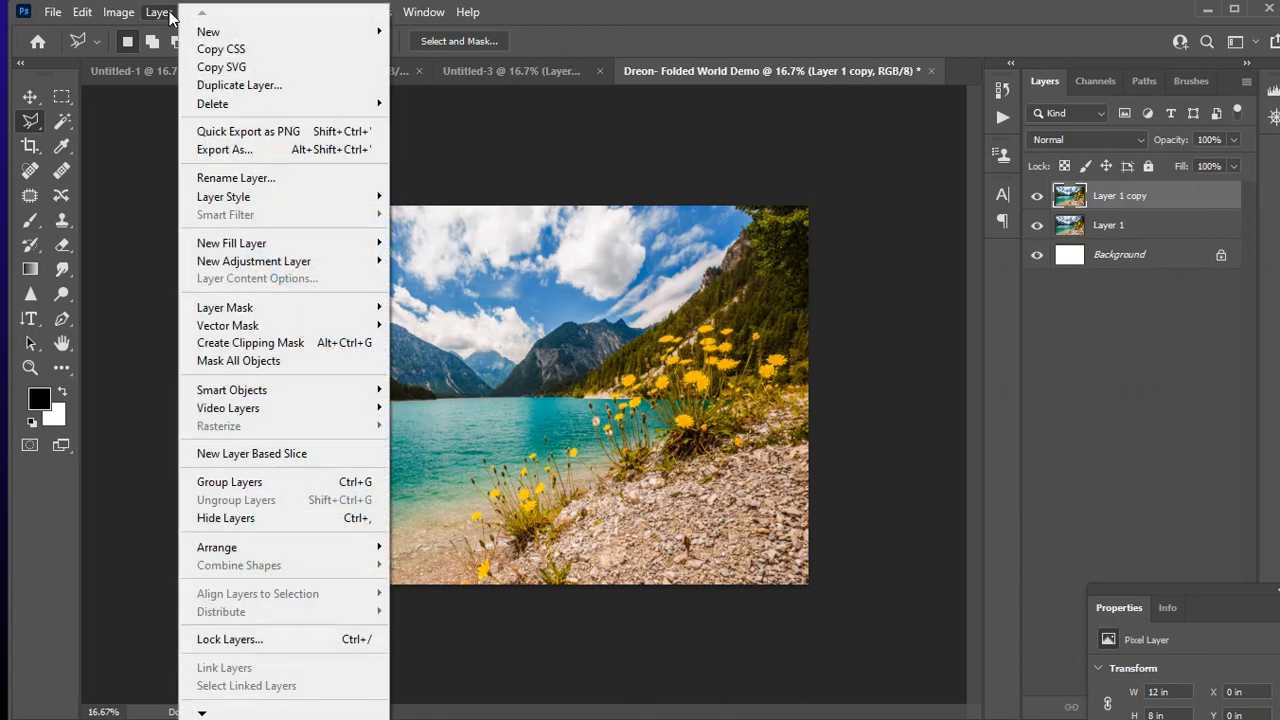
pyautogui.moveTo(239, 84)
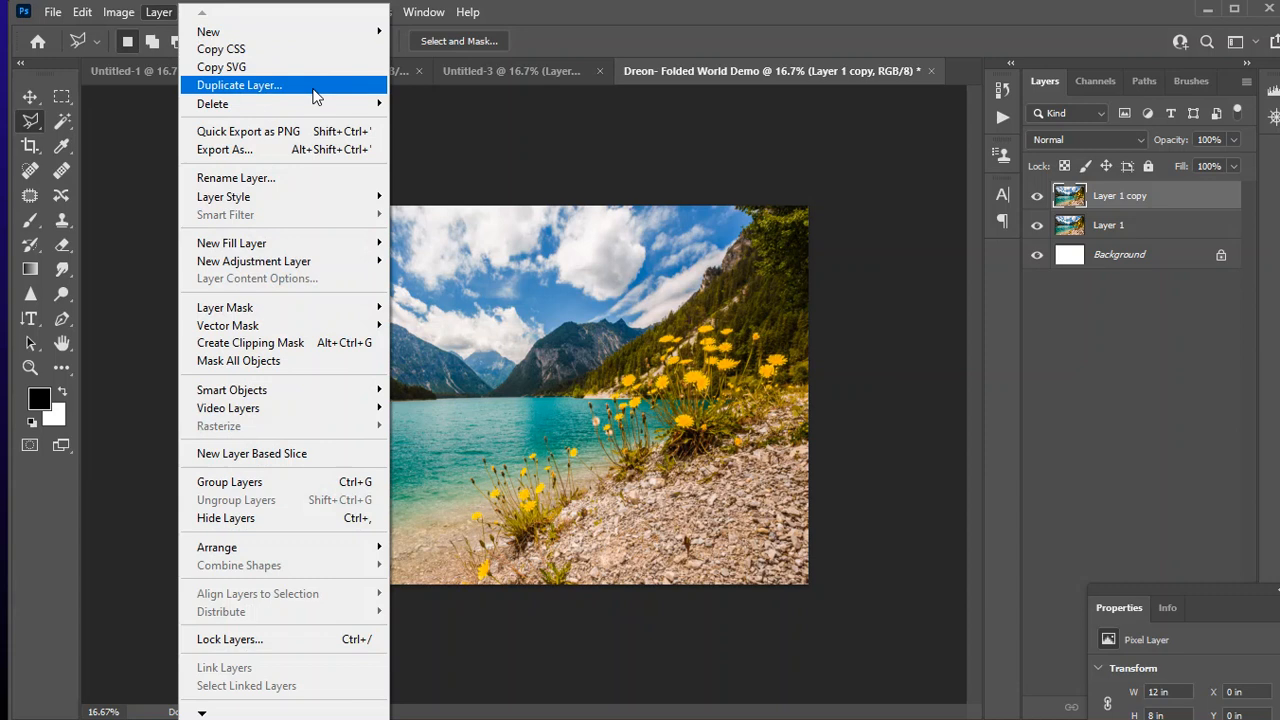
pyautogui.click(239, 84)
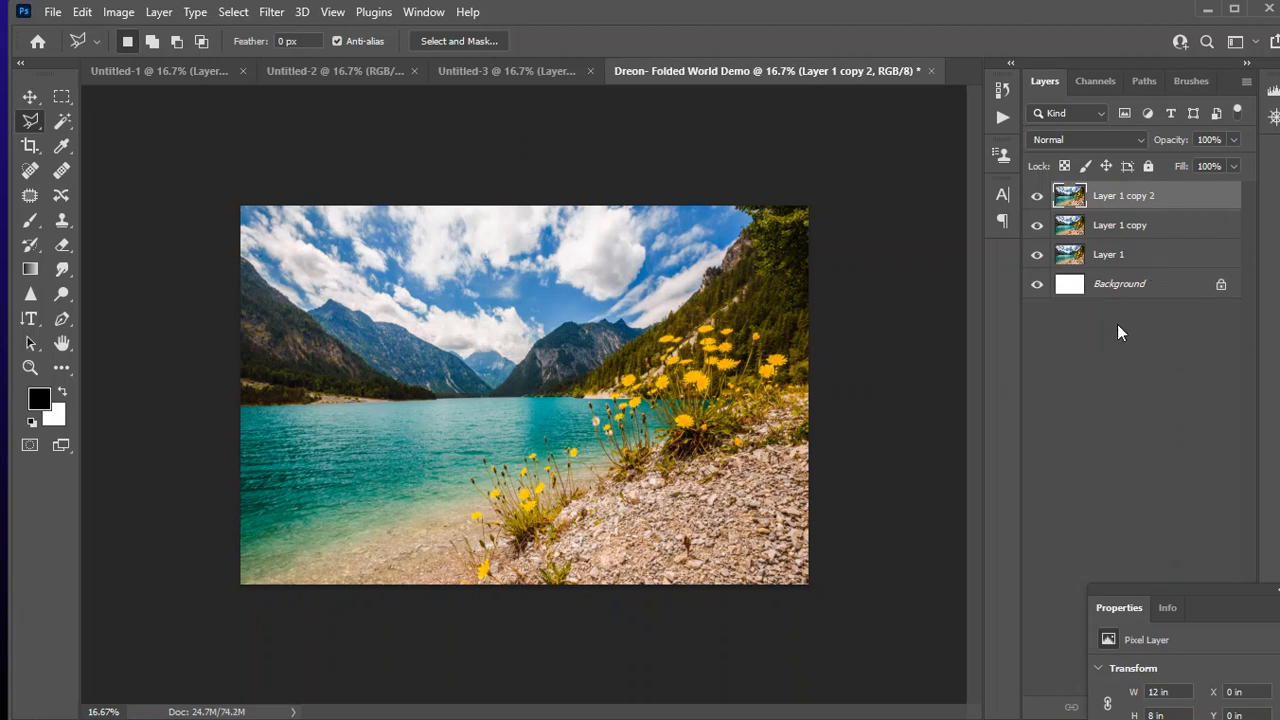
pyautogui.moveTo(1113, 291)
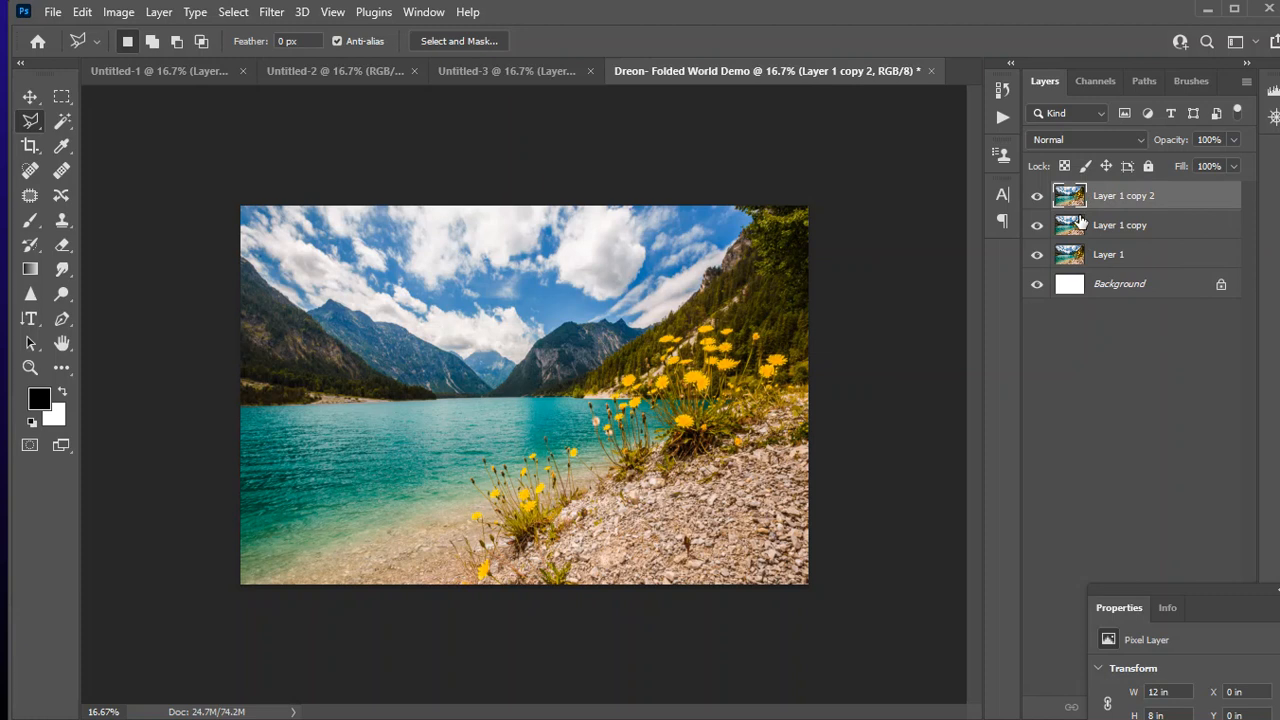
pyautogui.moveTo(1100, 200)
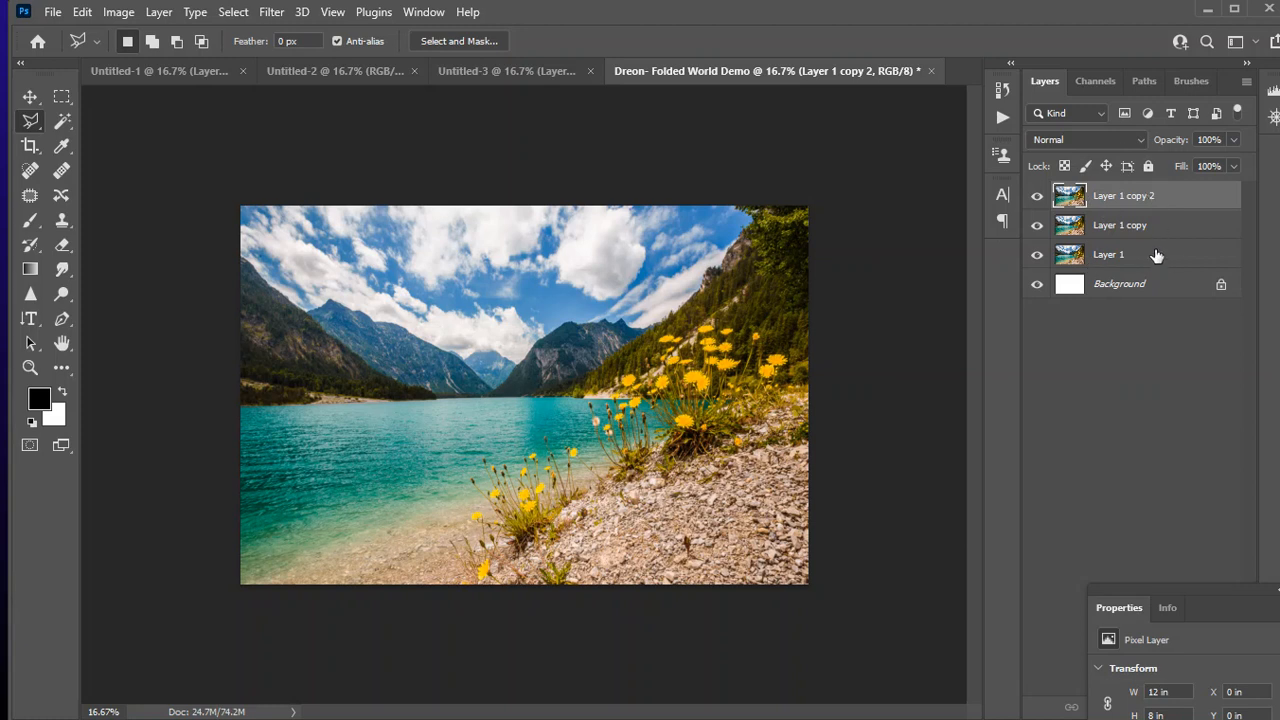
pyautogui.moveTo(1175, 225)
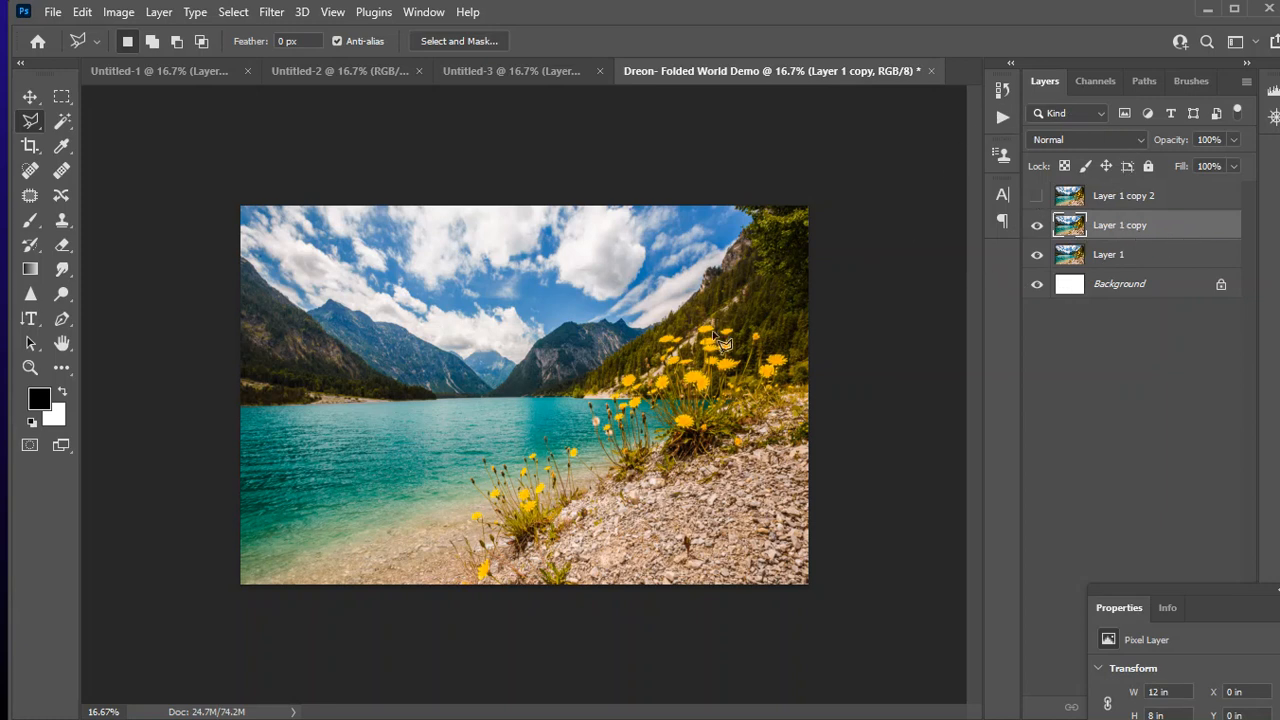
pyautogui.moveTo(367, 105)
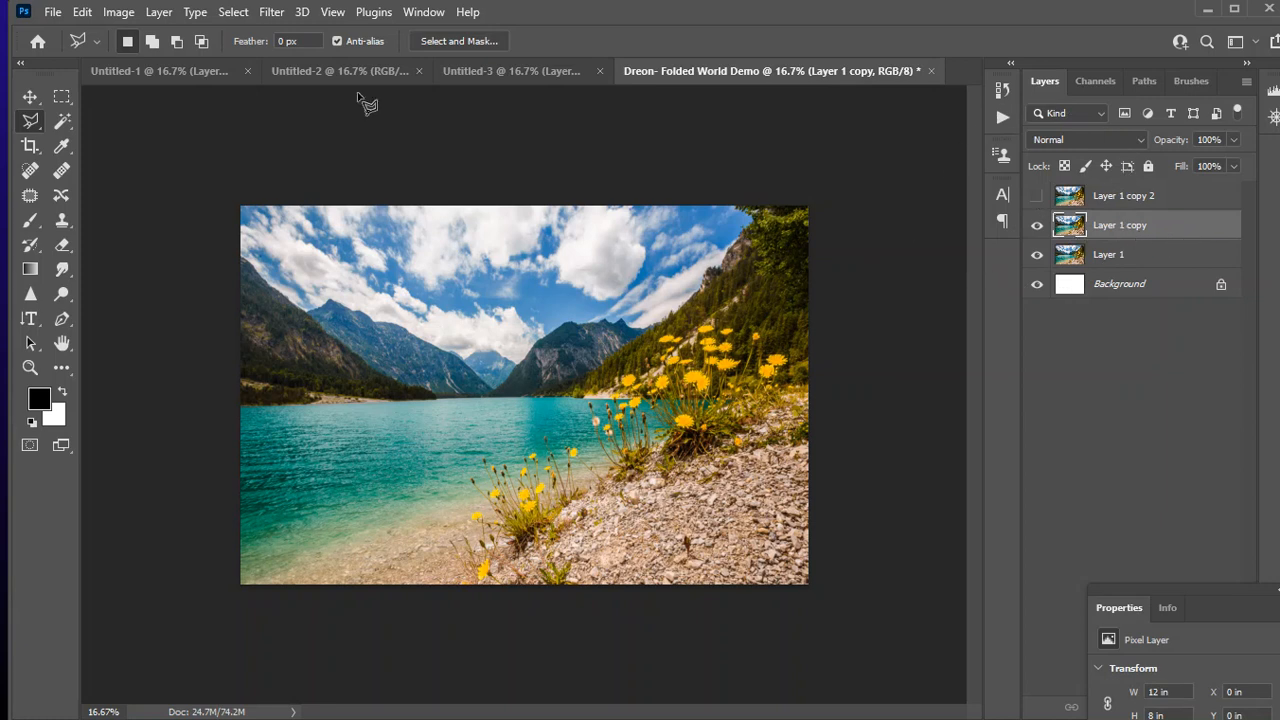
# Free-transform the middle copy, flip it horizontally and shift it into place.
pyautogui.click(82, 12)
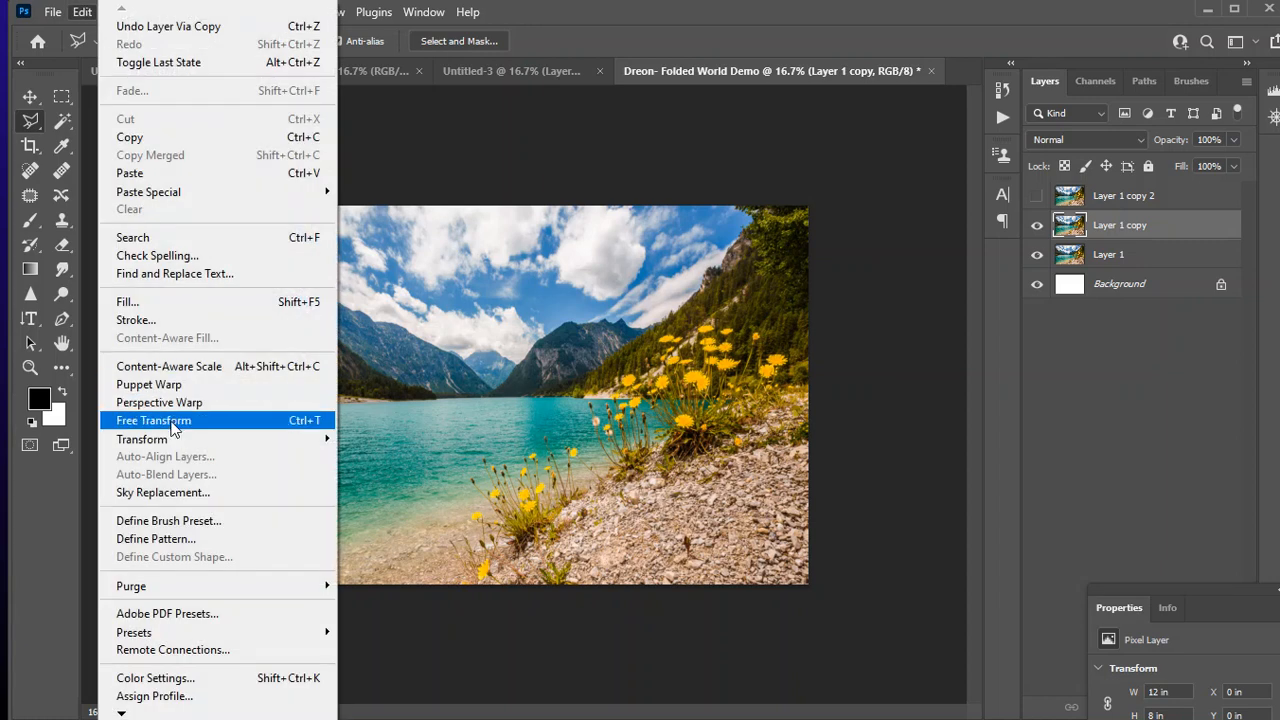
pyautogui.click(153, 420)
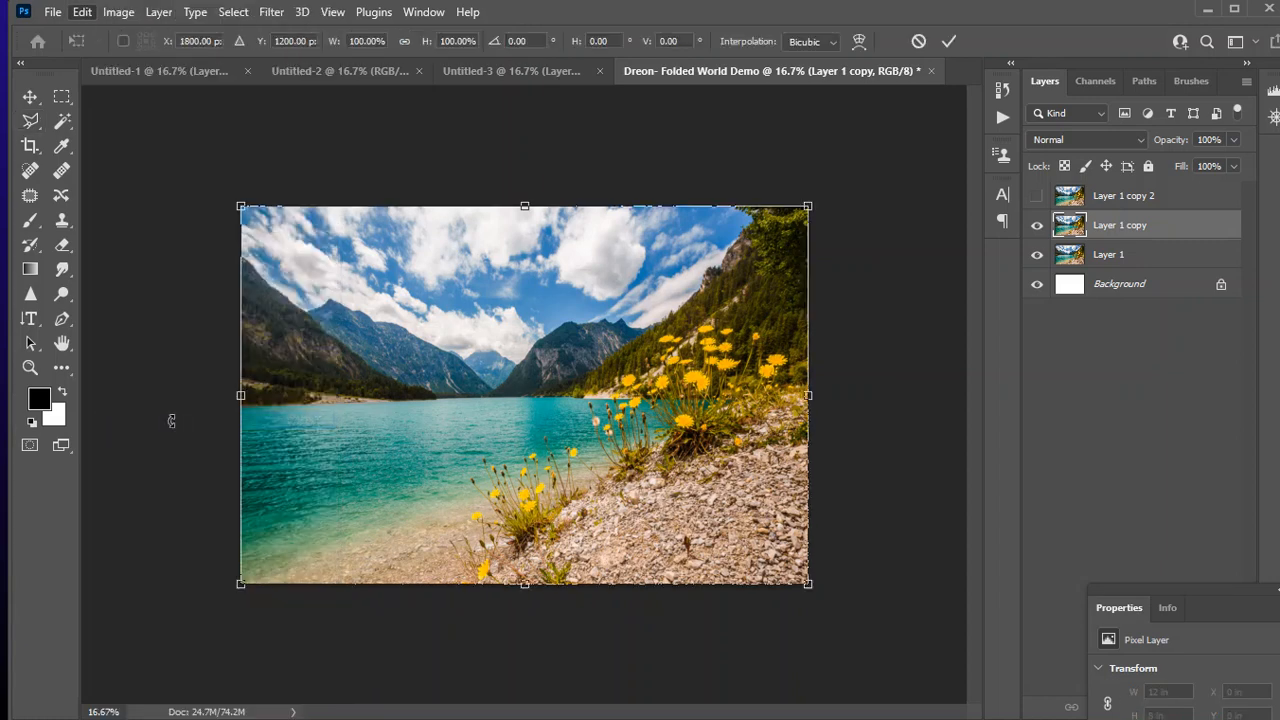
pyautogui.moveTo(612, 382)
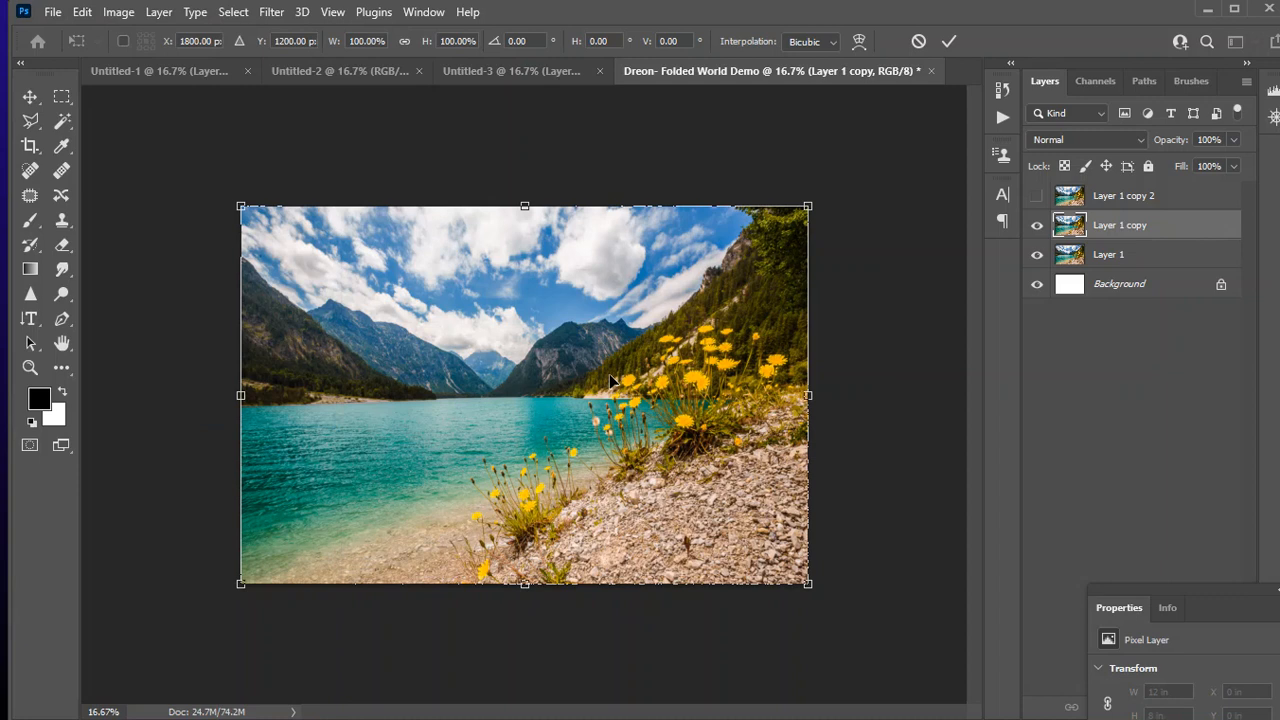
pyautogui.moveTo(641, 347)
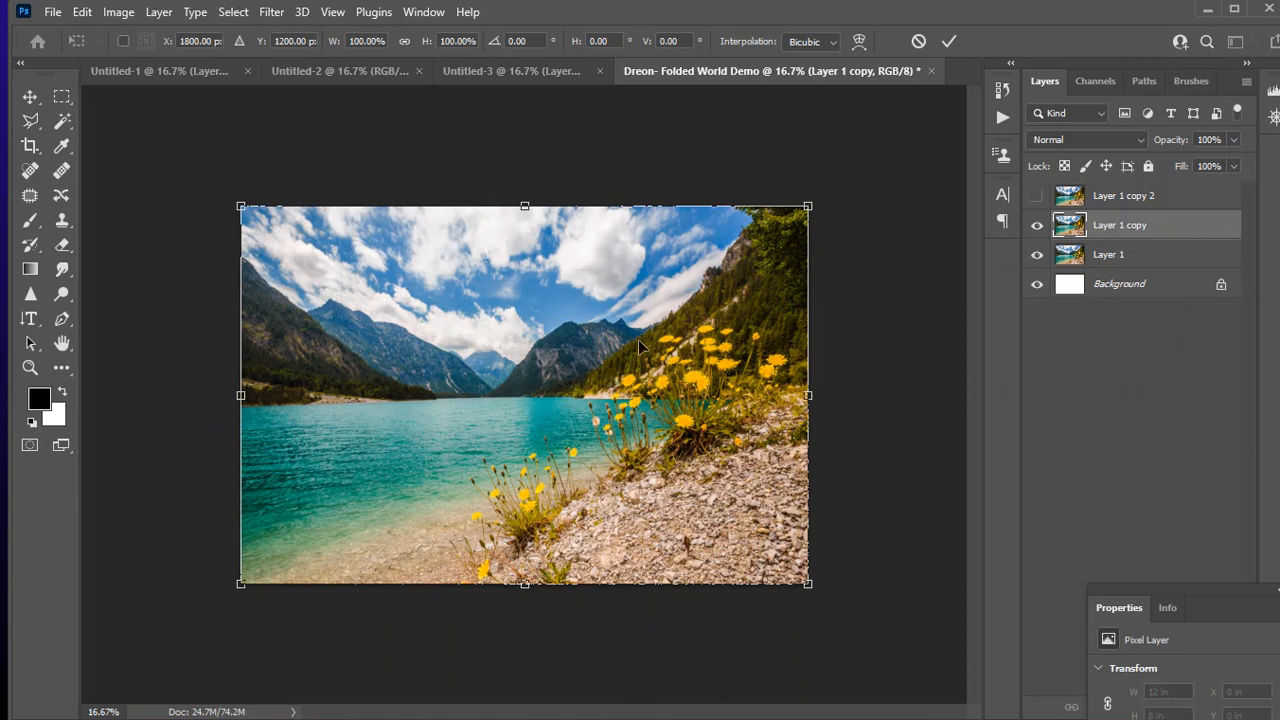
pyautogui.moveTo(640, 340)
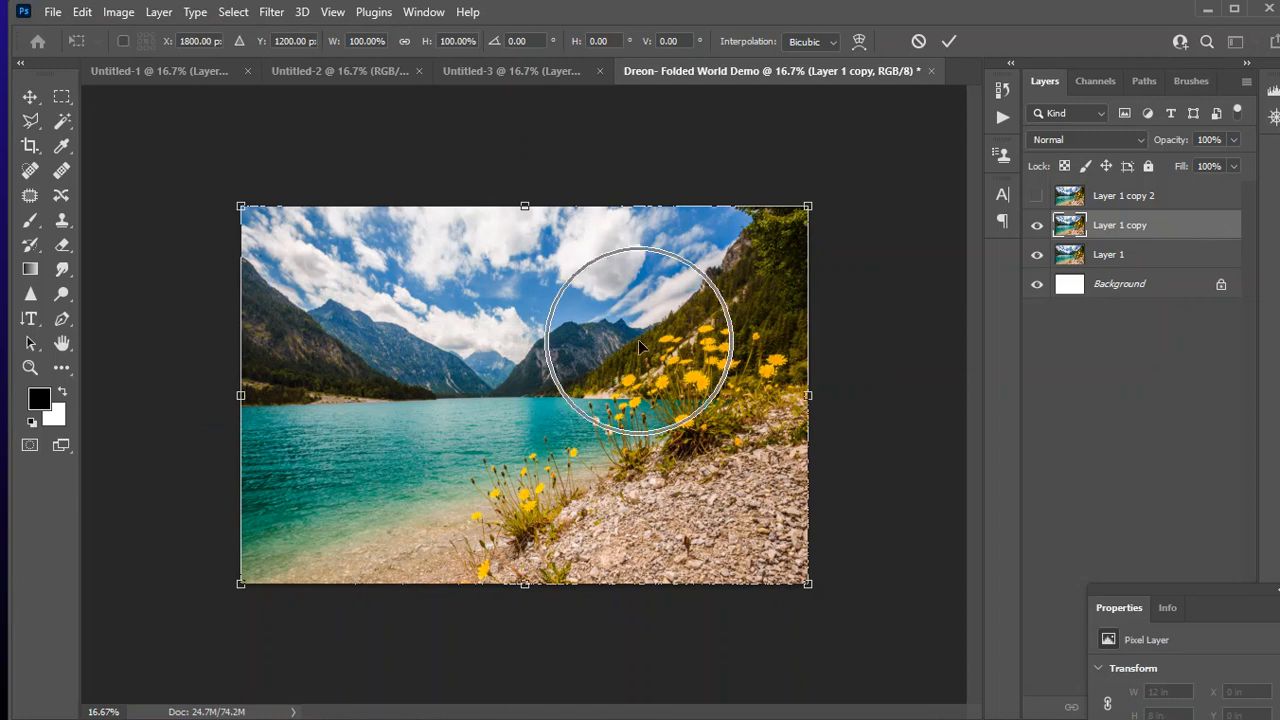
pyautogui.rightClick(640, 340)
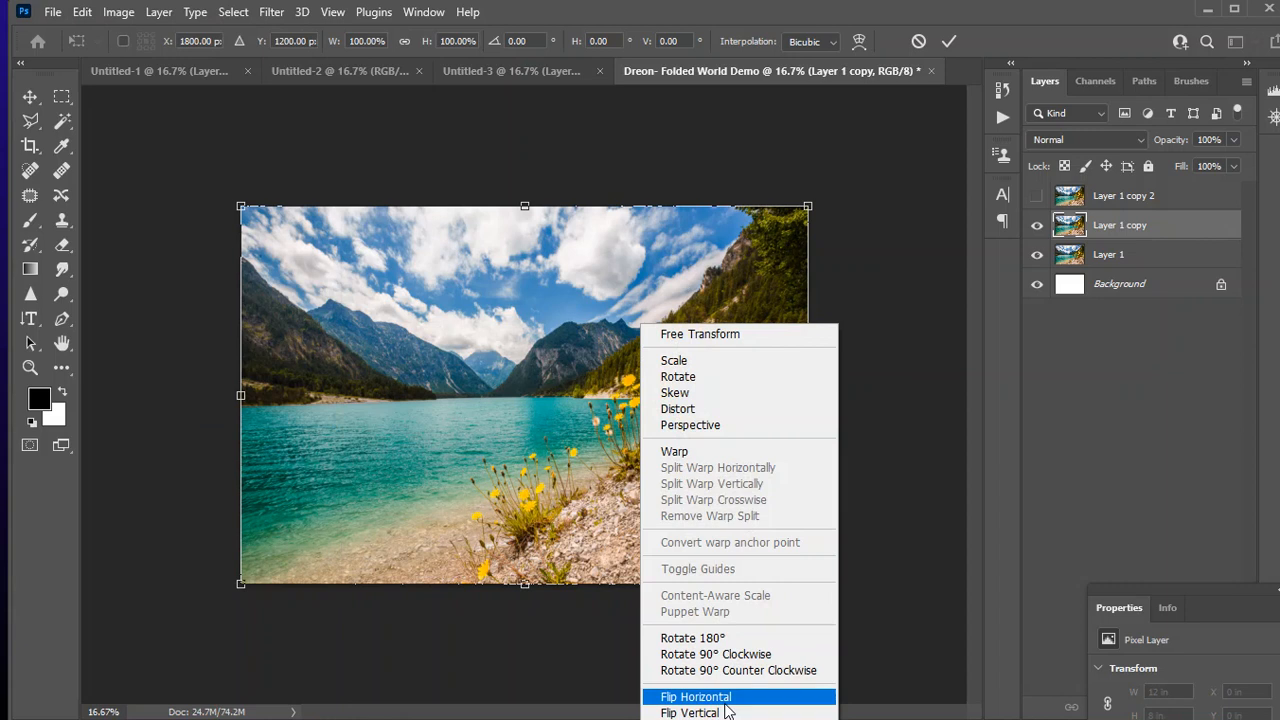
pyautogui.click(696, 696)
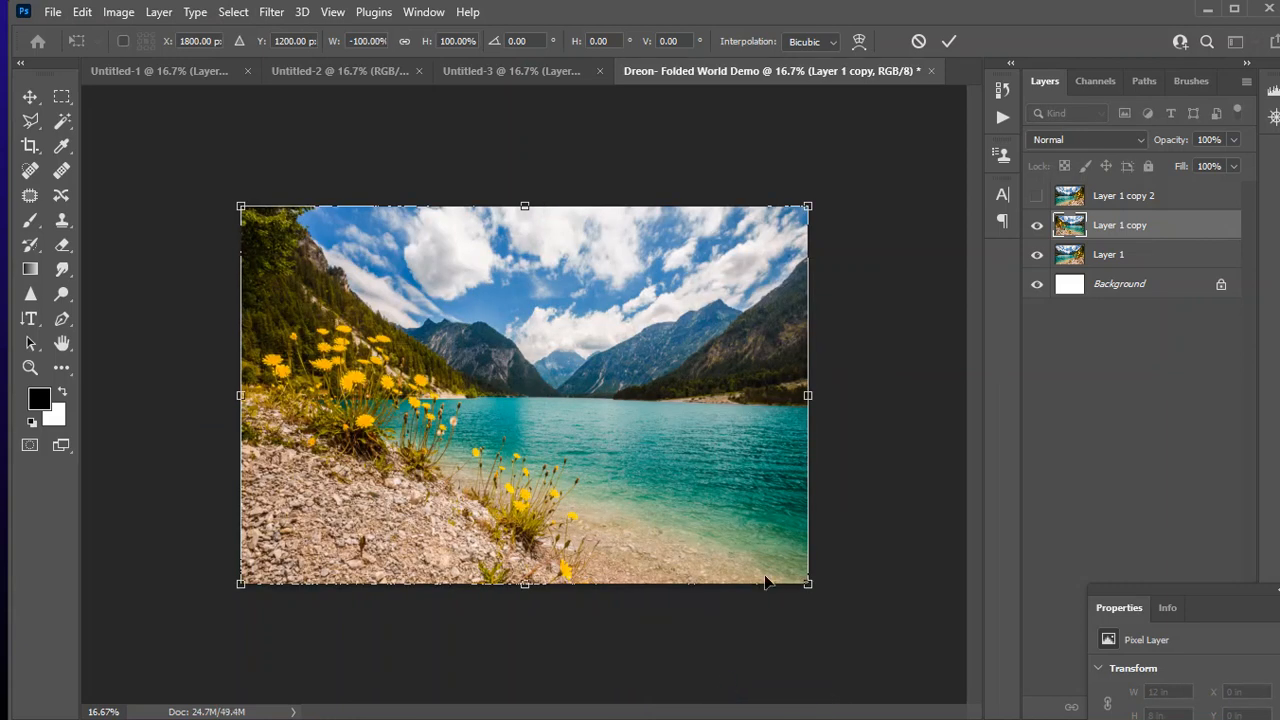
pyautogui.moveTo(793, 528)
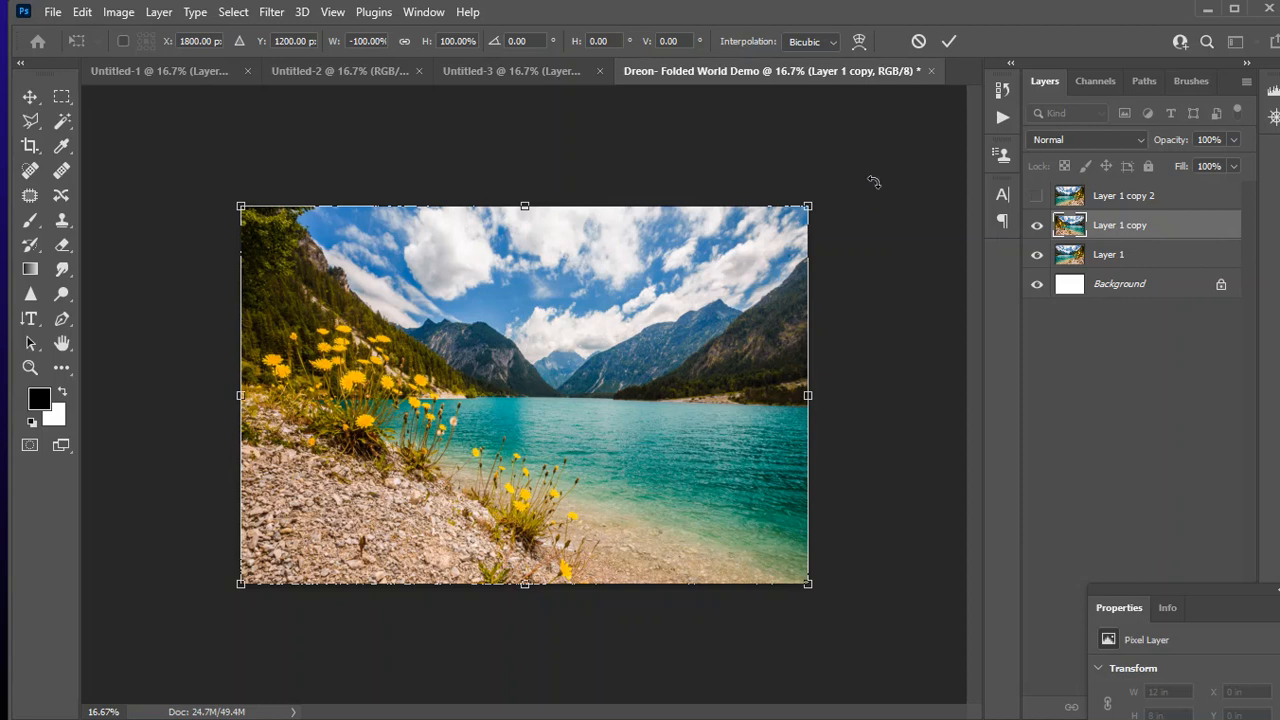
pyautogui.moveTo(807, 581)
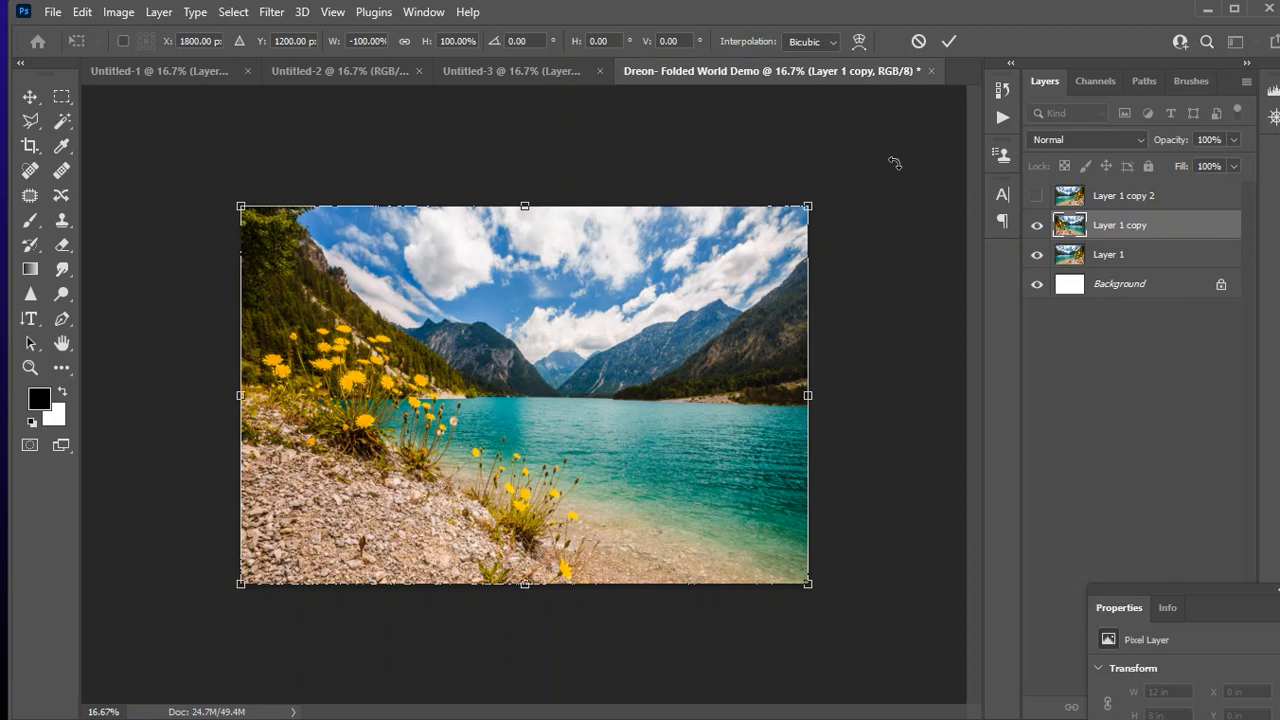
pyautogui.moveTo(303, 470)
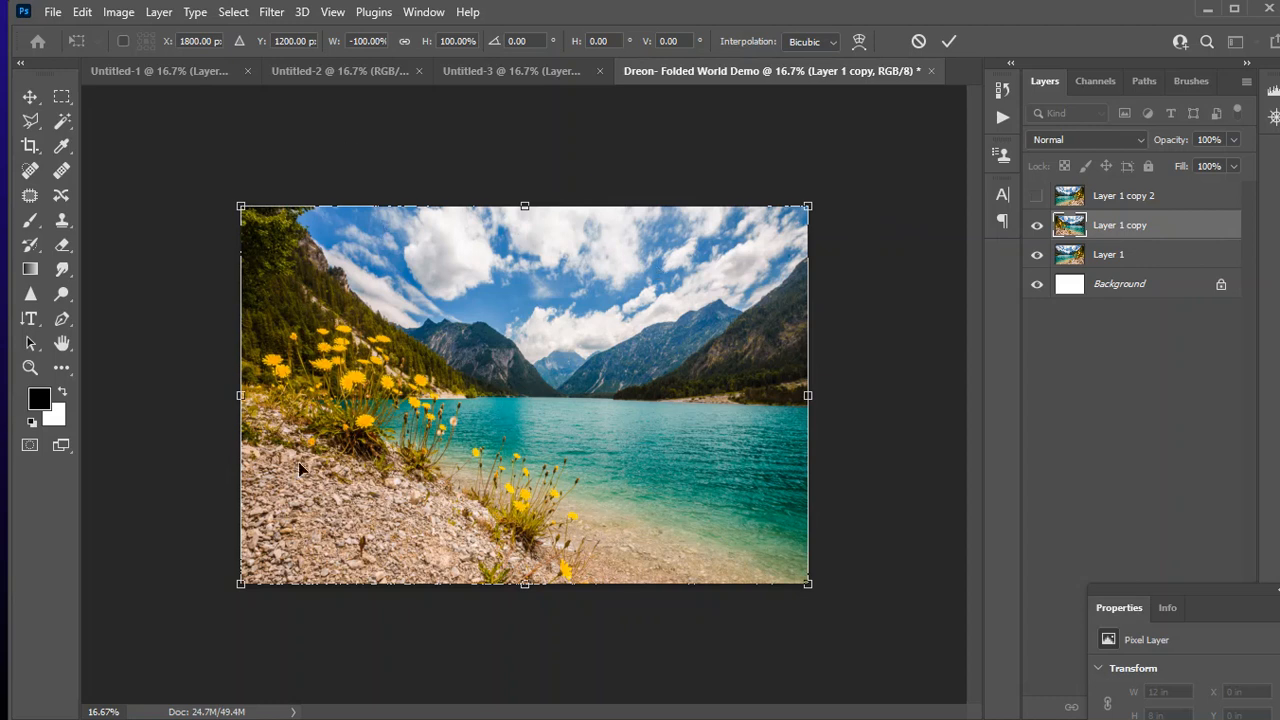
pyautogui.moveTo(1198, 8)
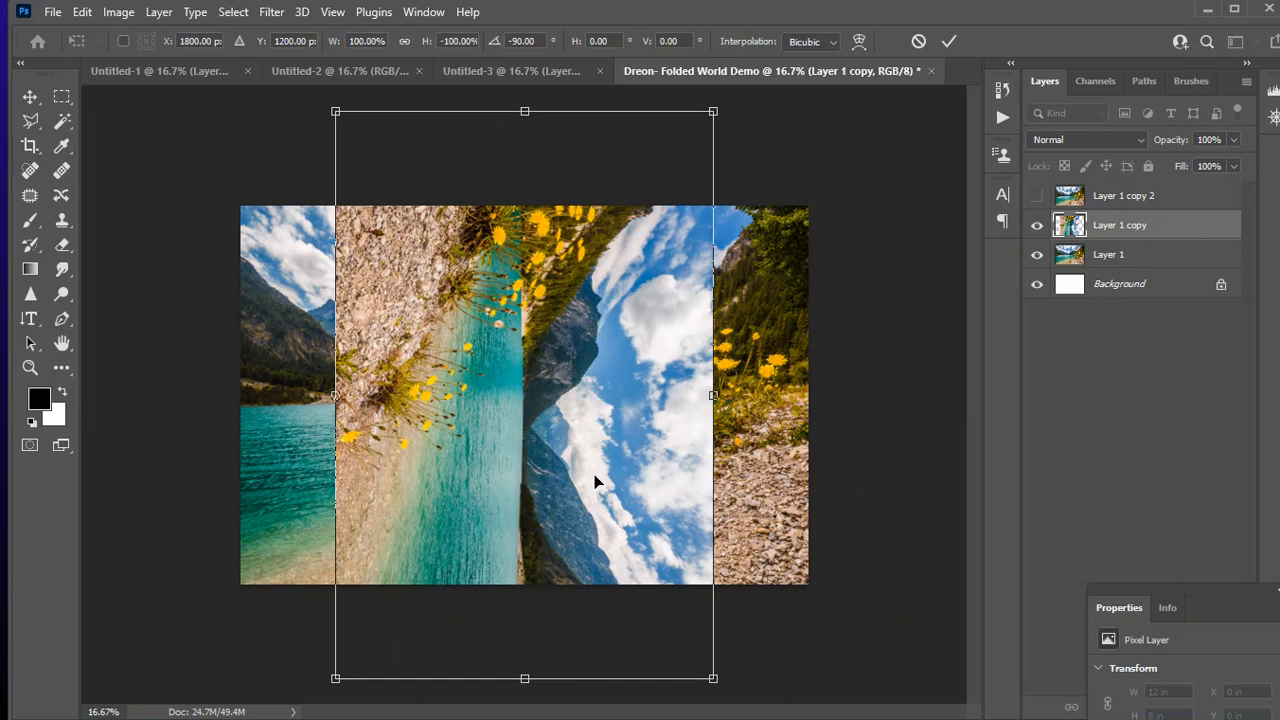
pyautogui.moveTo(595, 480); pyautogui.dragTo(585, 390)
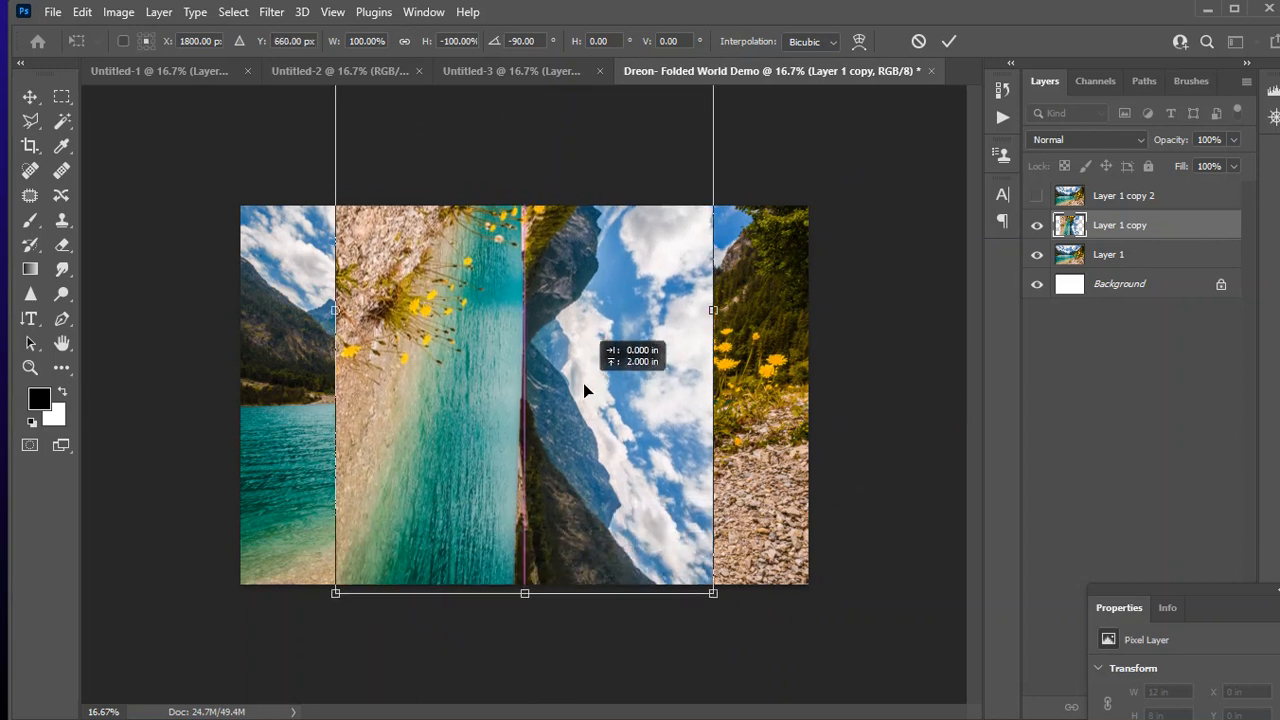
pyautogui.moveTo(585, 390); pyautogui.dragTo(488, 400)
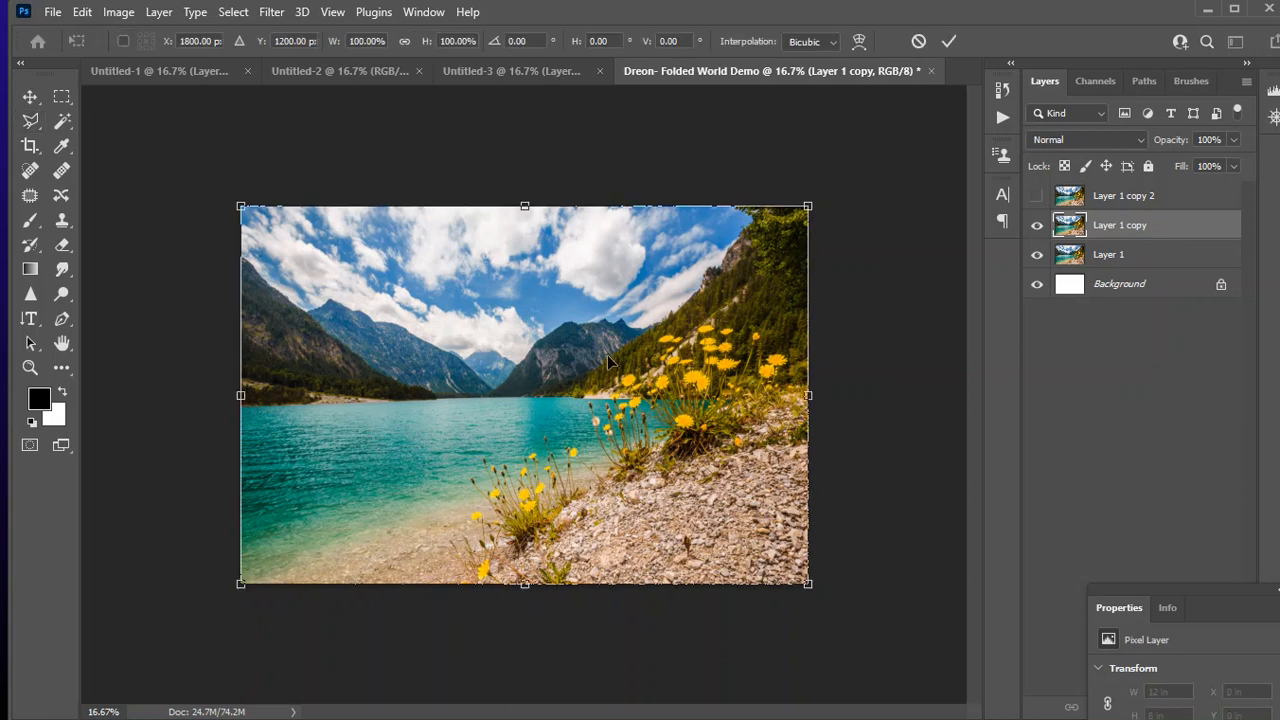
# Flip the middle copy horizontally and move it against the left canvas edge.
pyautogui.rightClick(610, 363)
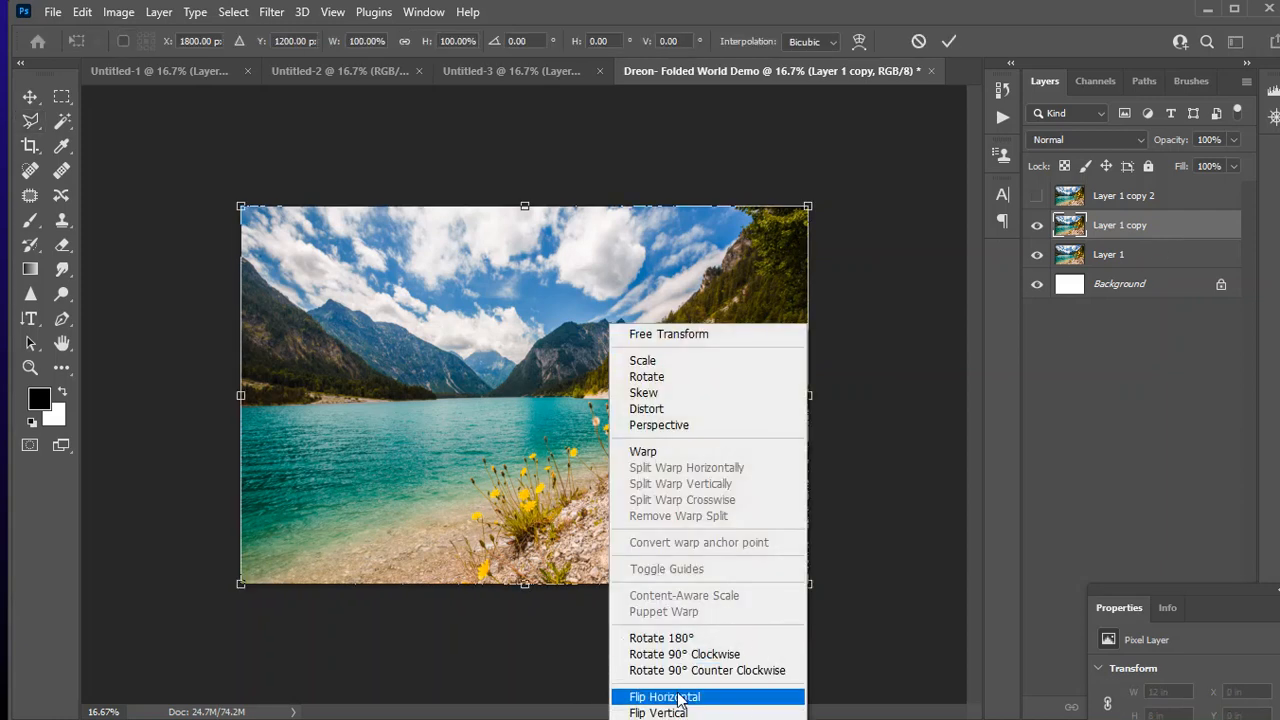
pyautogui.click(664, 697)
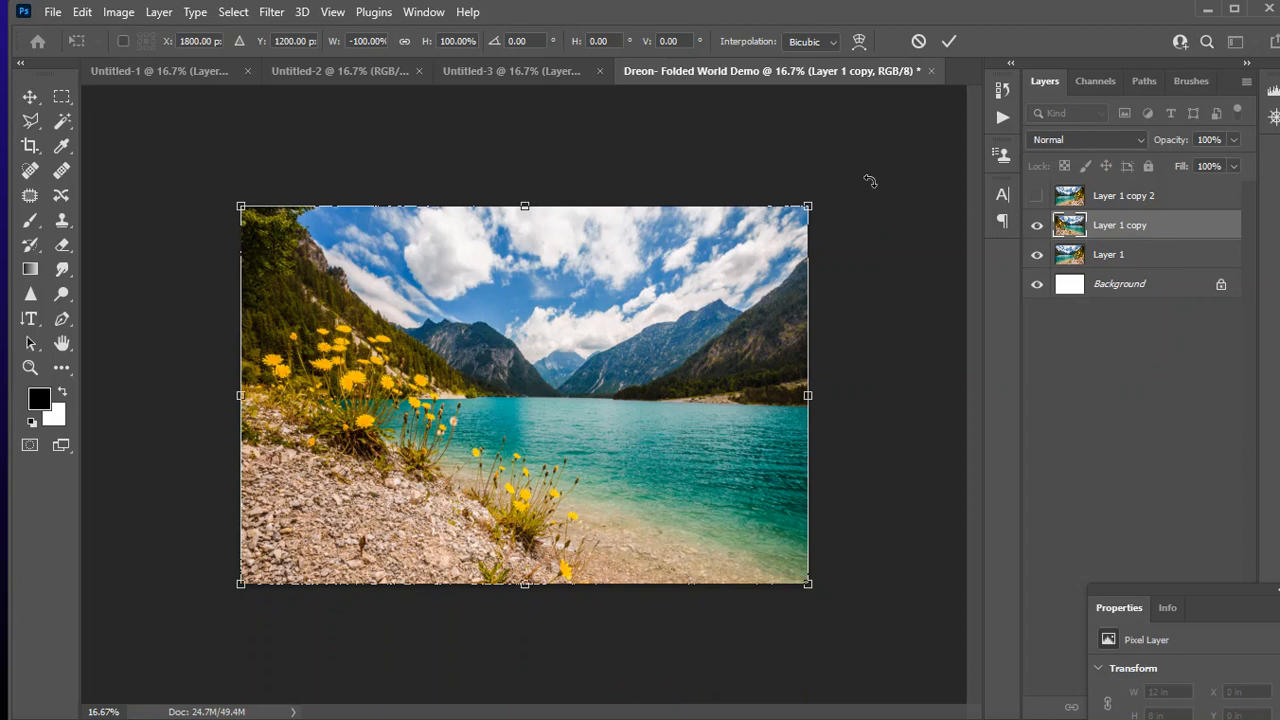
pyautogui.moveTo(810, 210); pyautogui.dragTo(835, 257)
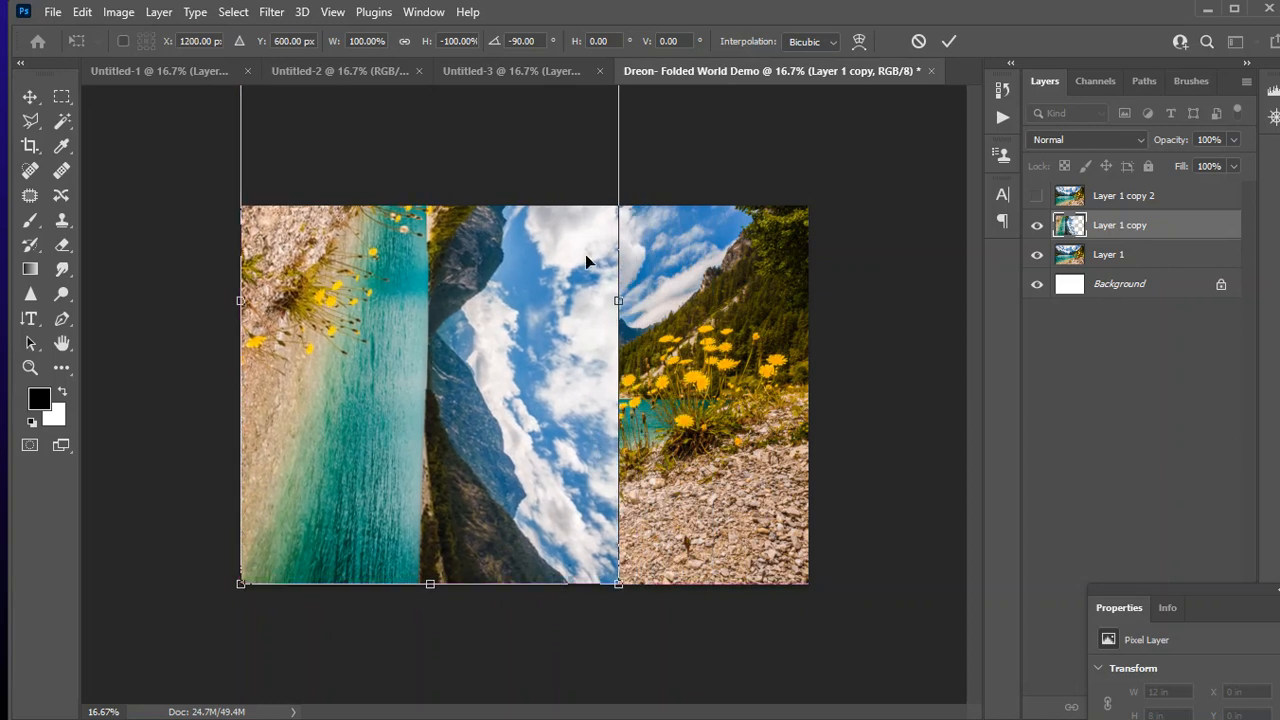
pyautogui.moveTo(472, 332)
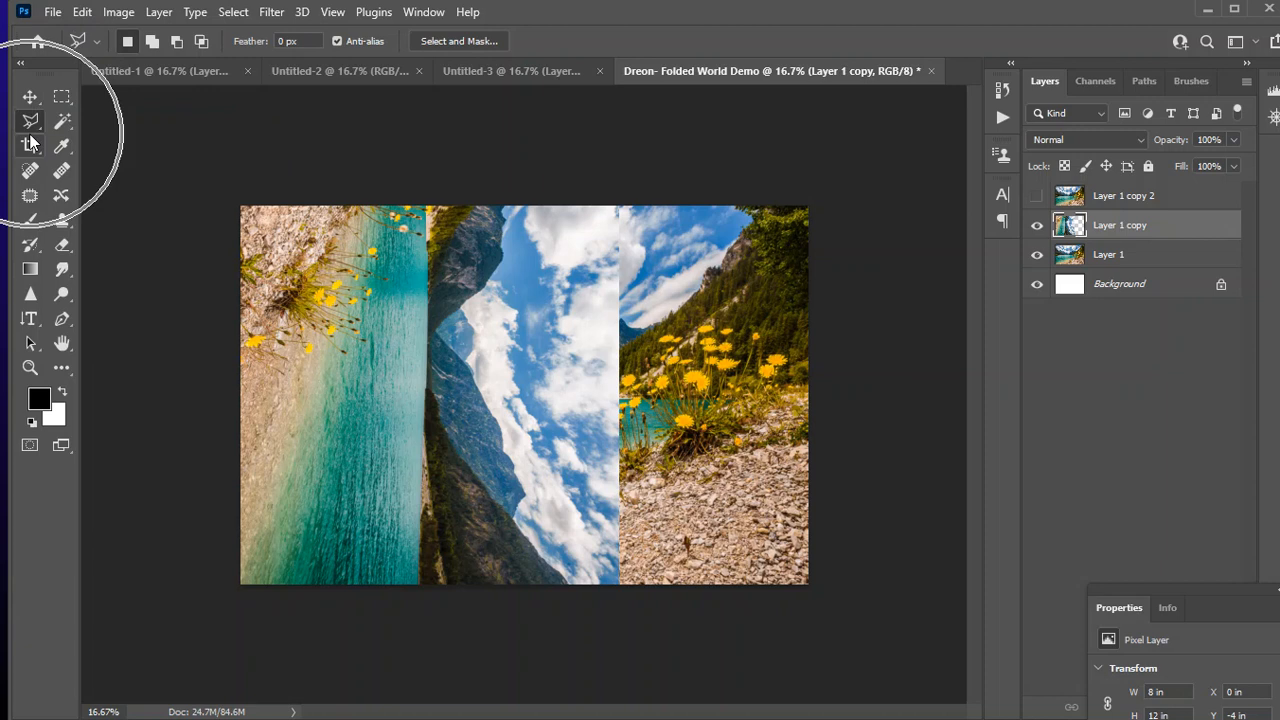
# Choose the Polygonal Lasso and outline a triangle across the rotated copy.
pyautogui.click(30, 120)
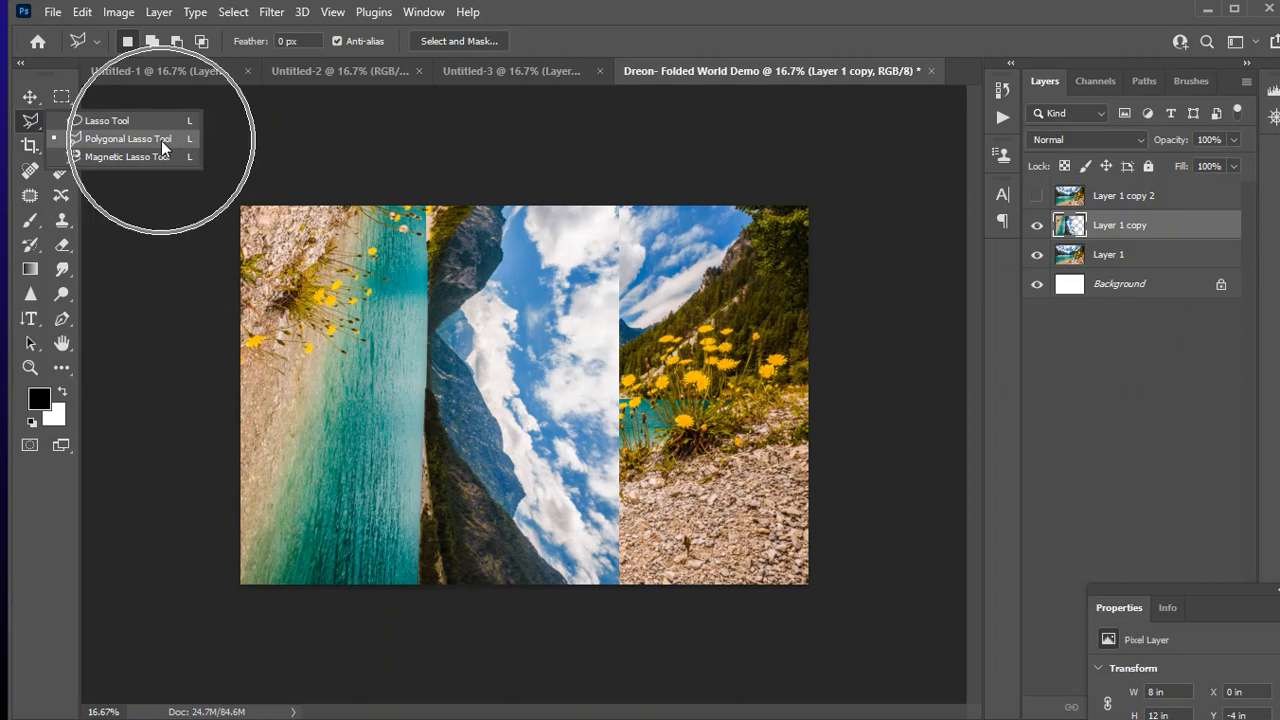
pyautogui.click(128, 138)
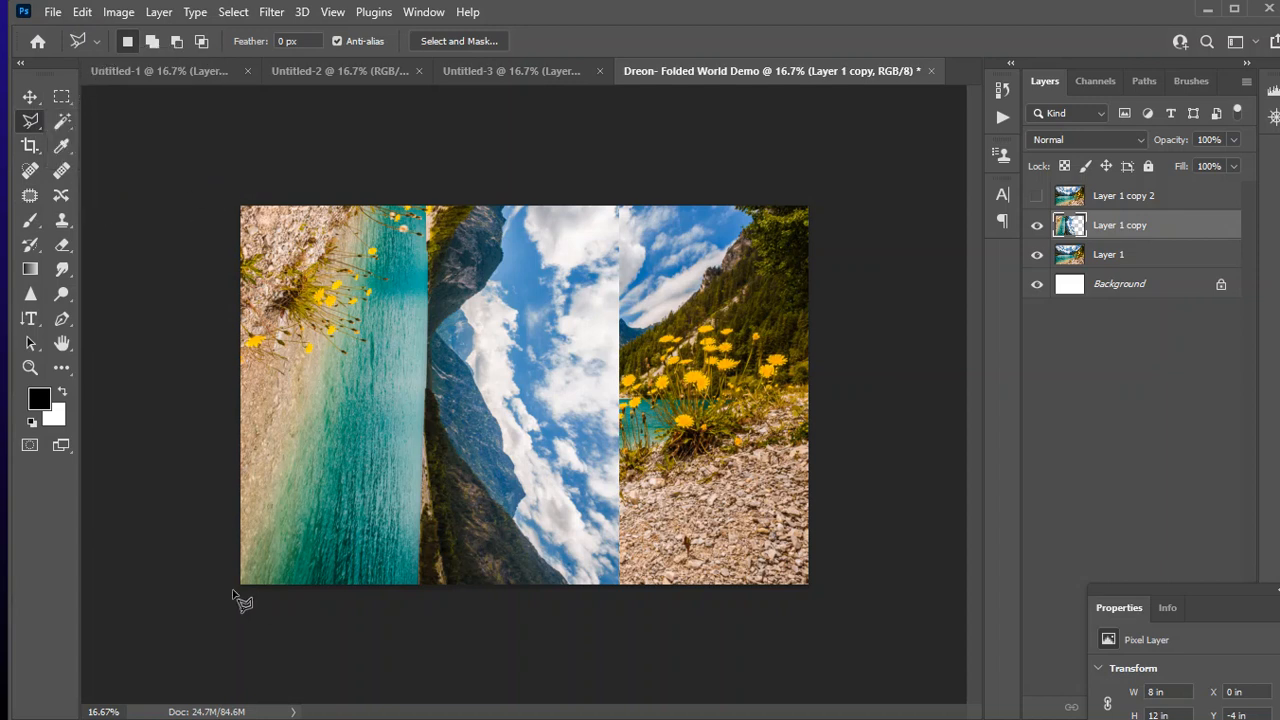
pyautogui.moveTo(578, 222)
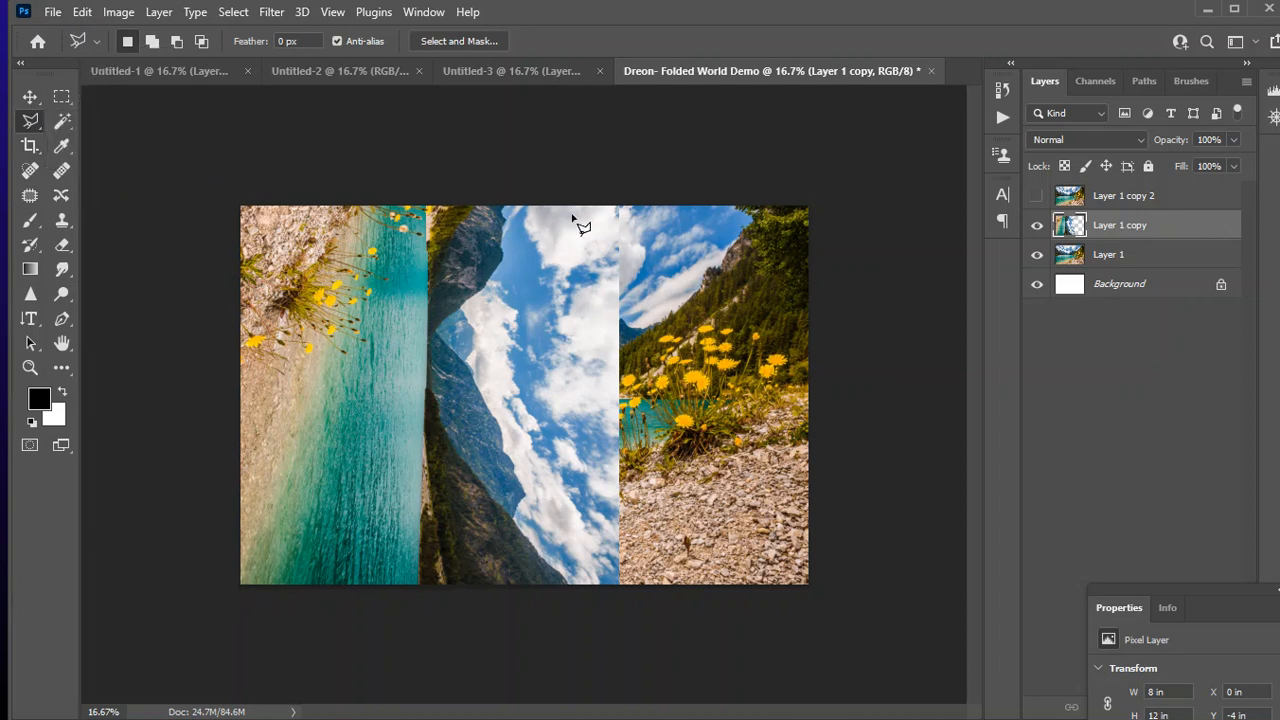
pyautogui.moveTo(250, 605)
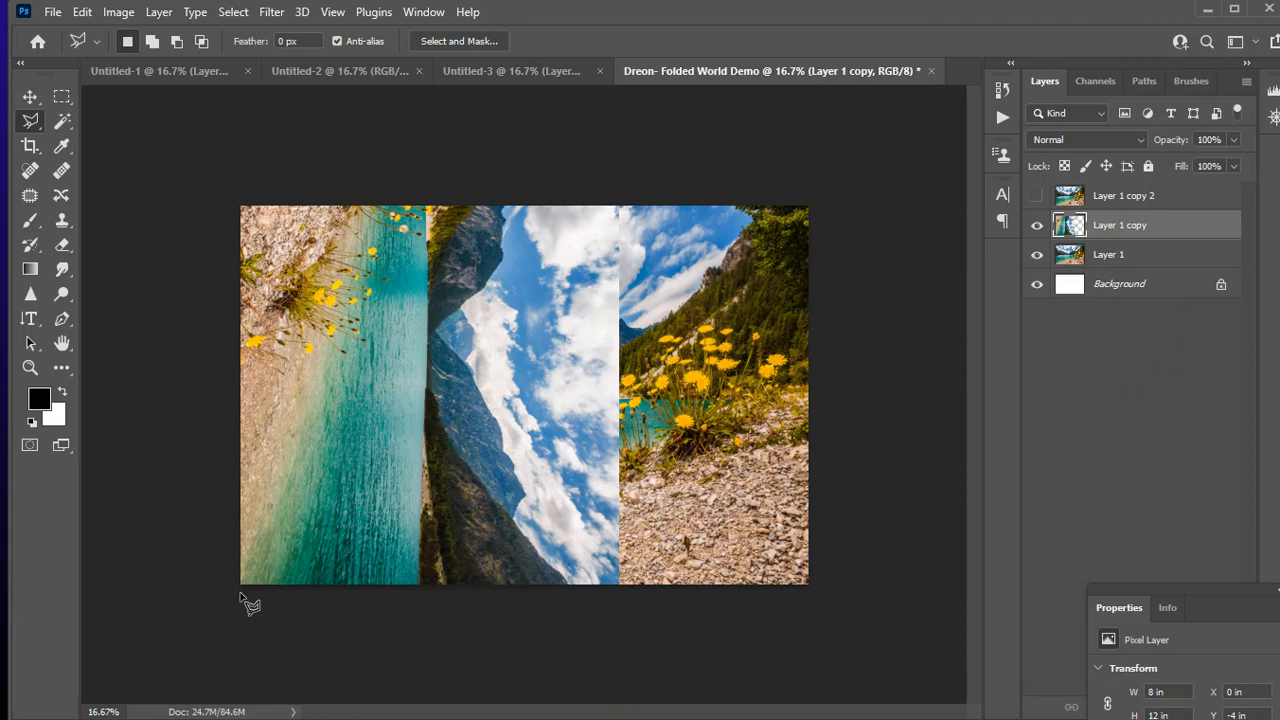
pyautogui.moveTo(278, 568)
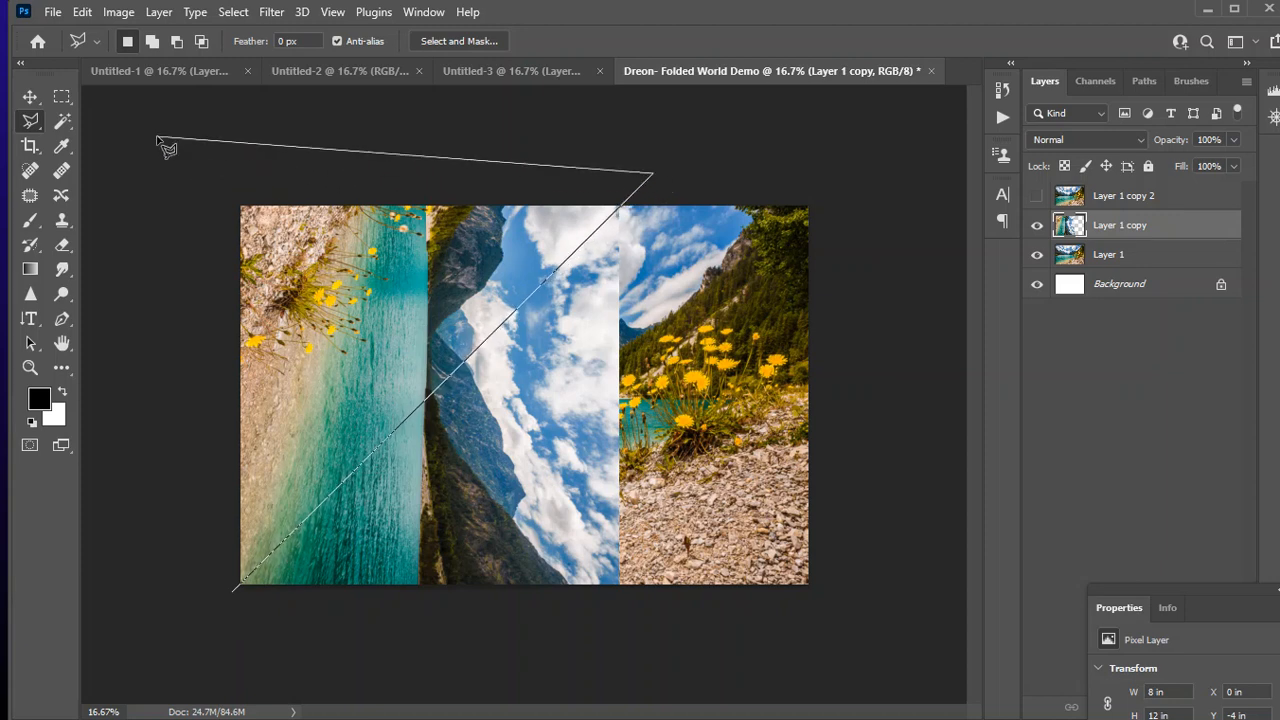
pyautogui.moveTo(160, 143); pyautogui.dragTo(235, 592)
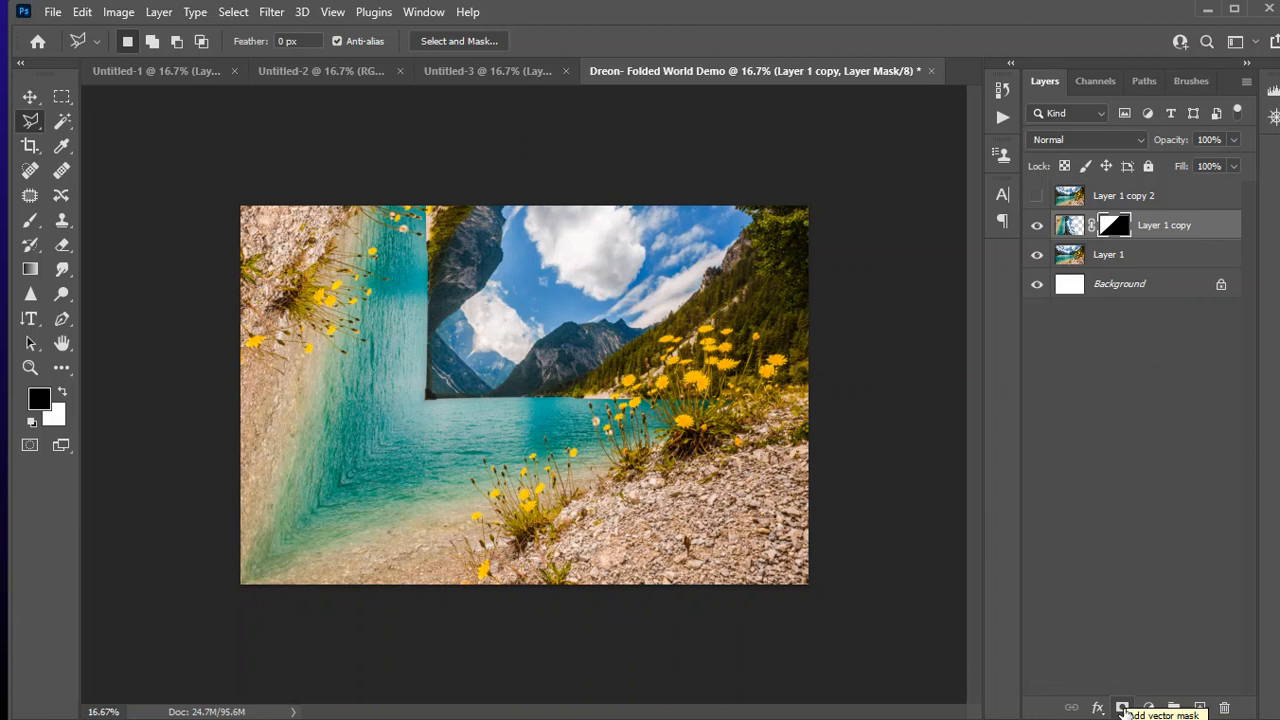
pyautogui.moveTo(1081, 71)
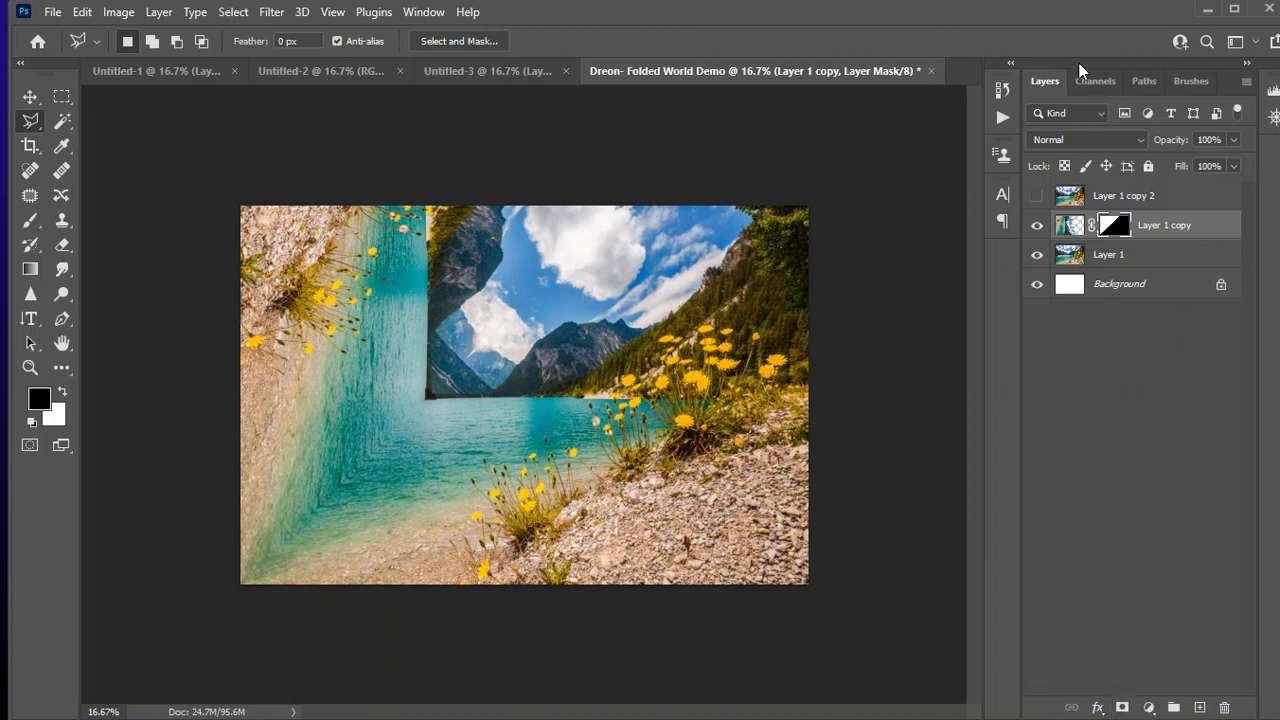
pyautogui.moveTo(996, 458)
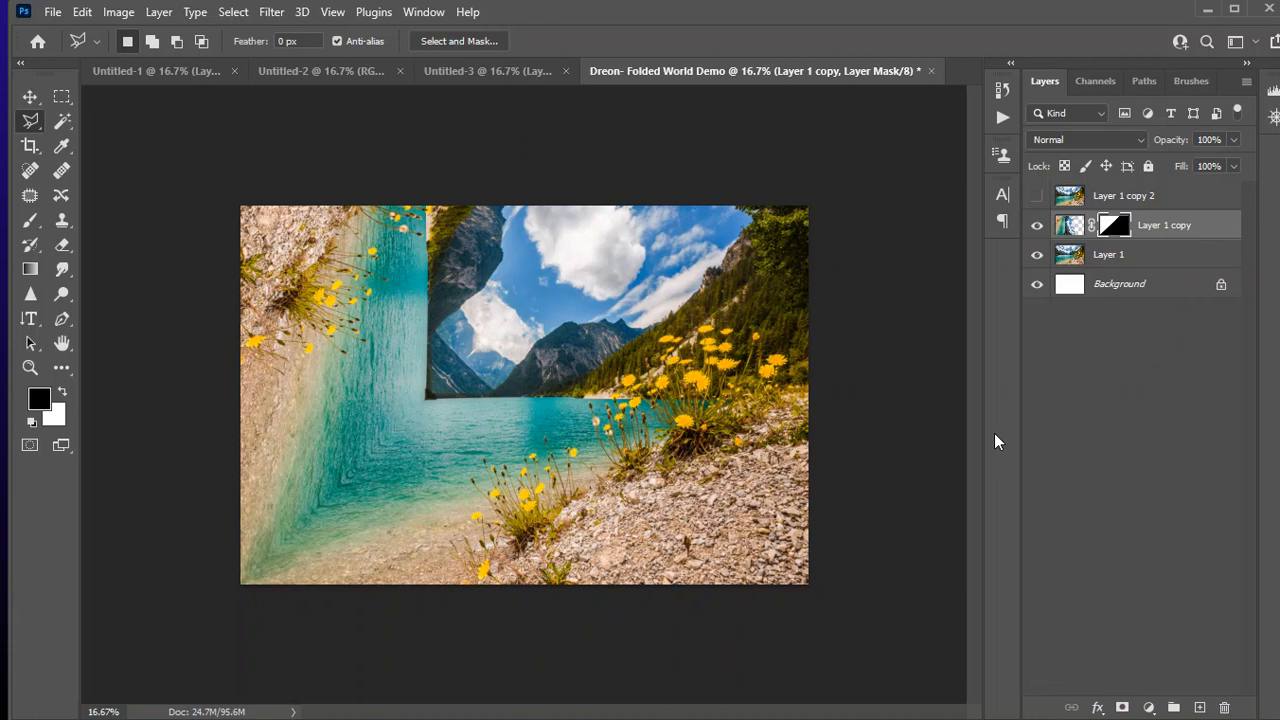
pyautogui.click(82, 12)
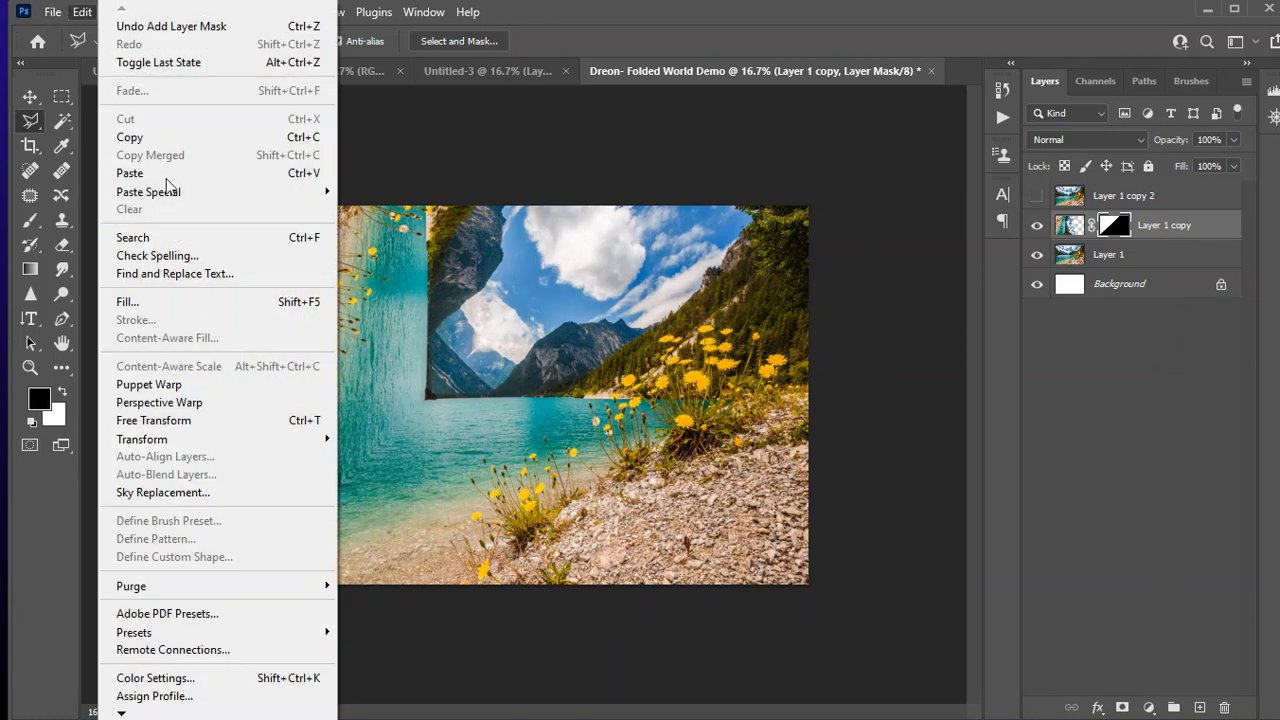
pyautogui.click(52, 12)
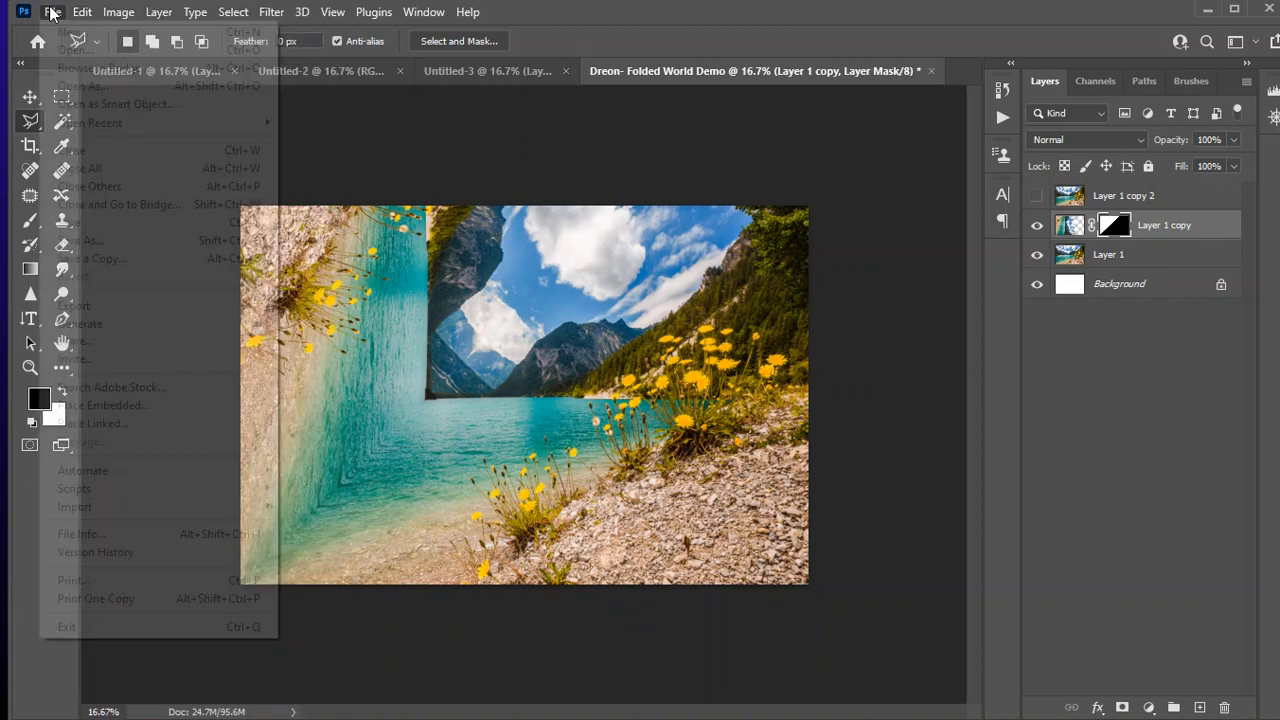
pyautogui.moveTo(92, 258)
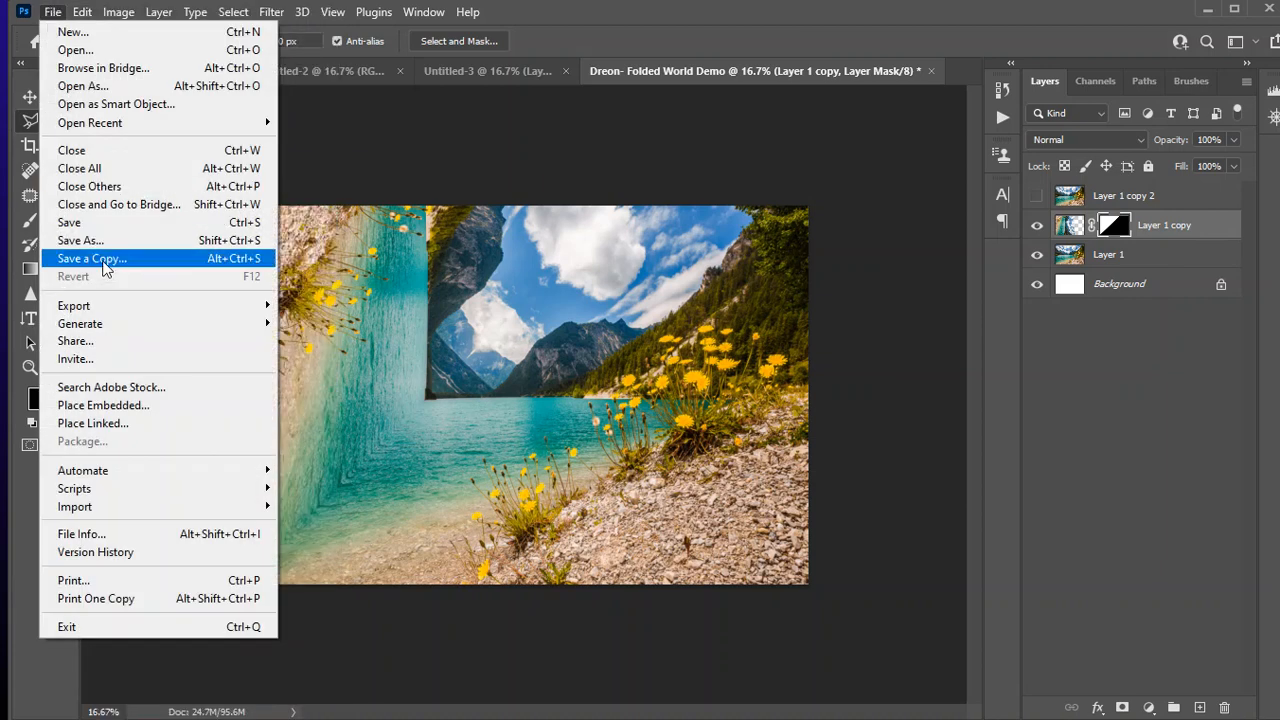
pyautogui.moveTo(855, 401)
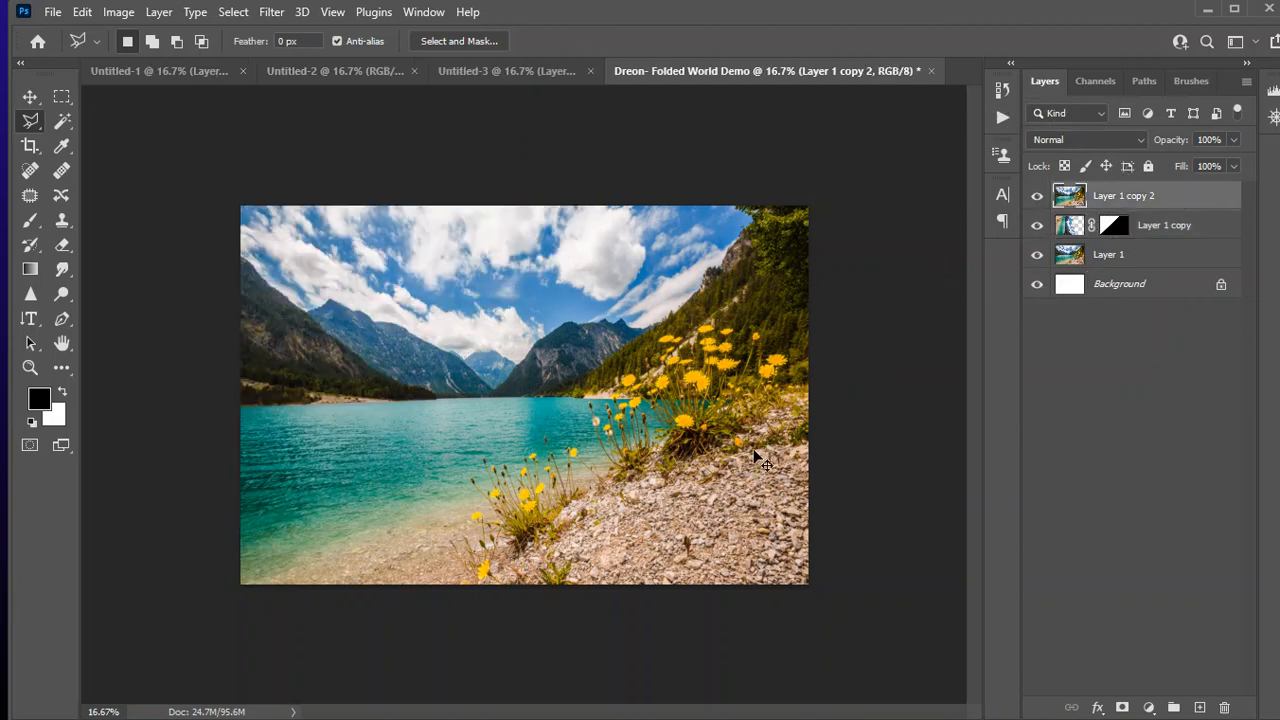
# Flip Layer 1 copy 2 horizontally and rotate it onto its side.
pyautogui.rightClick(525, 395)
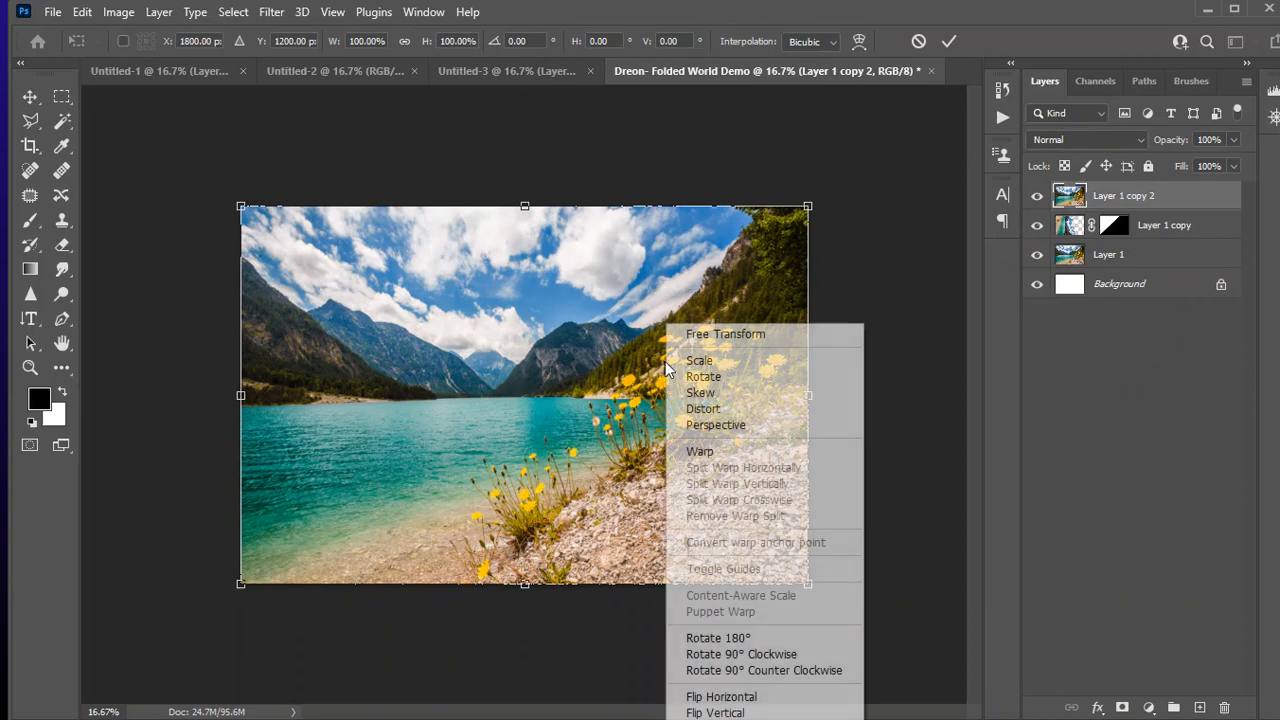
pyautogui.click(721, 696)
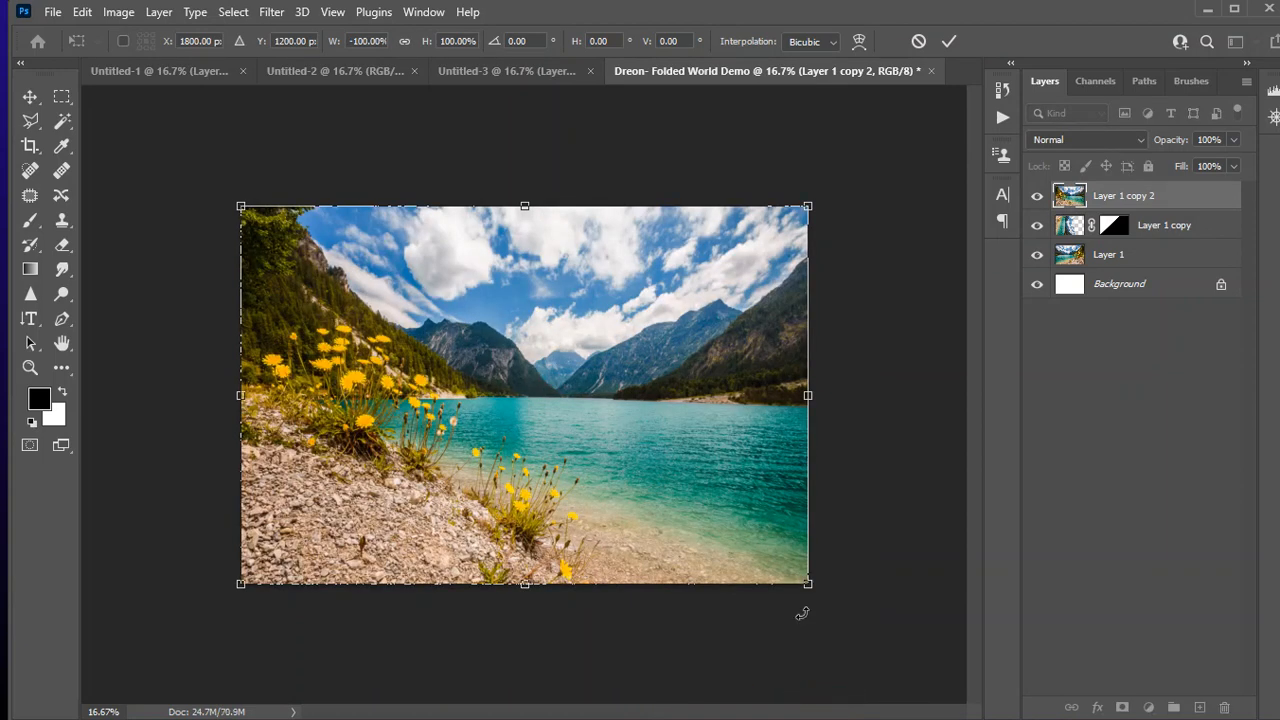
pyautogui.moveTo(882, 454)
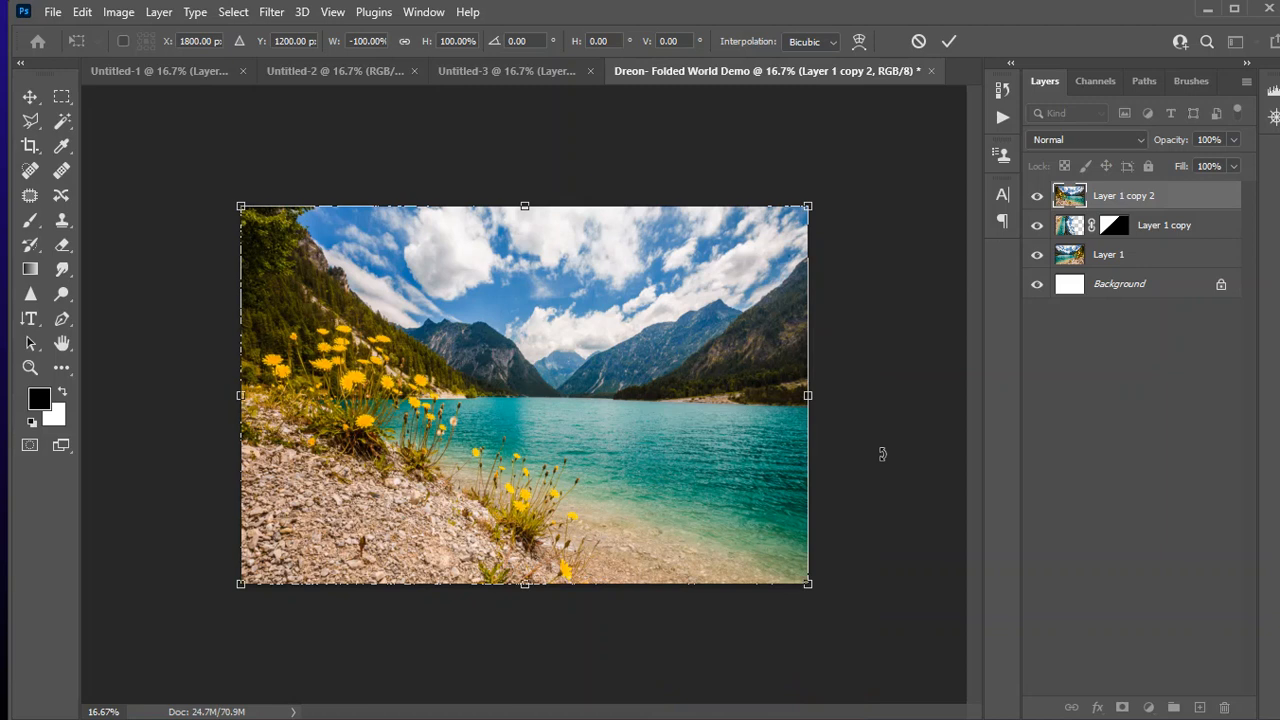
pyautogui.moveTo(883, 457)
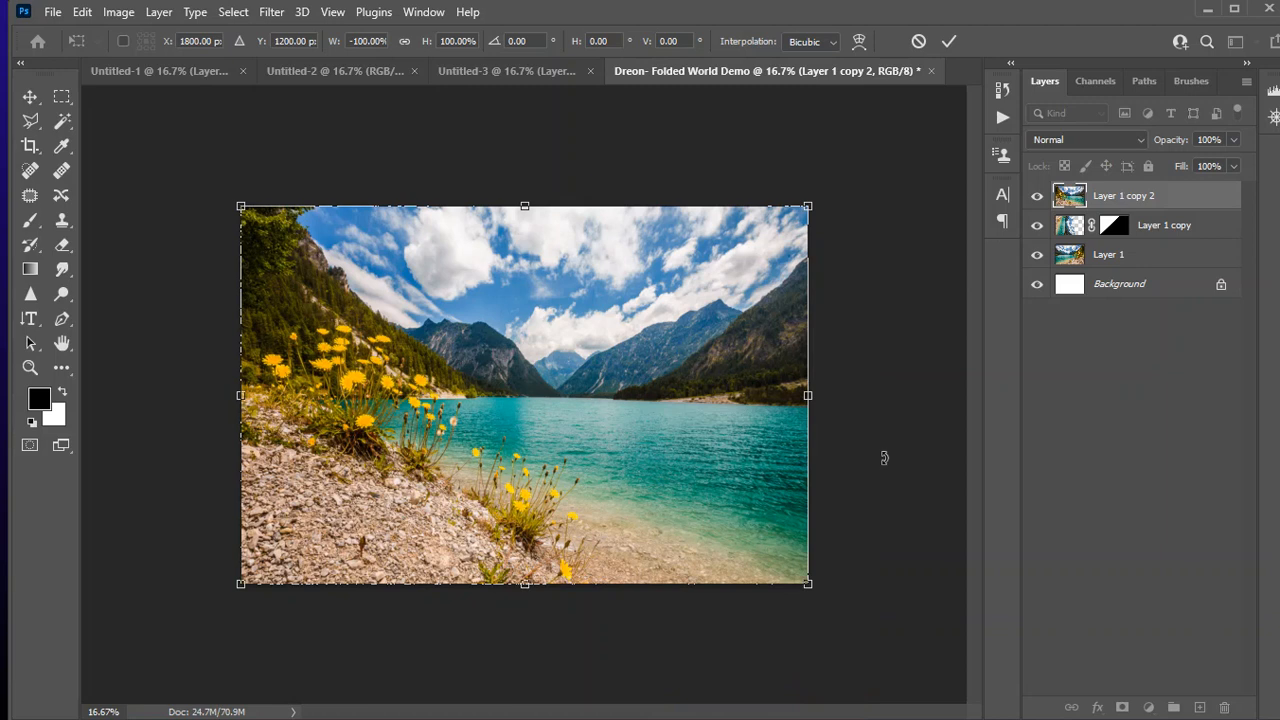
pyautogui.moveTo(628, 313)
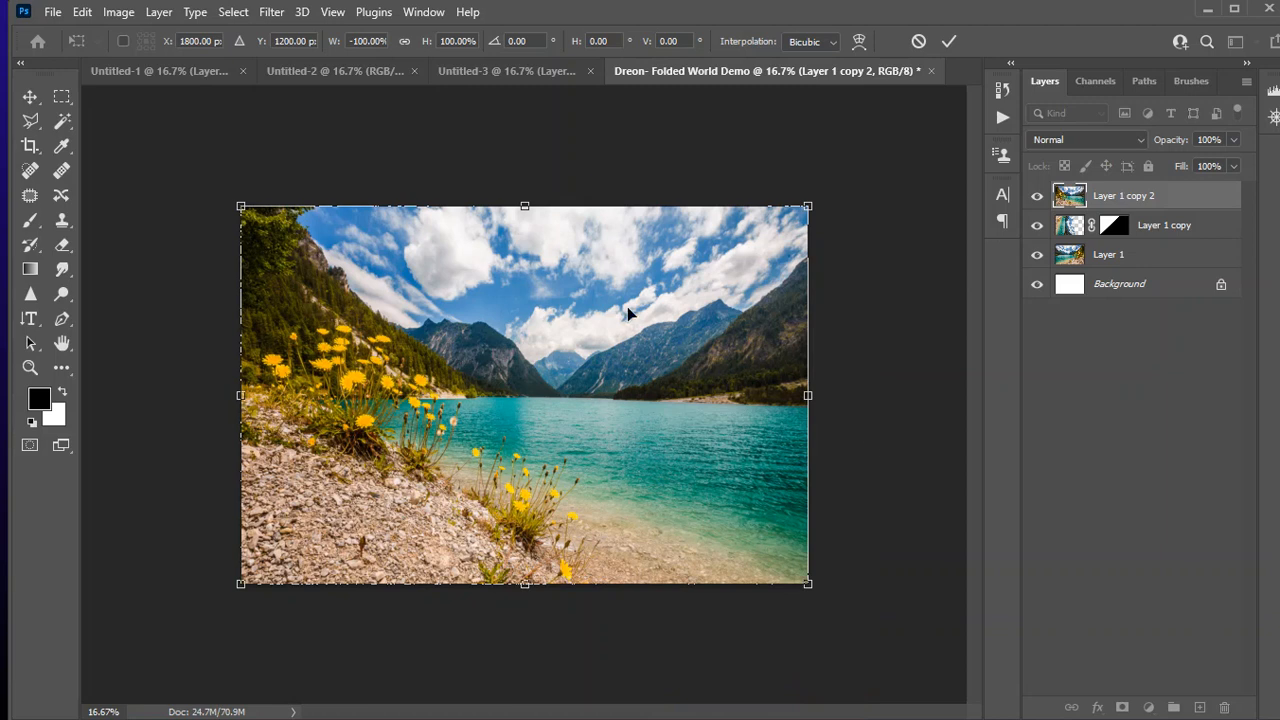
pyautogui.moveTo(808, 207); pyautogui.dragTo(828, 240)
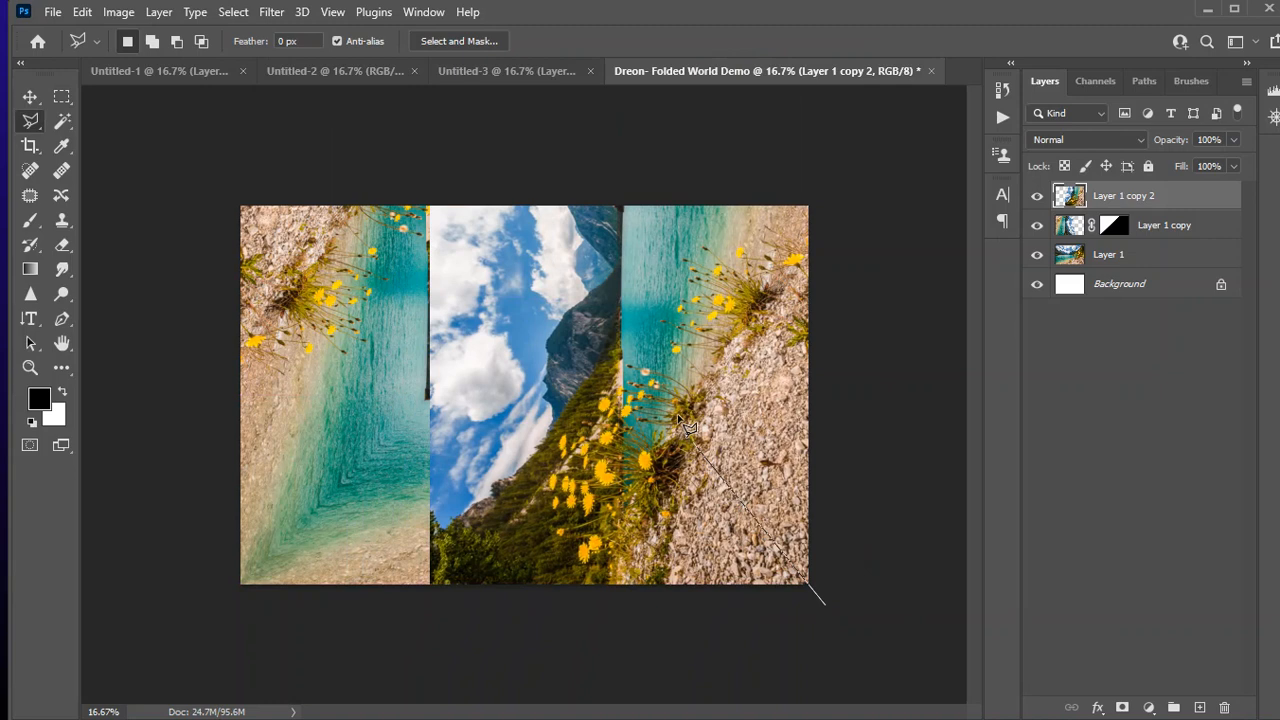
pyautogui.moveTo(380, 155)
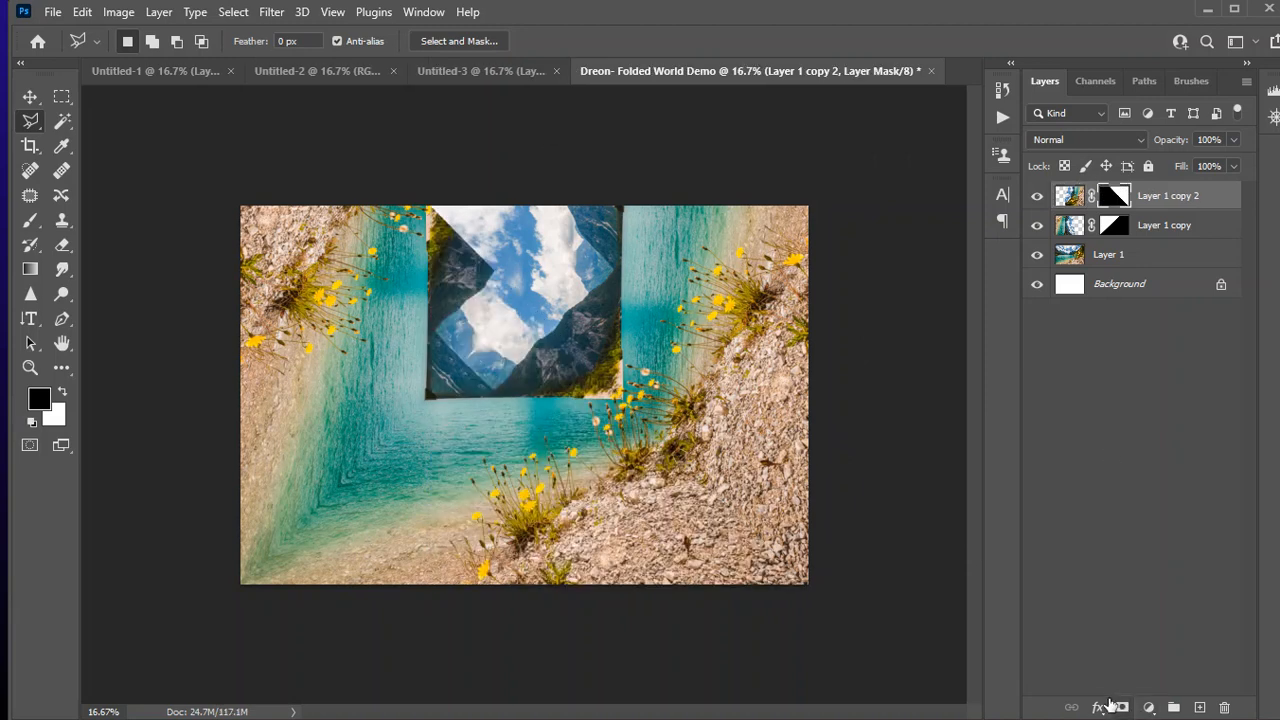
pyautogui.moveTo(1100, 707)
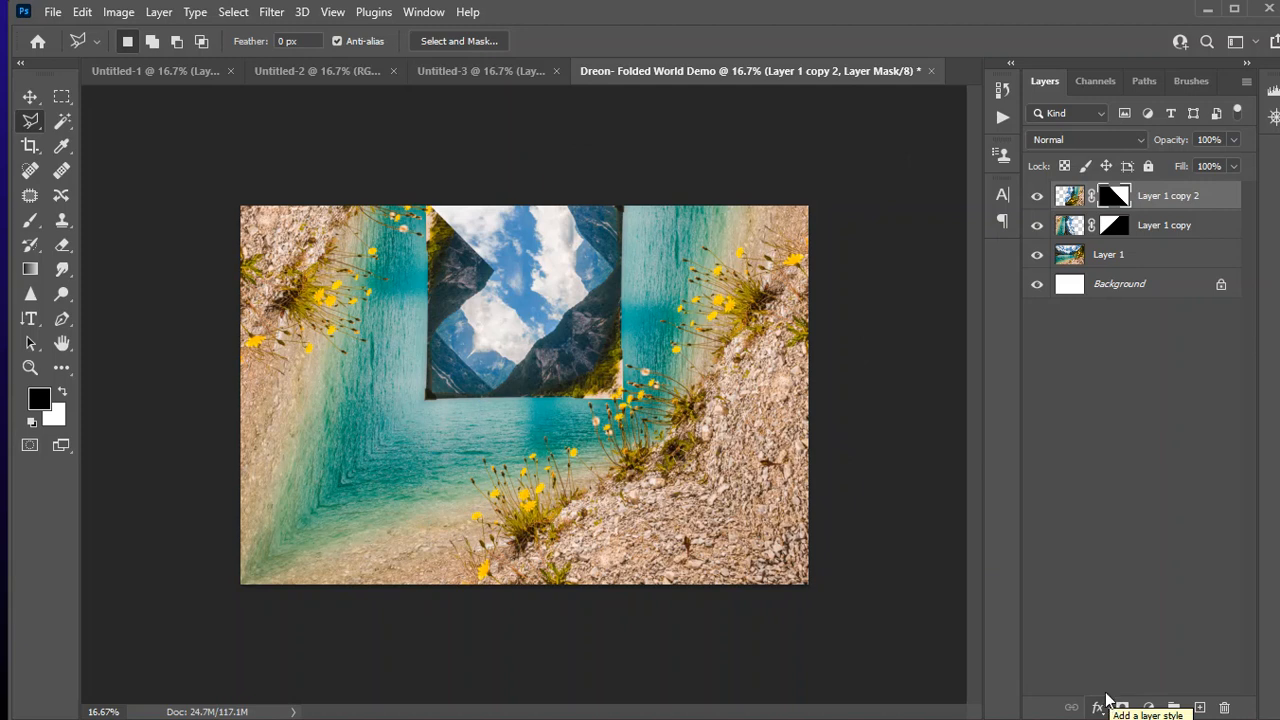
pyautogui.moveTo(730, 220)
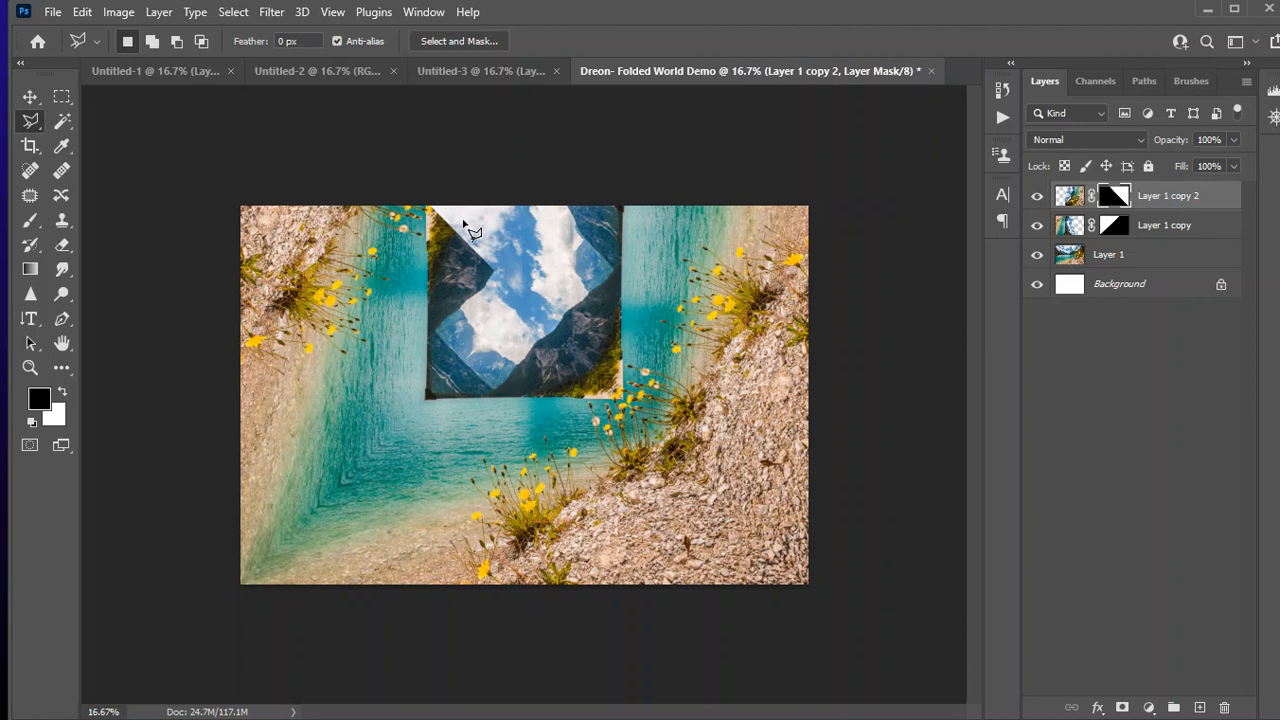
pyautogui.moveTo(450, 213)
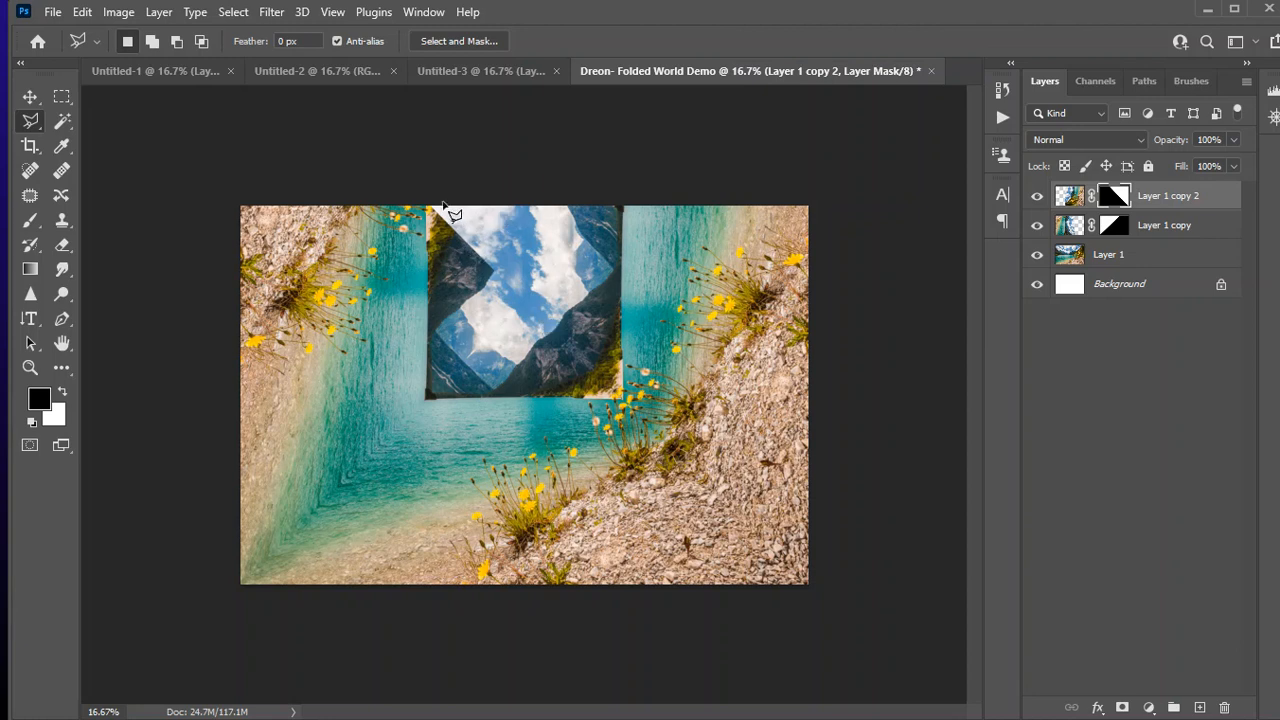
pyautogui.moveTo(30, 130)
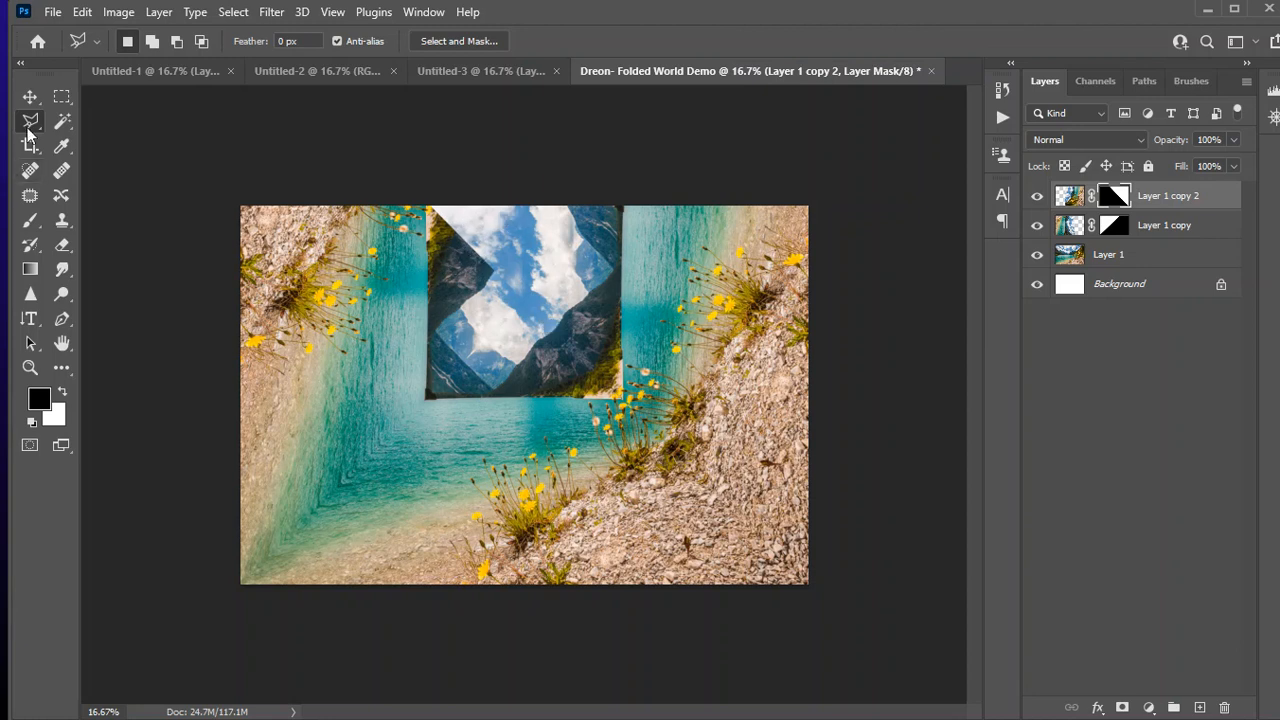
pyautogui.moveTo(29, 220)
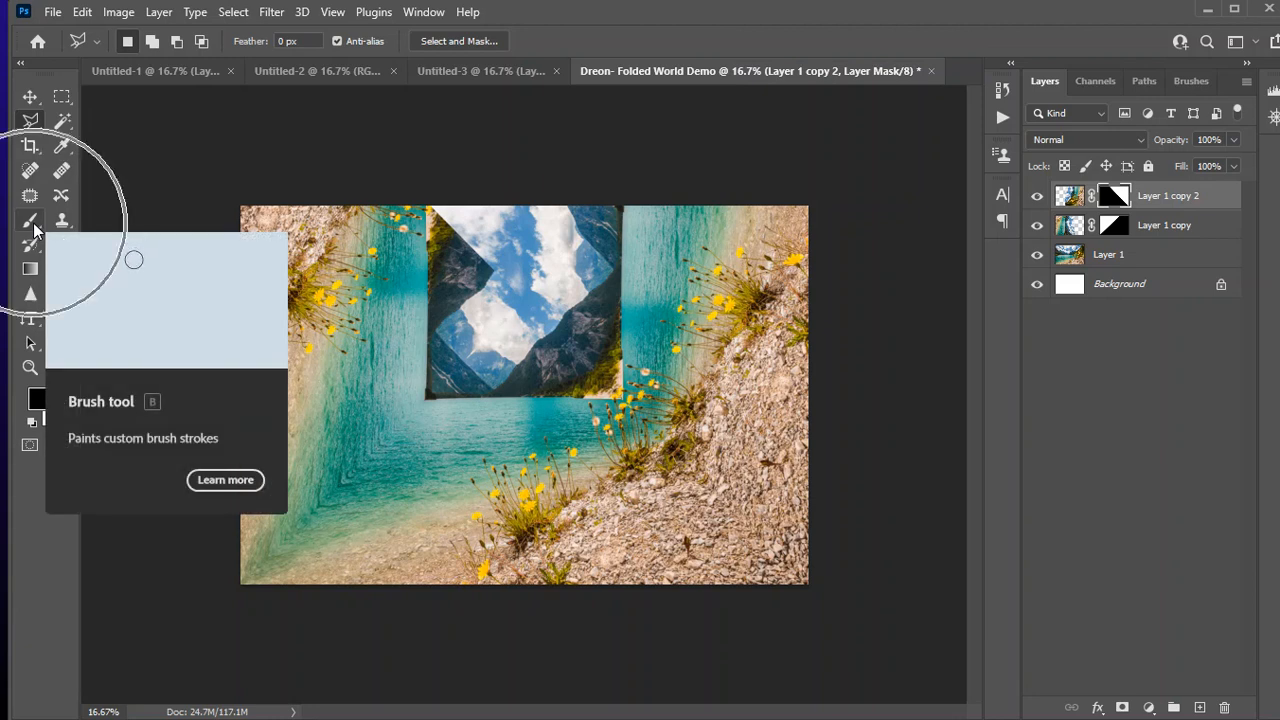
# Select the Brush tool and set its opacity to 33%.
pyautogui.click(30, 220)
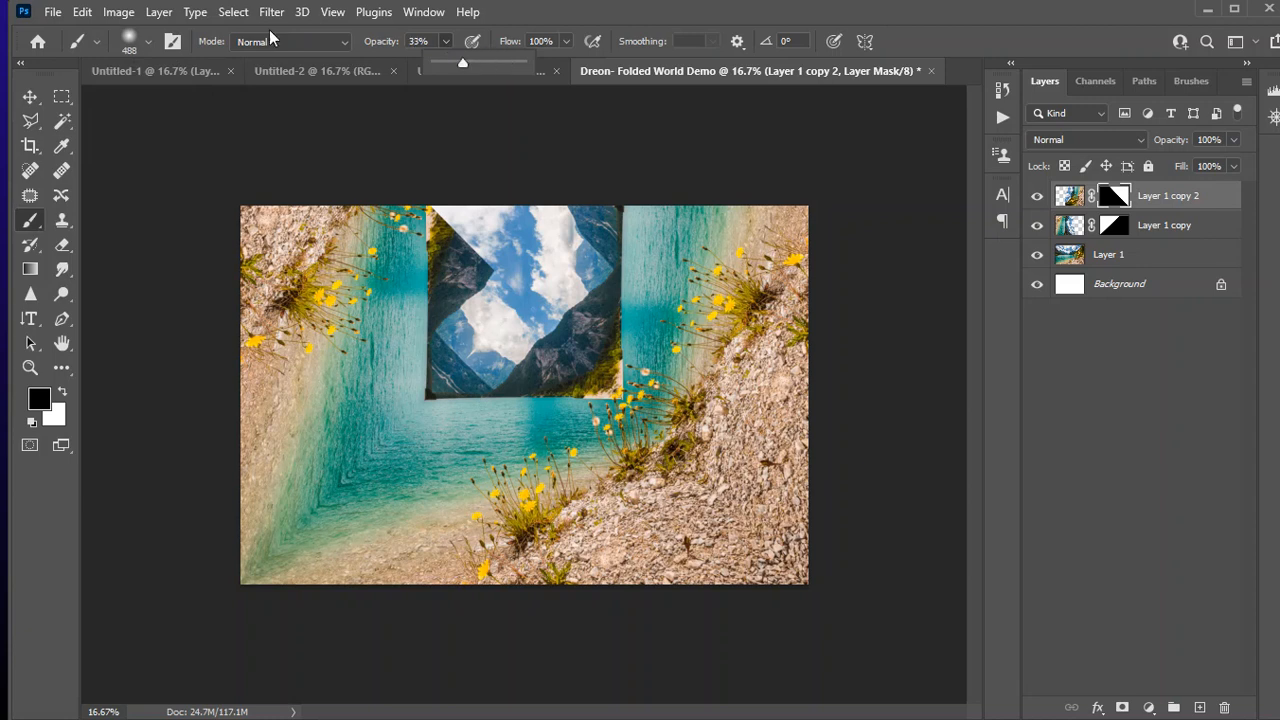
pyautogui.click(111, 41)
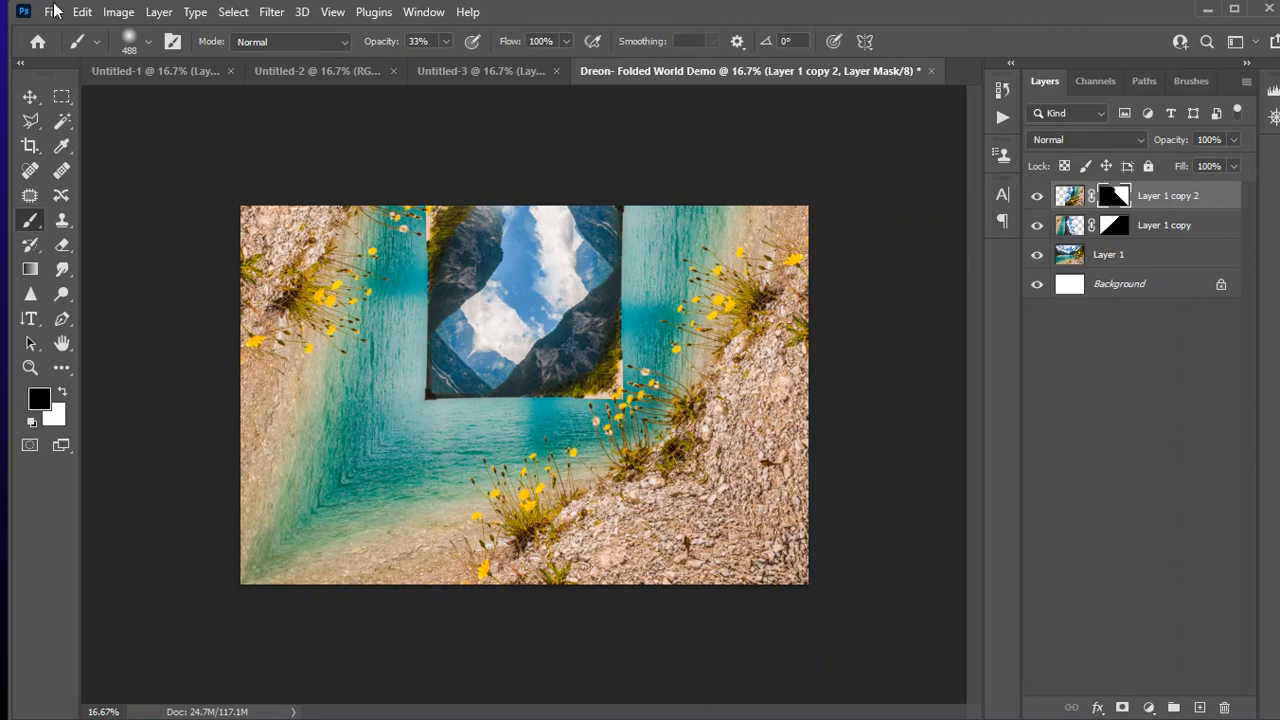
# Save a separate JPEG copy of the folded lake composite at Quality 12.
pyautogui.click(52, 12)
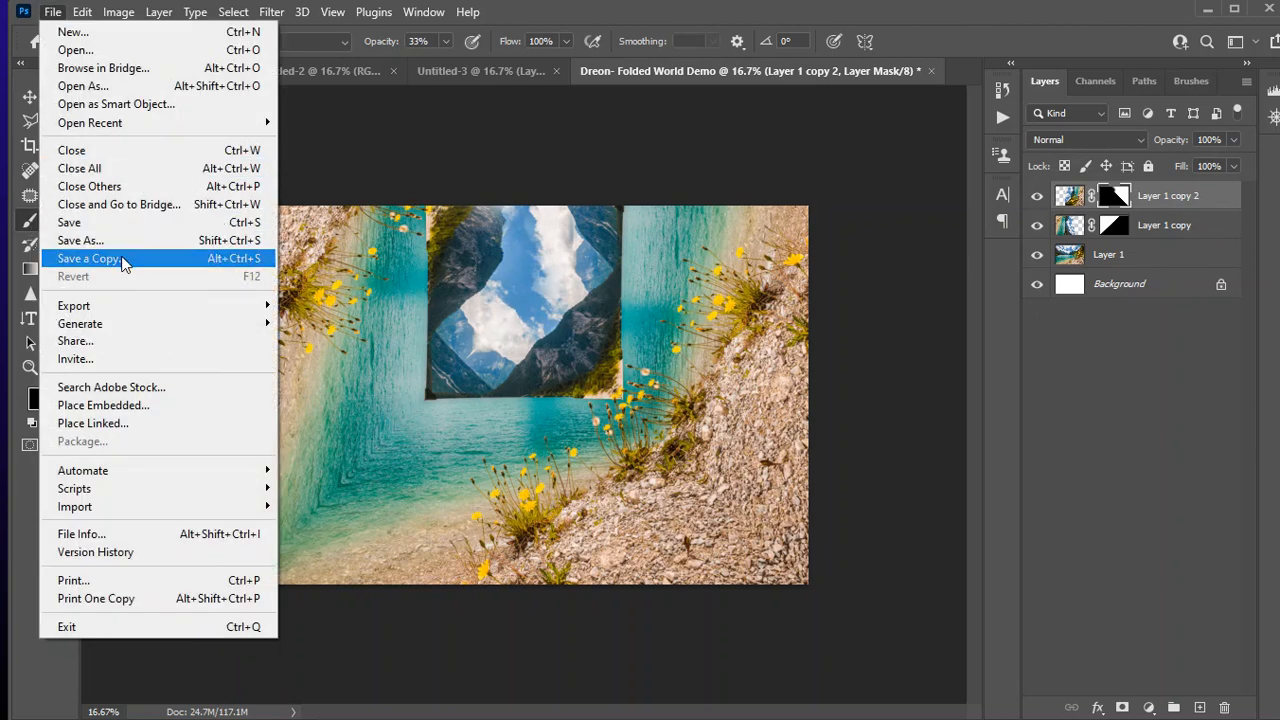
pyautogui.click(90, 258)
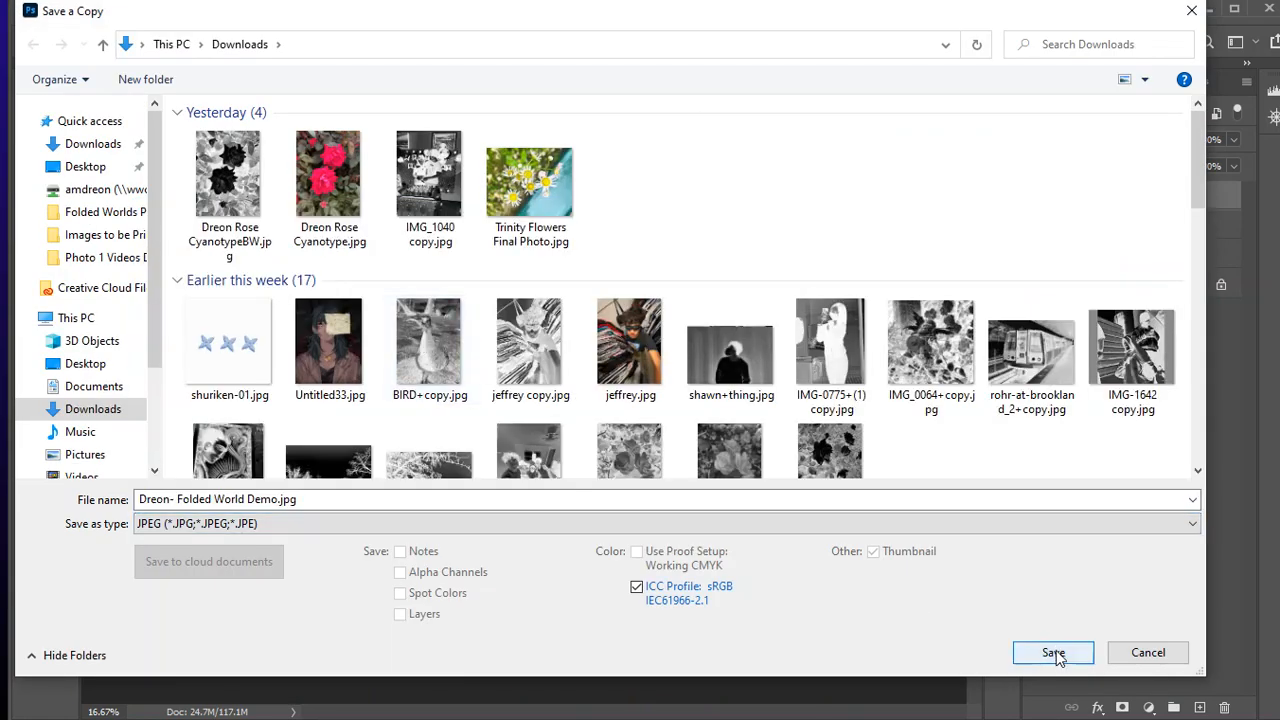
pyautogui.click(1053, 652)
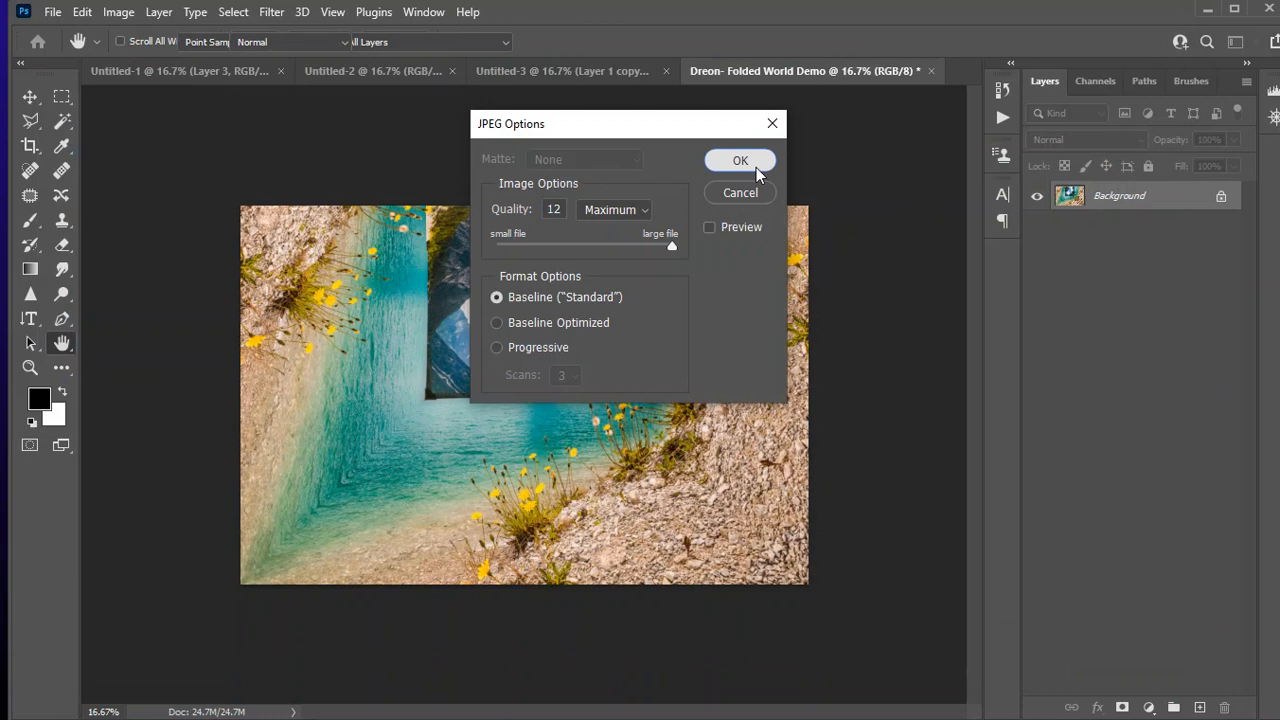
pyautogui.click(740, 160)
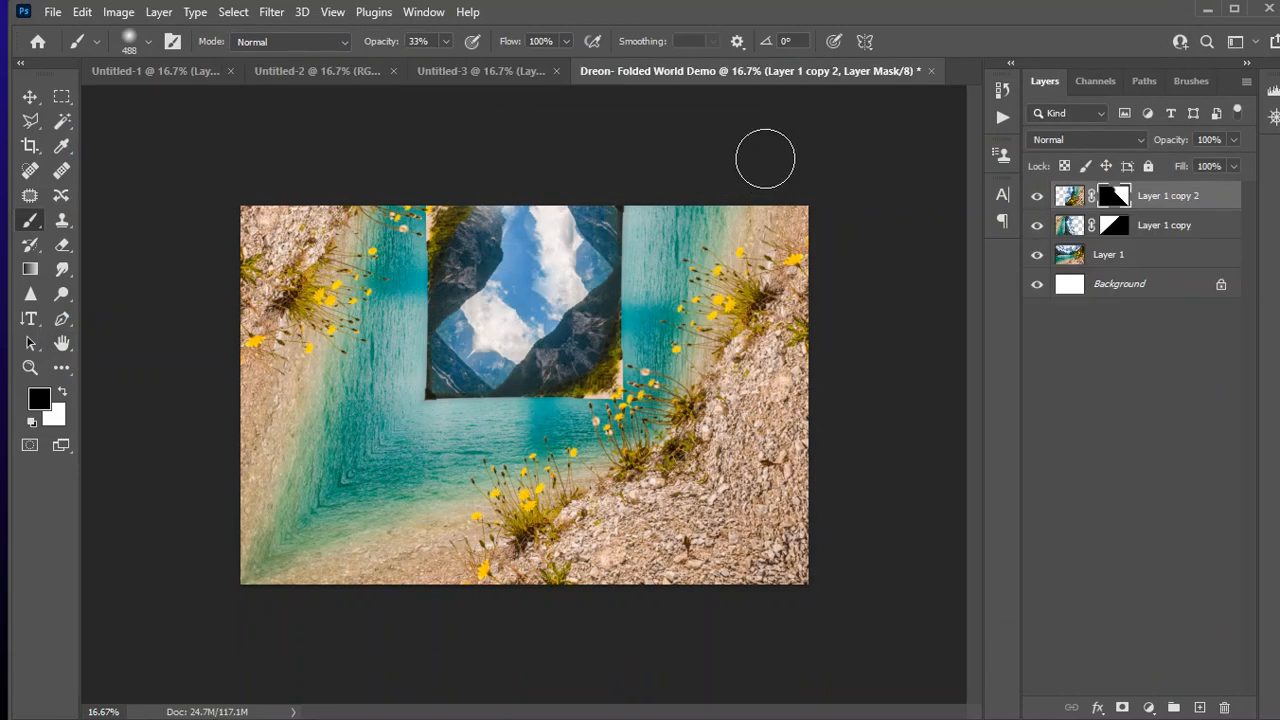